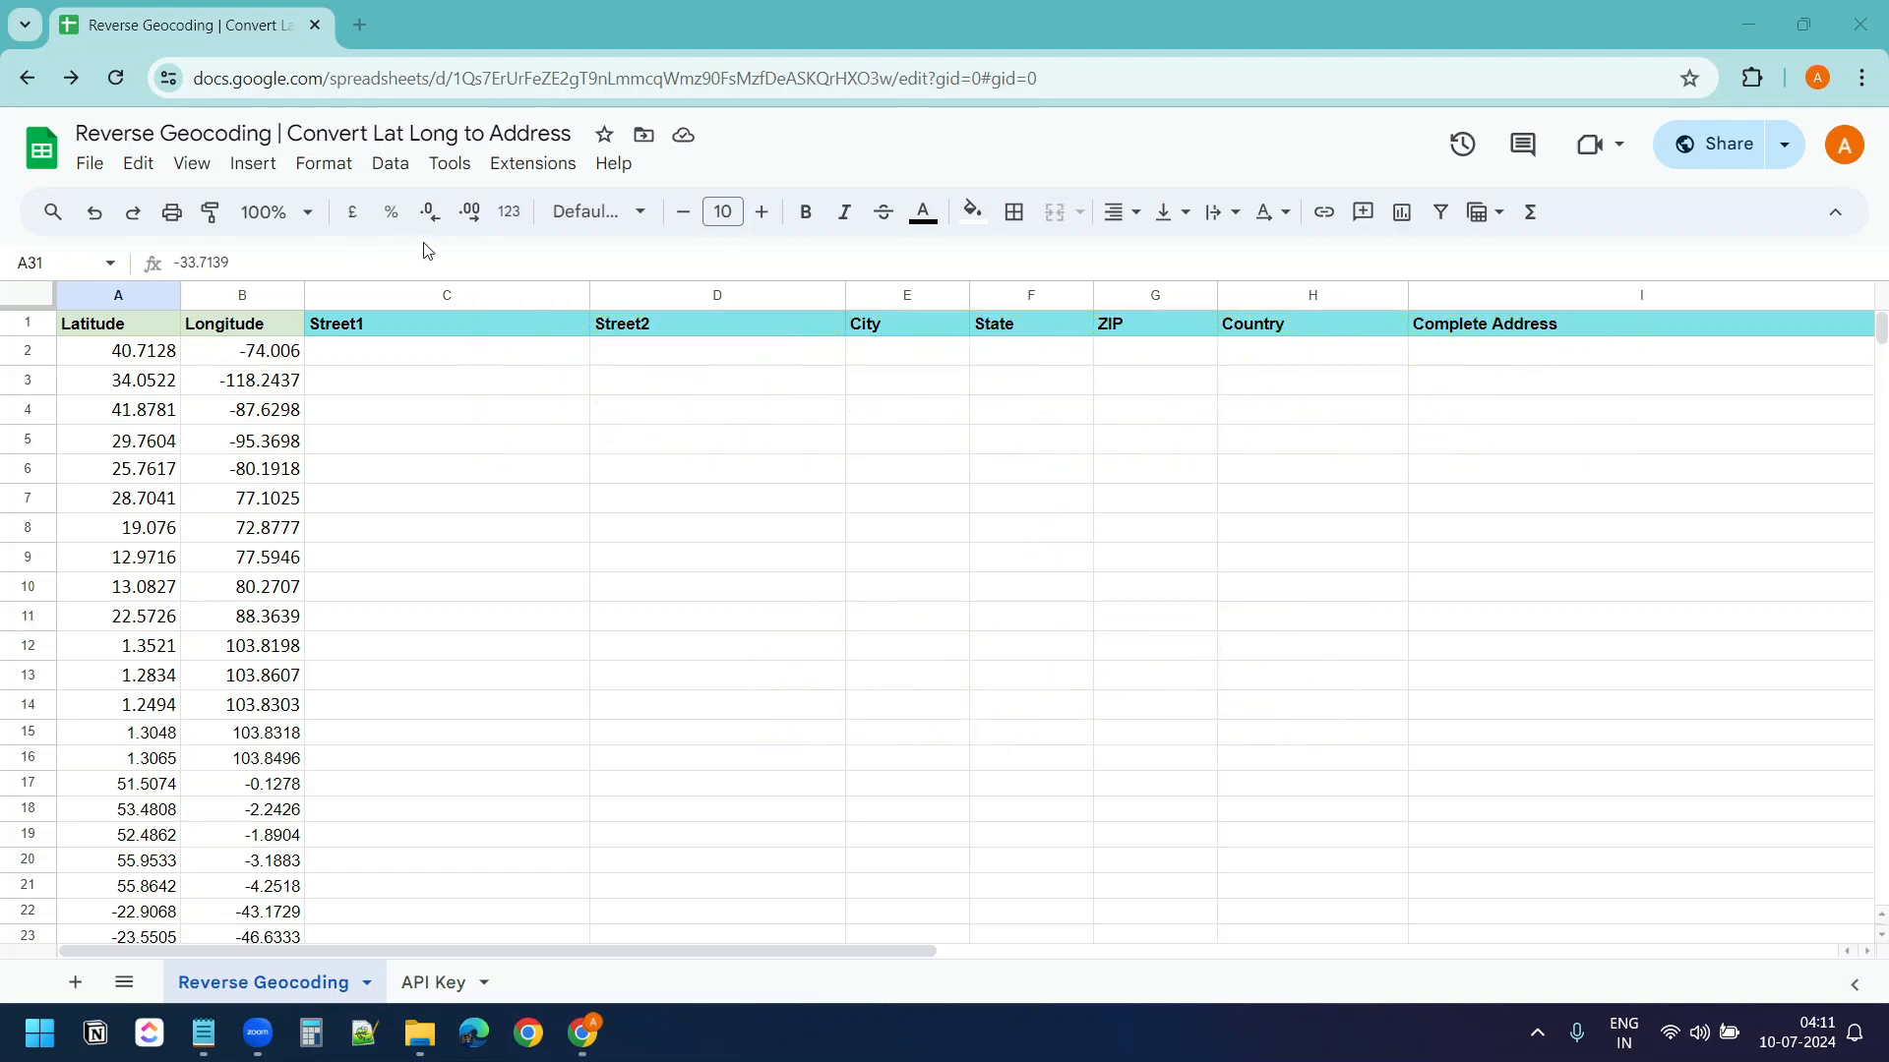
# Review the Latitude, Longitude and Complete Address columns and cell D2
pyautogui.click(116, 295)
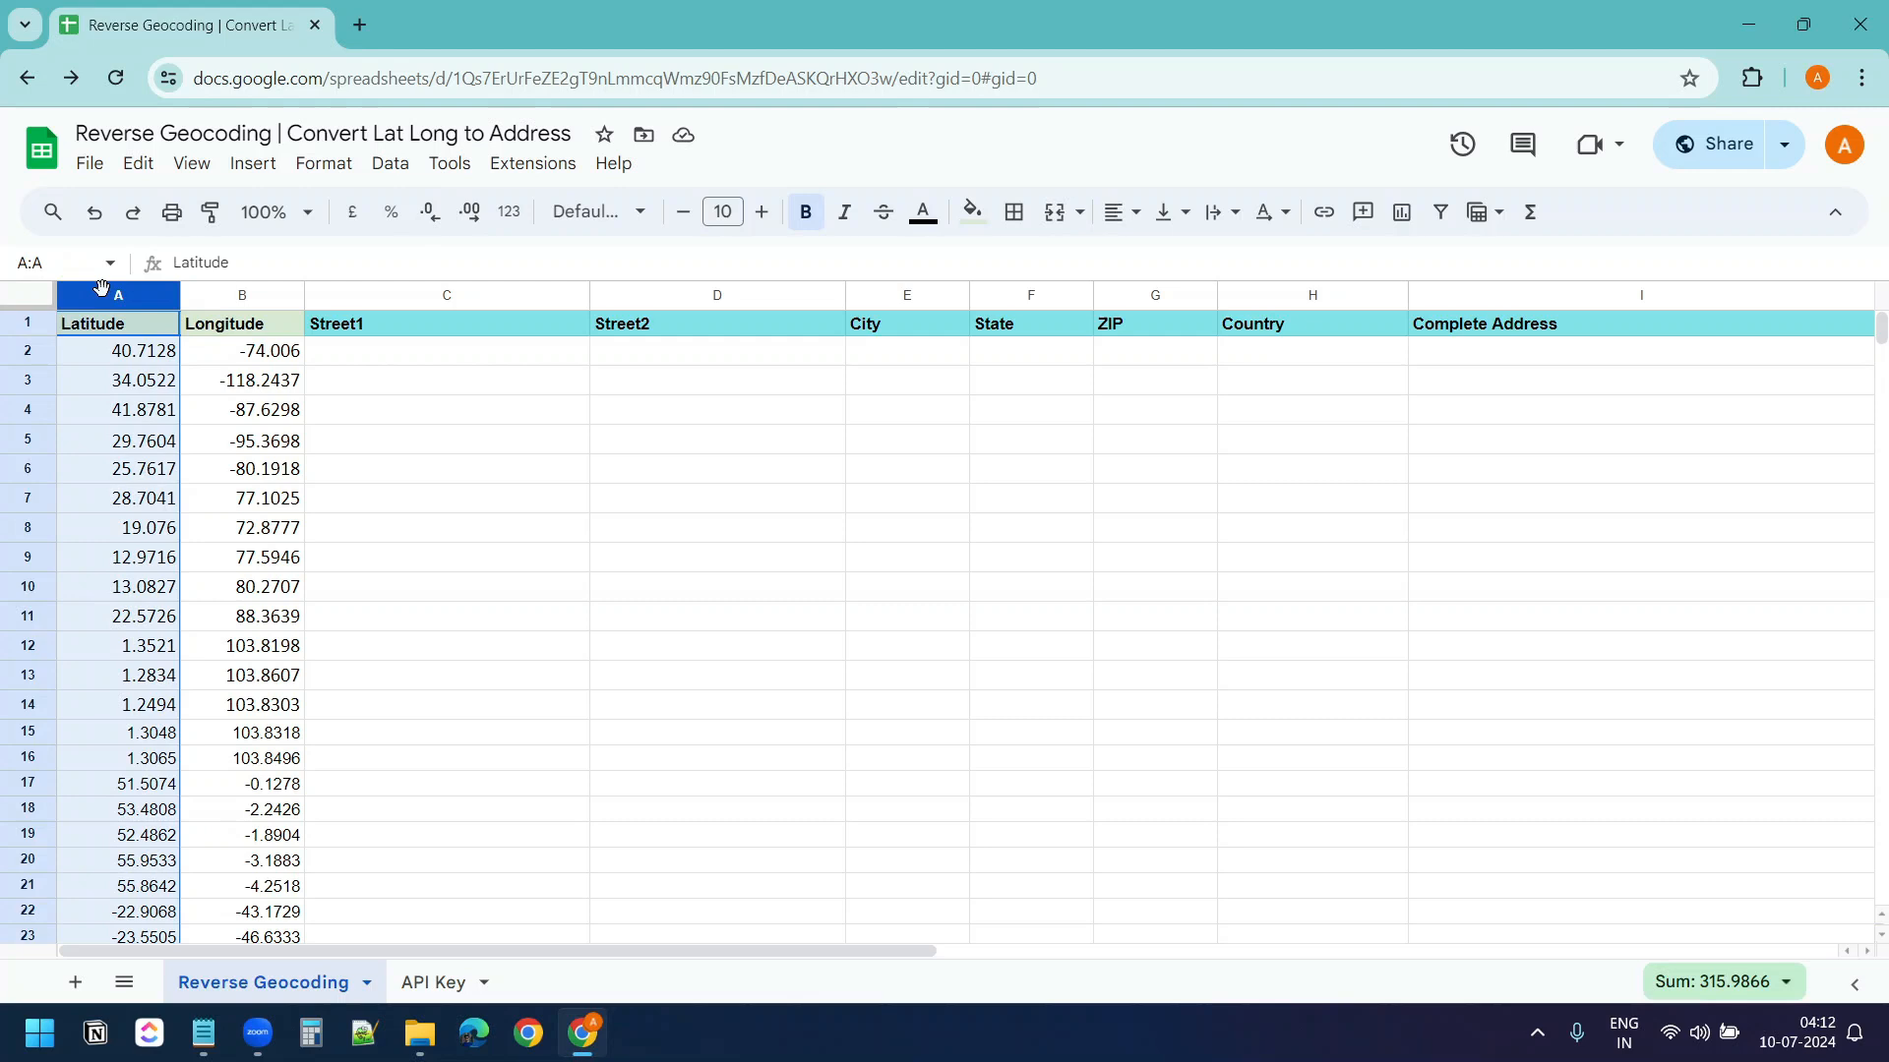
pyautogui.click(240, 295)
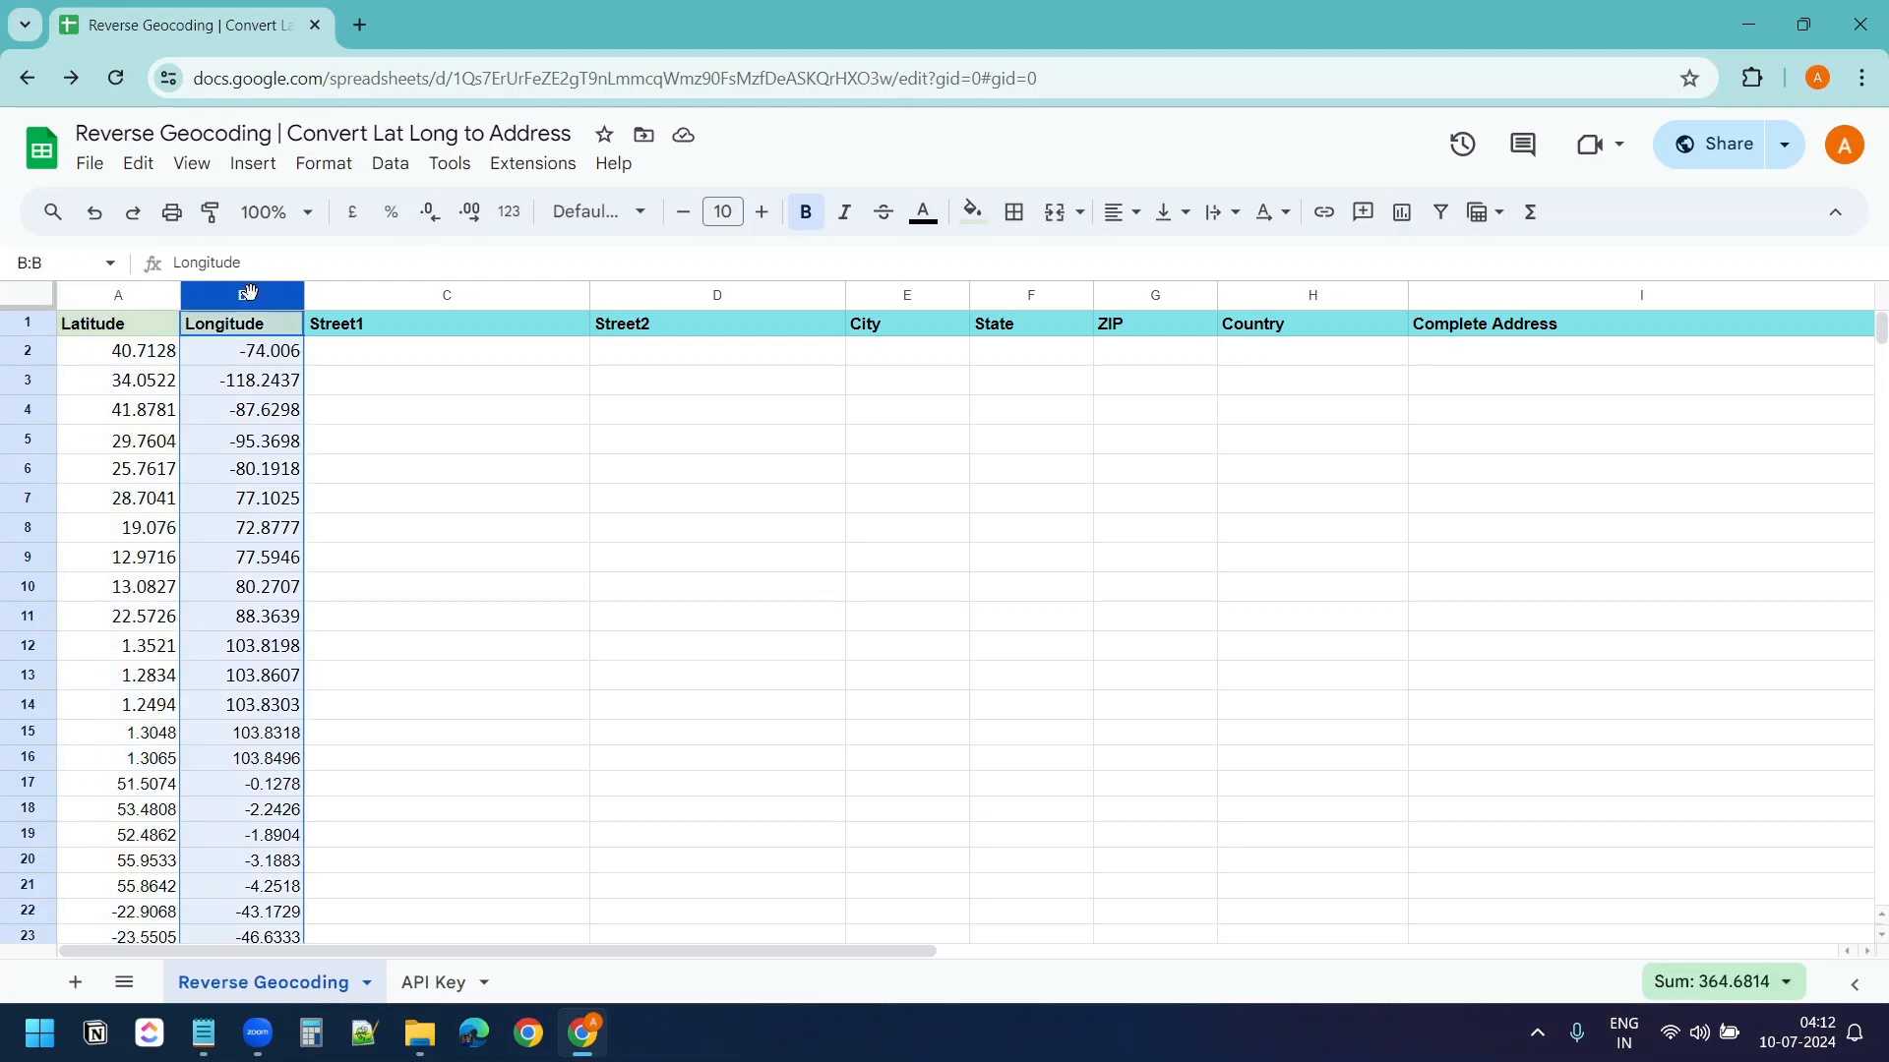
pyautogui.click(447, 295)
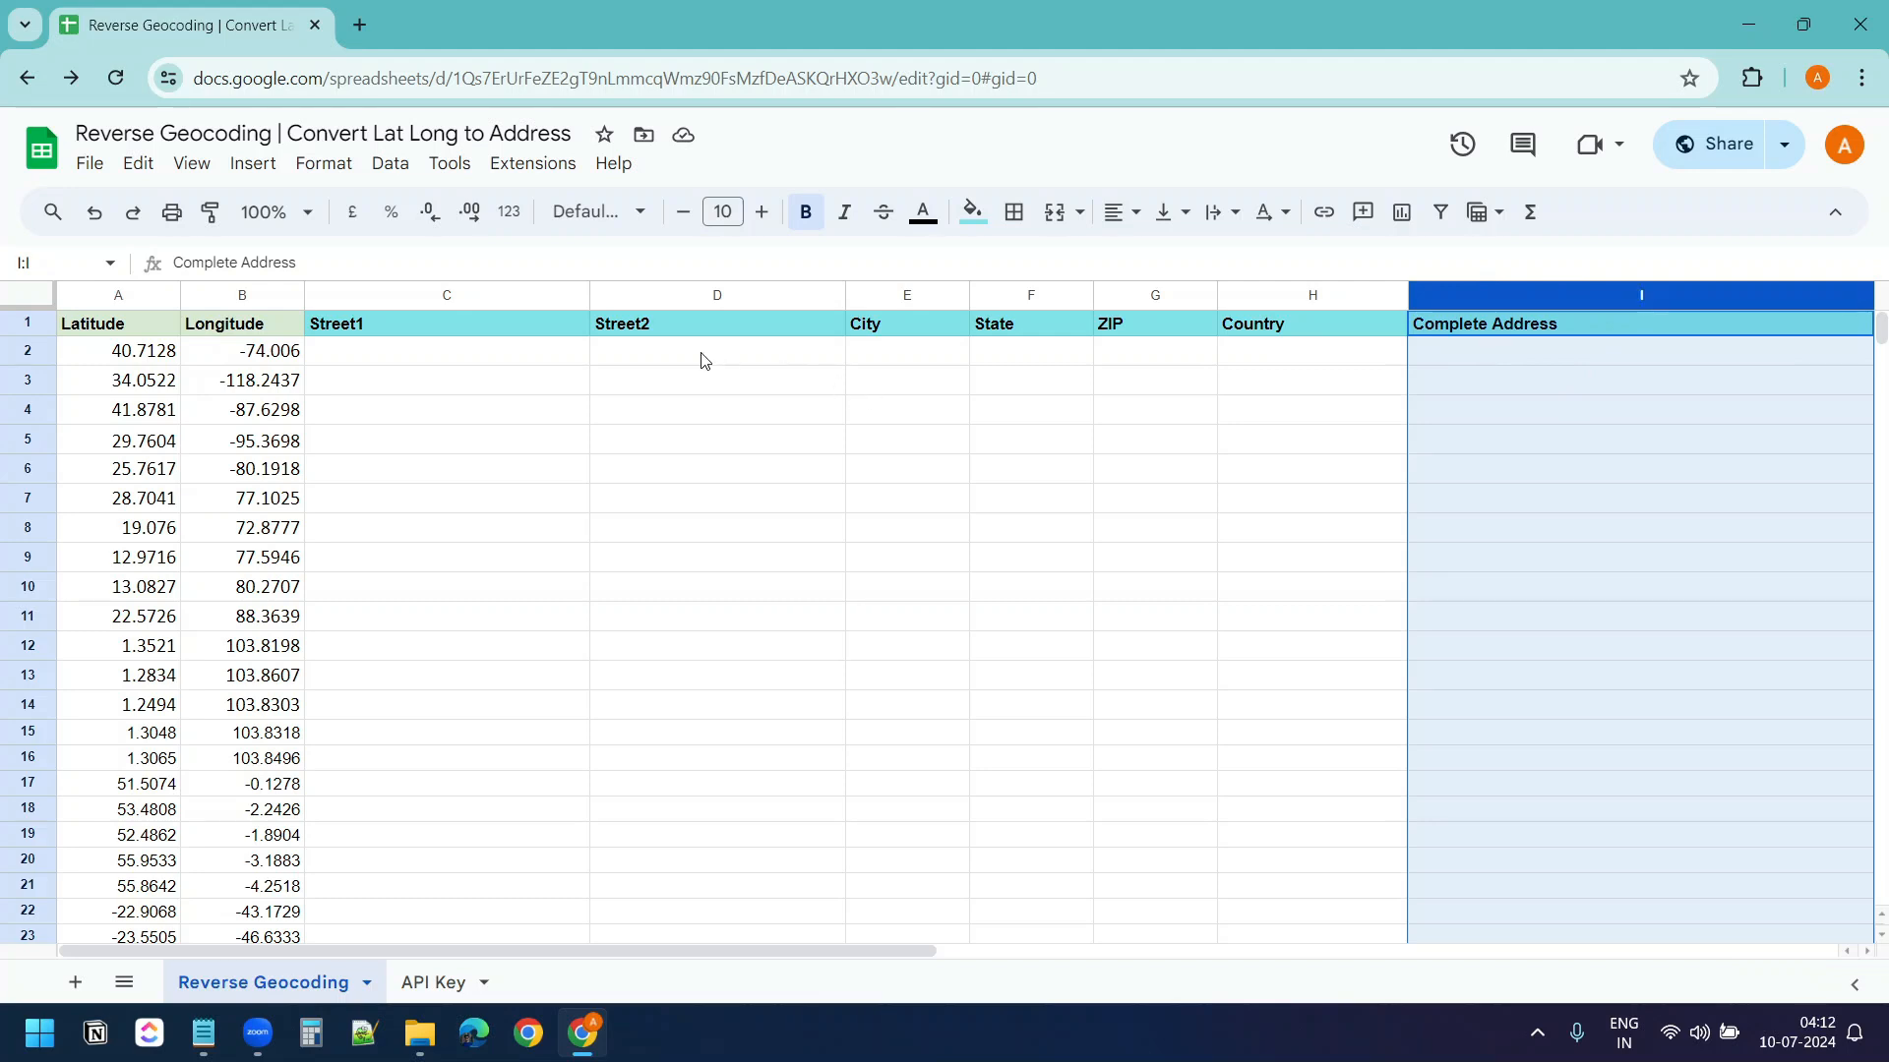
pyautogui.click(905, 325)
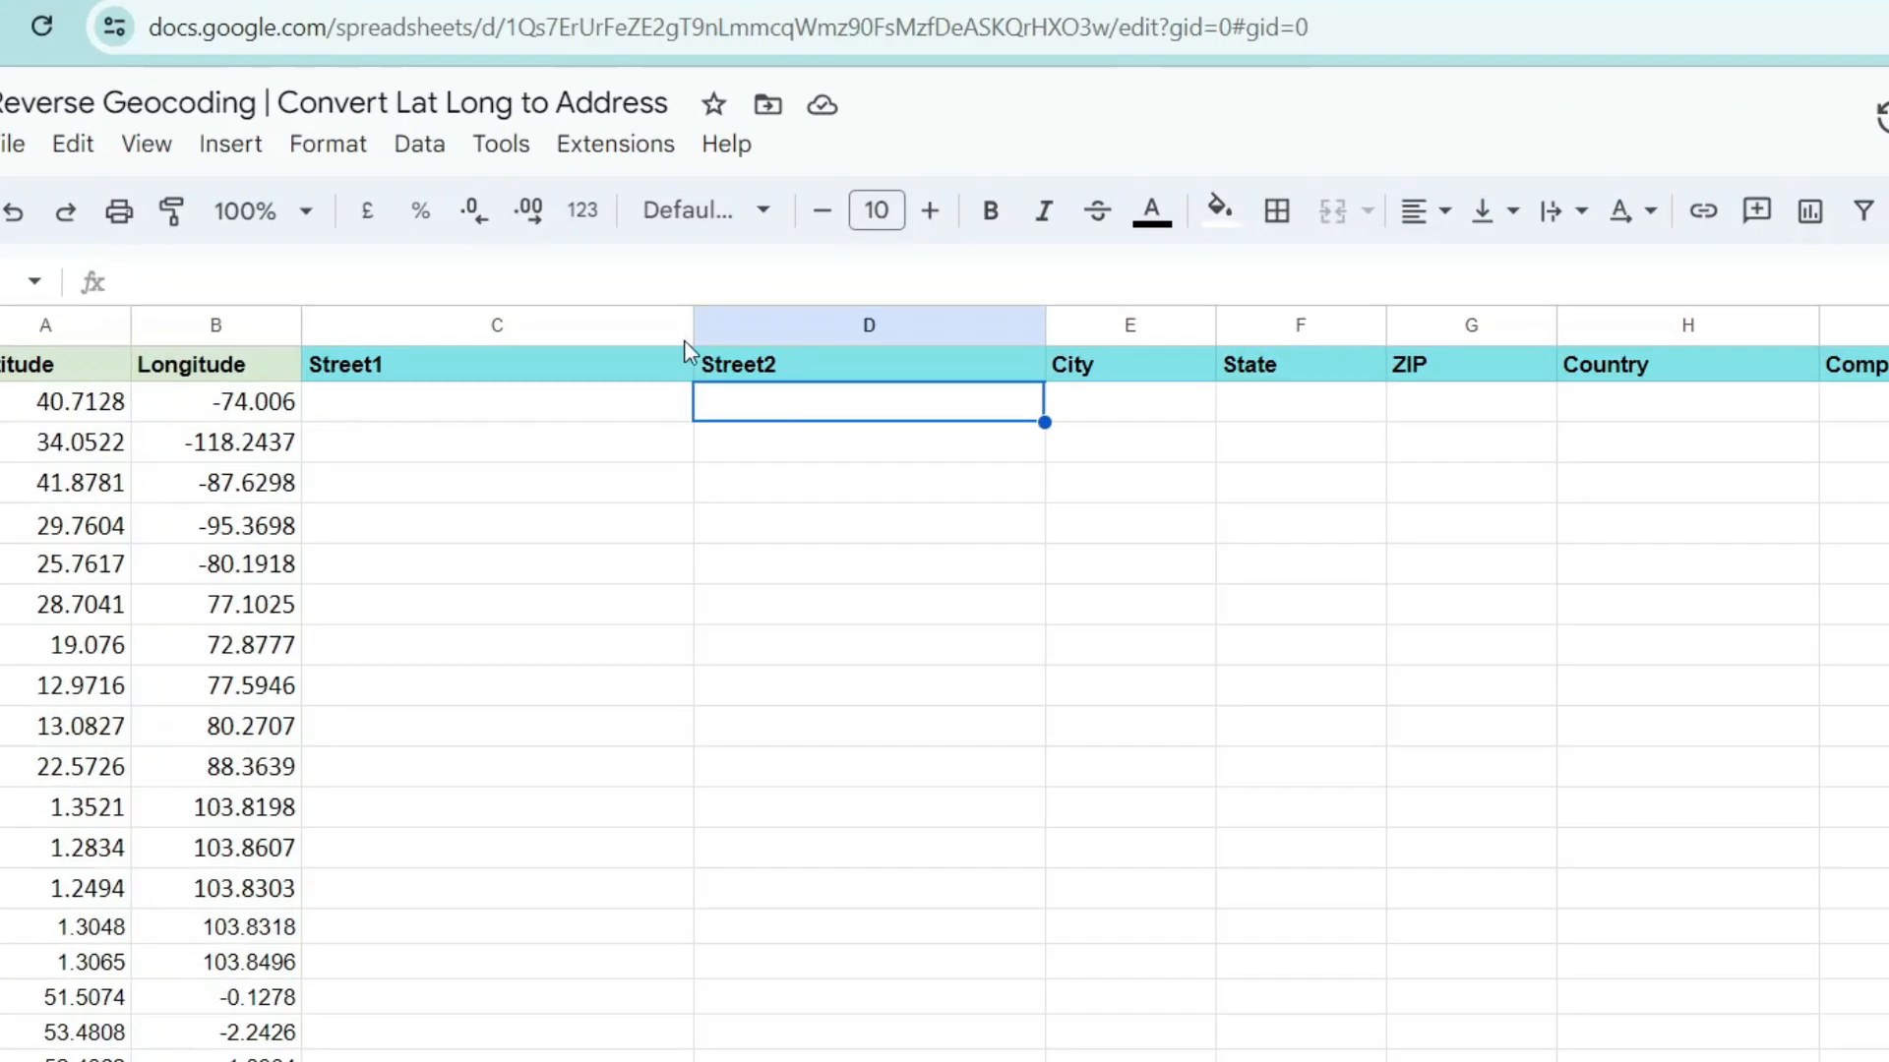
# Run the reverseGeocode macro from Extensions > Macros to fill the address columns
pyautogui.click(614, 143)
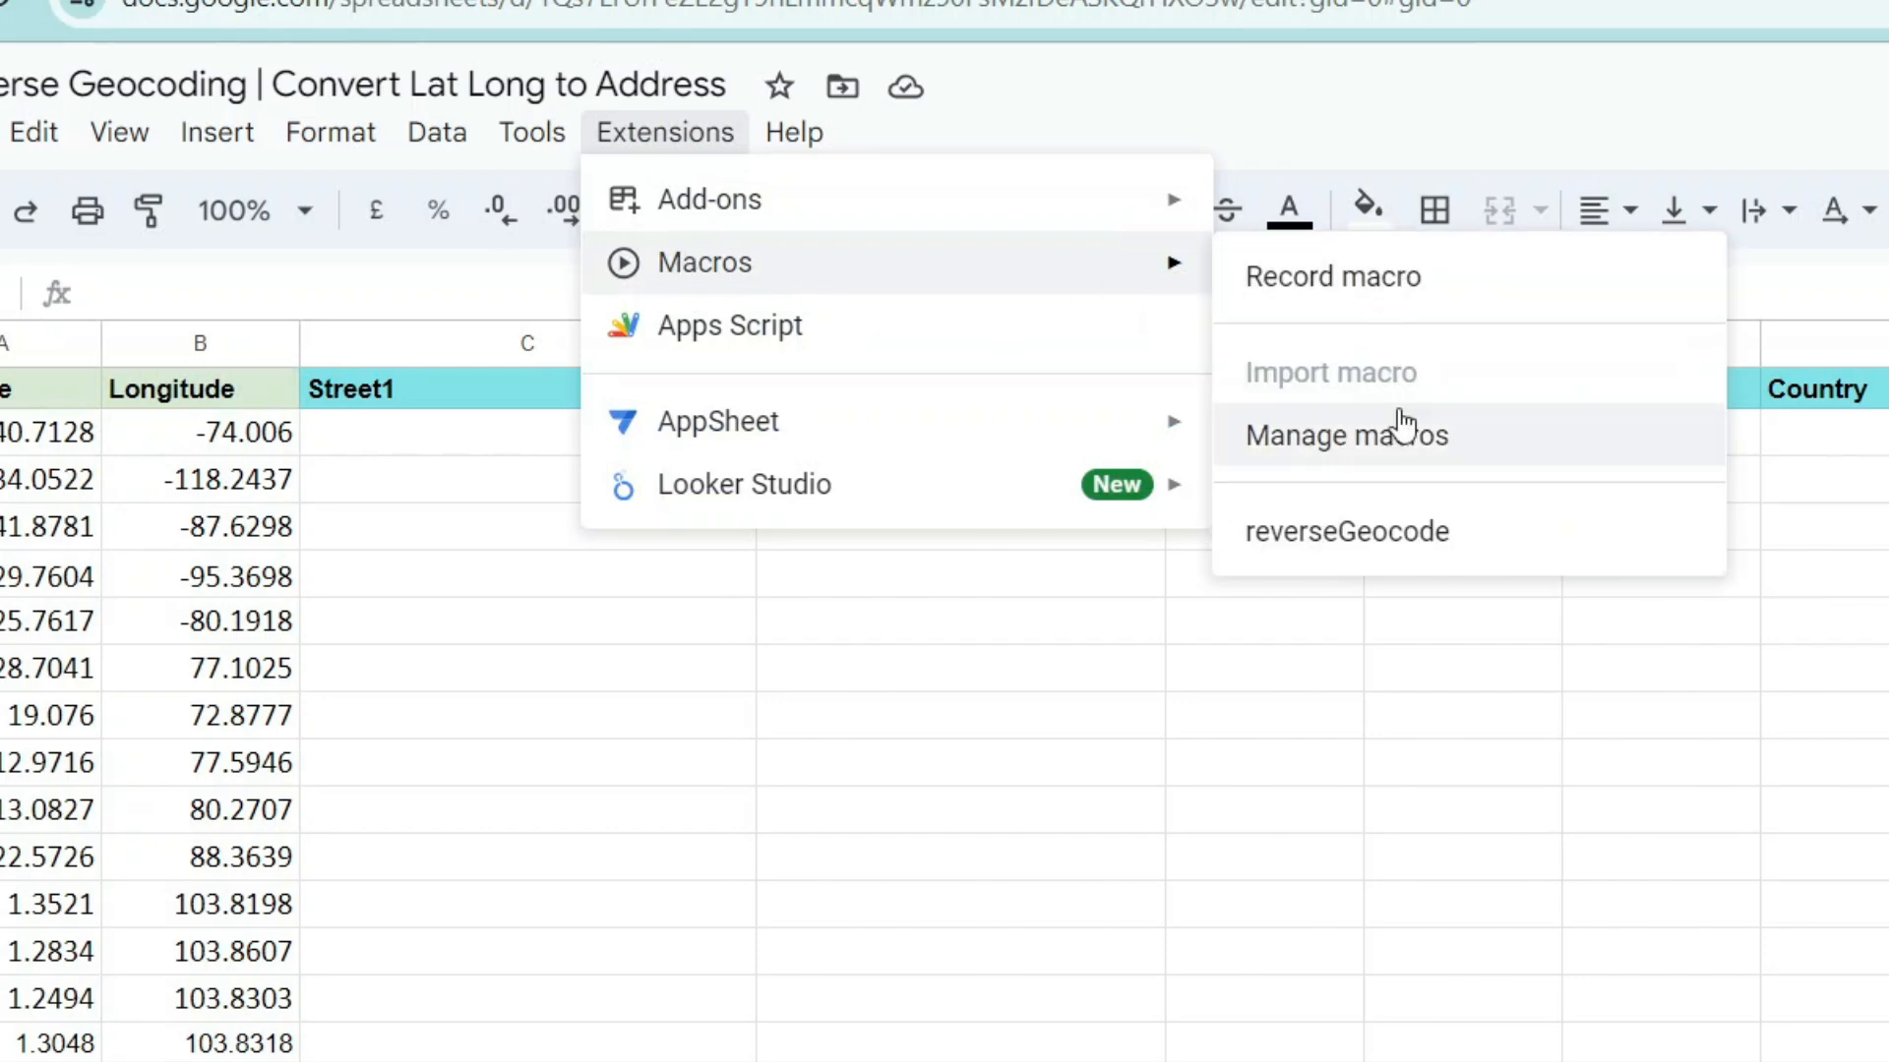
pyautogui.click(1345, 531)
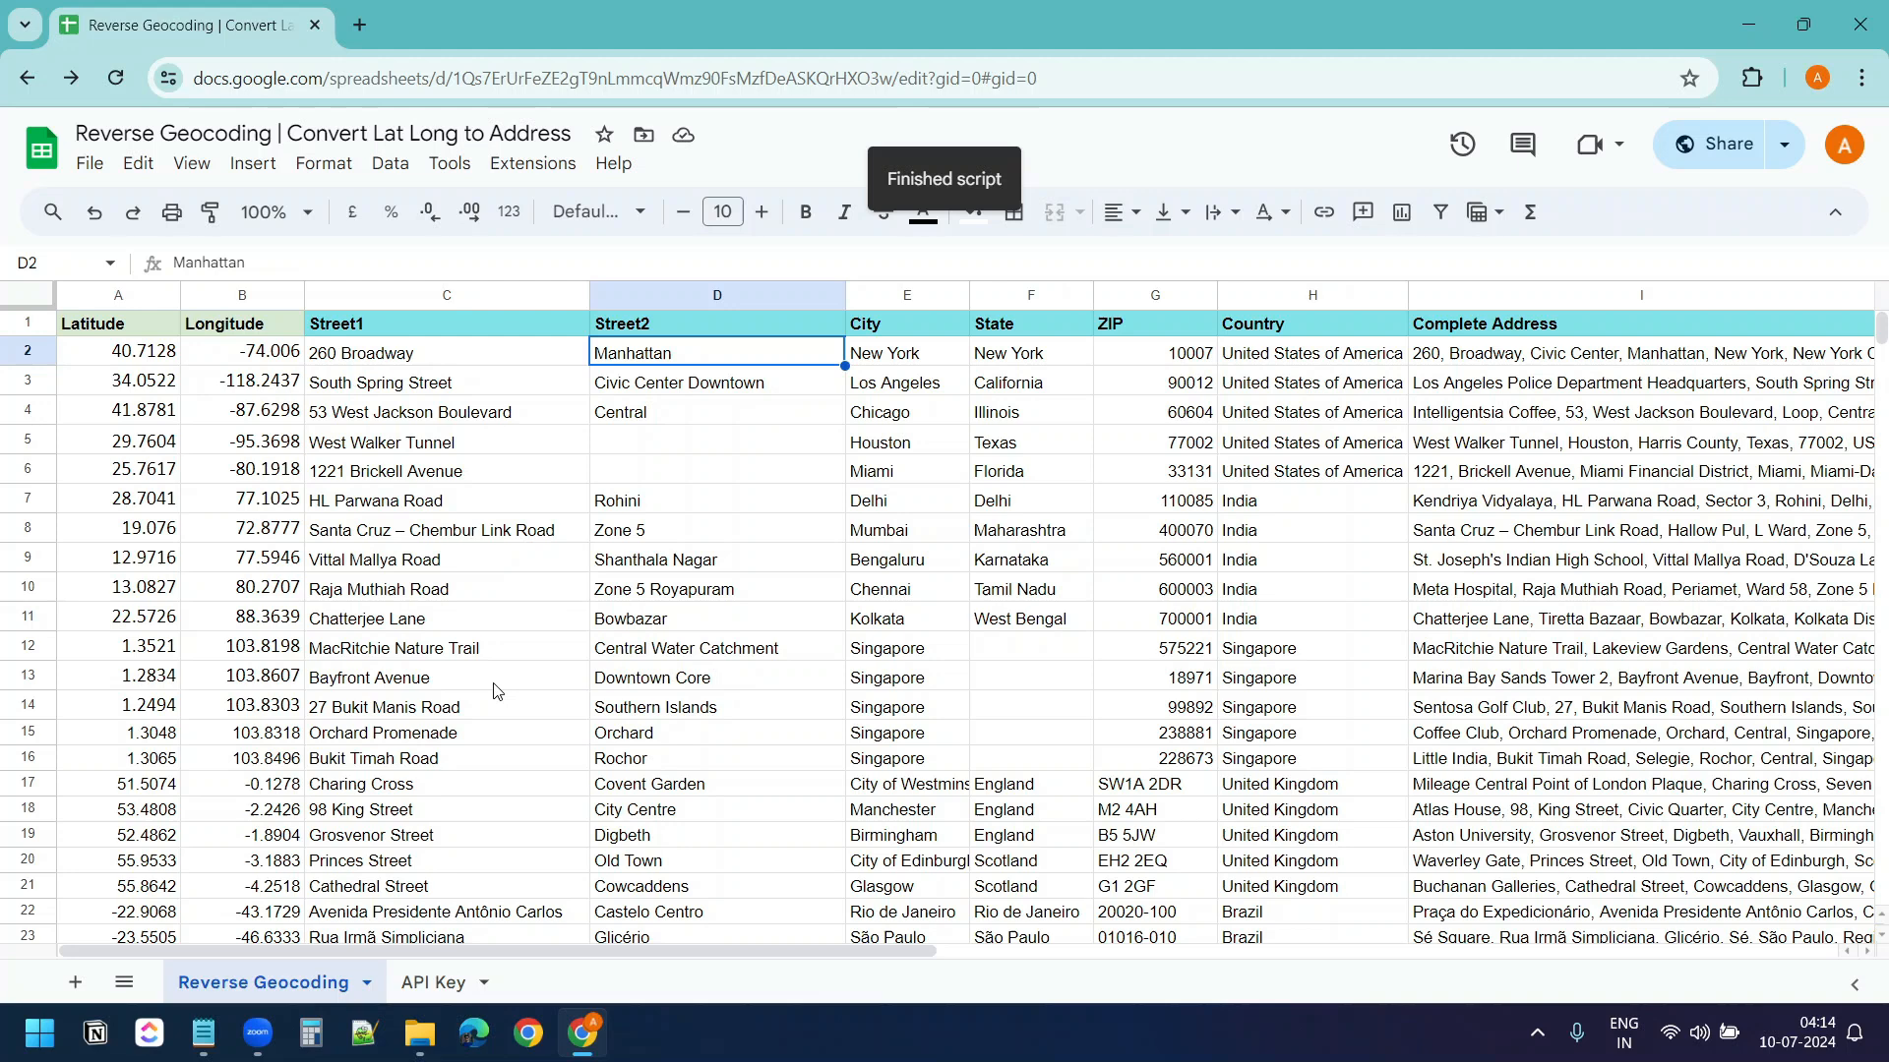
pyautogui.click(446, 295)
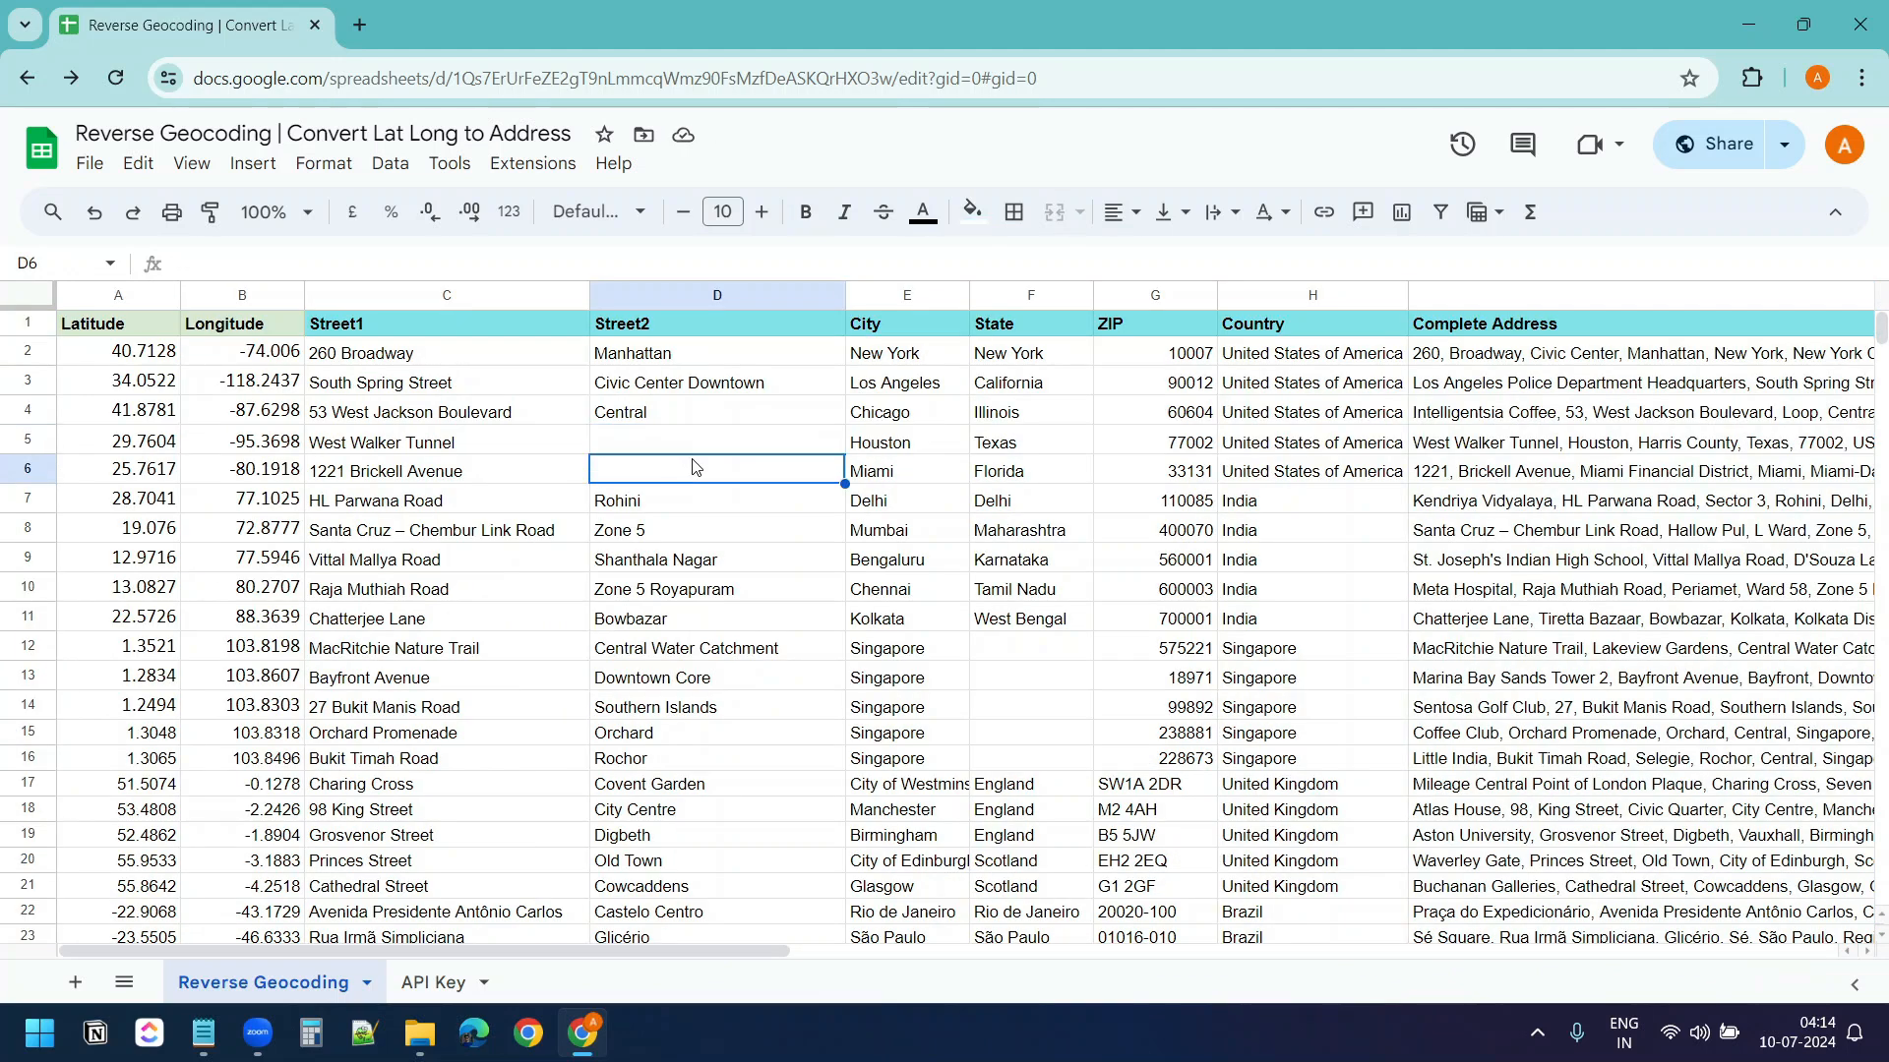
pyautogui.moveTo(716, 440); pyautogui.dragTo(716, 471)
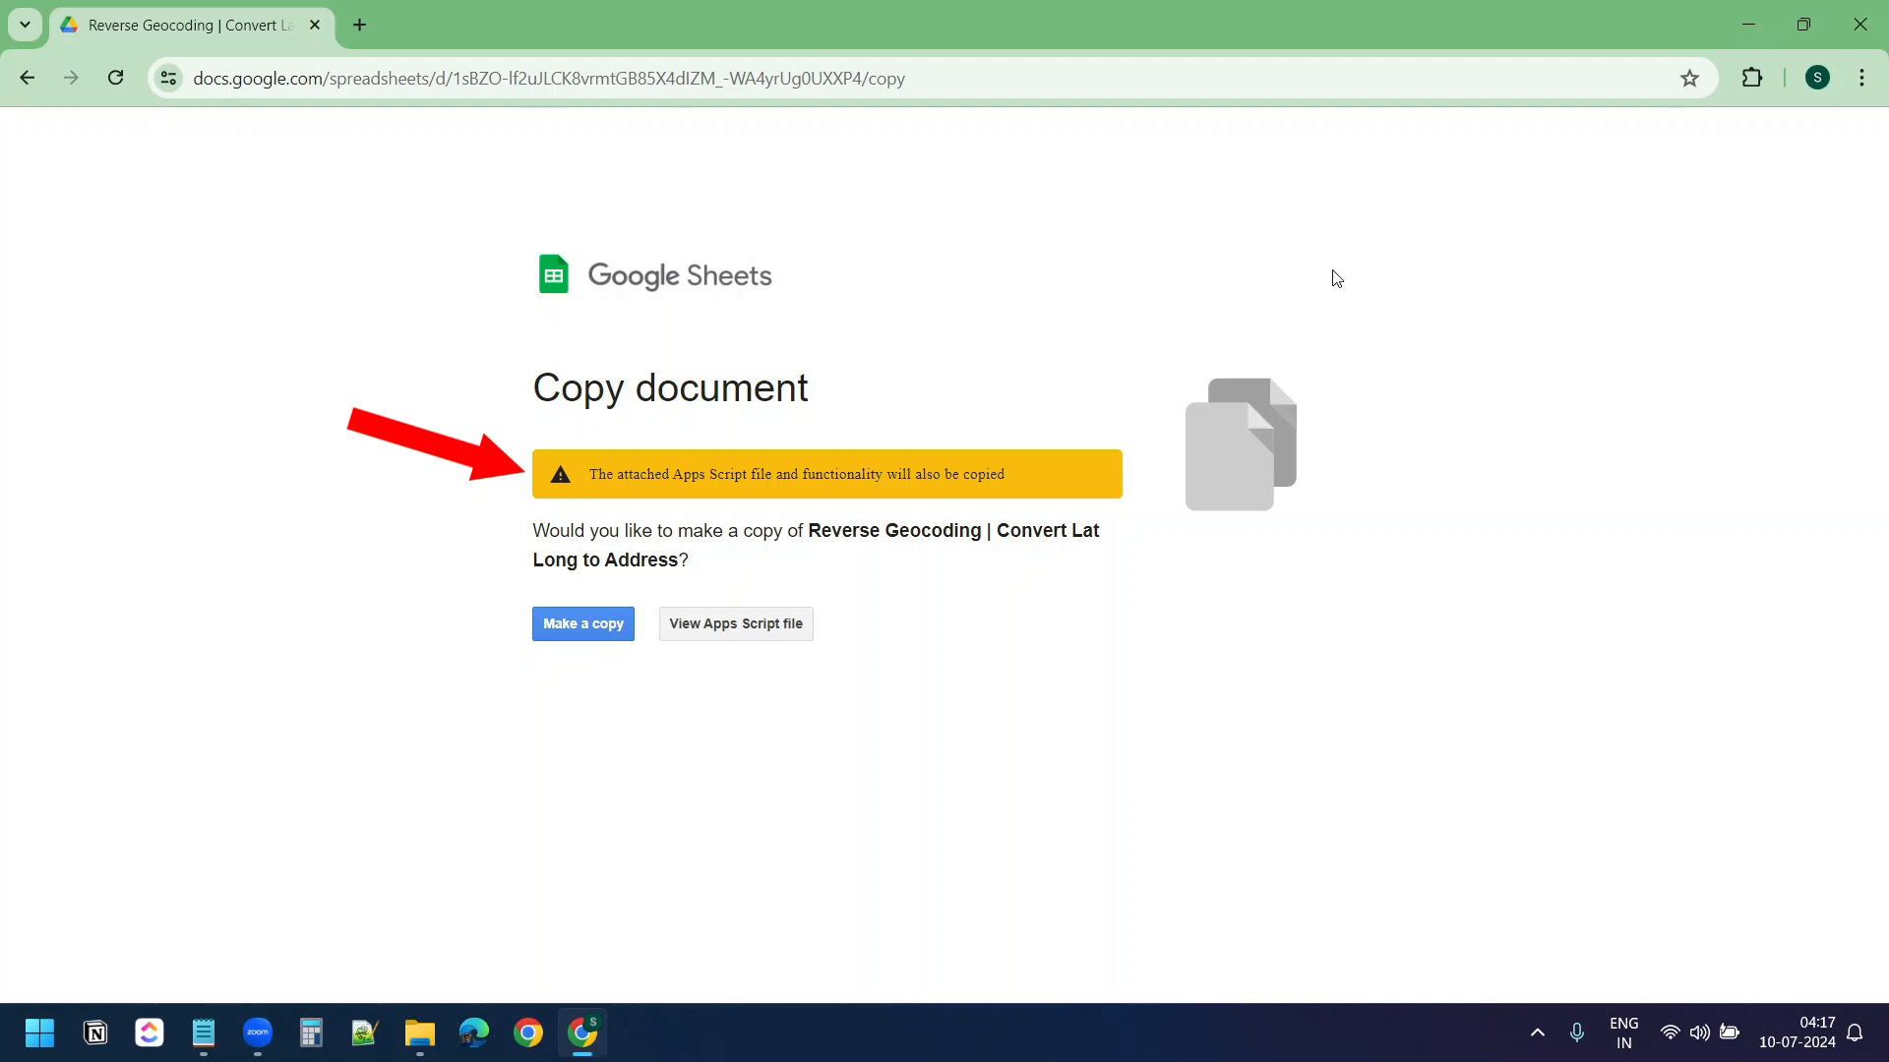
pyautogui.moveTo(1312, 289)
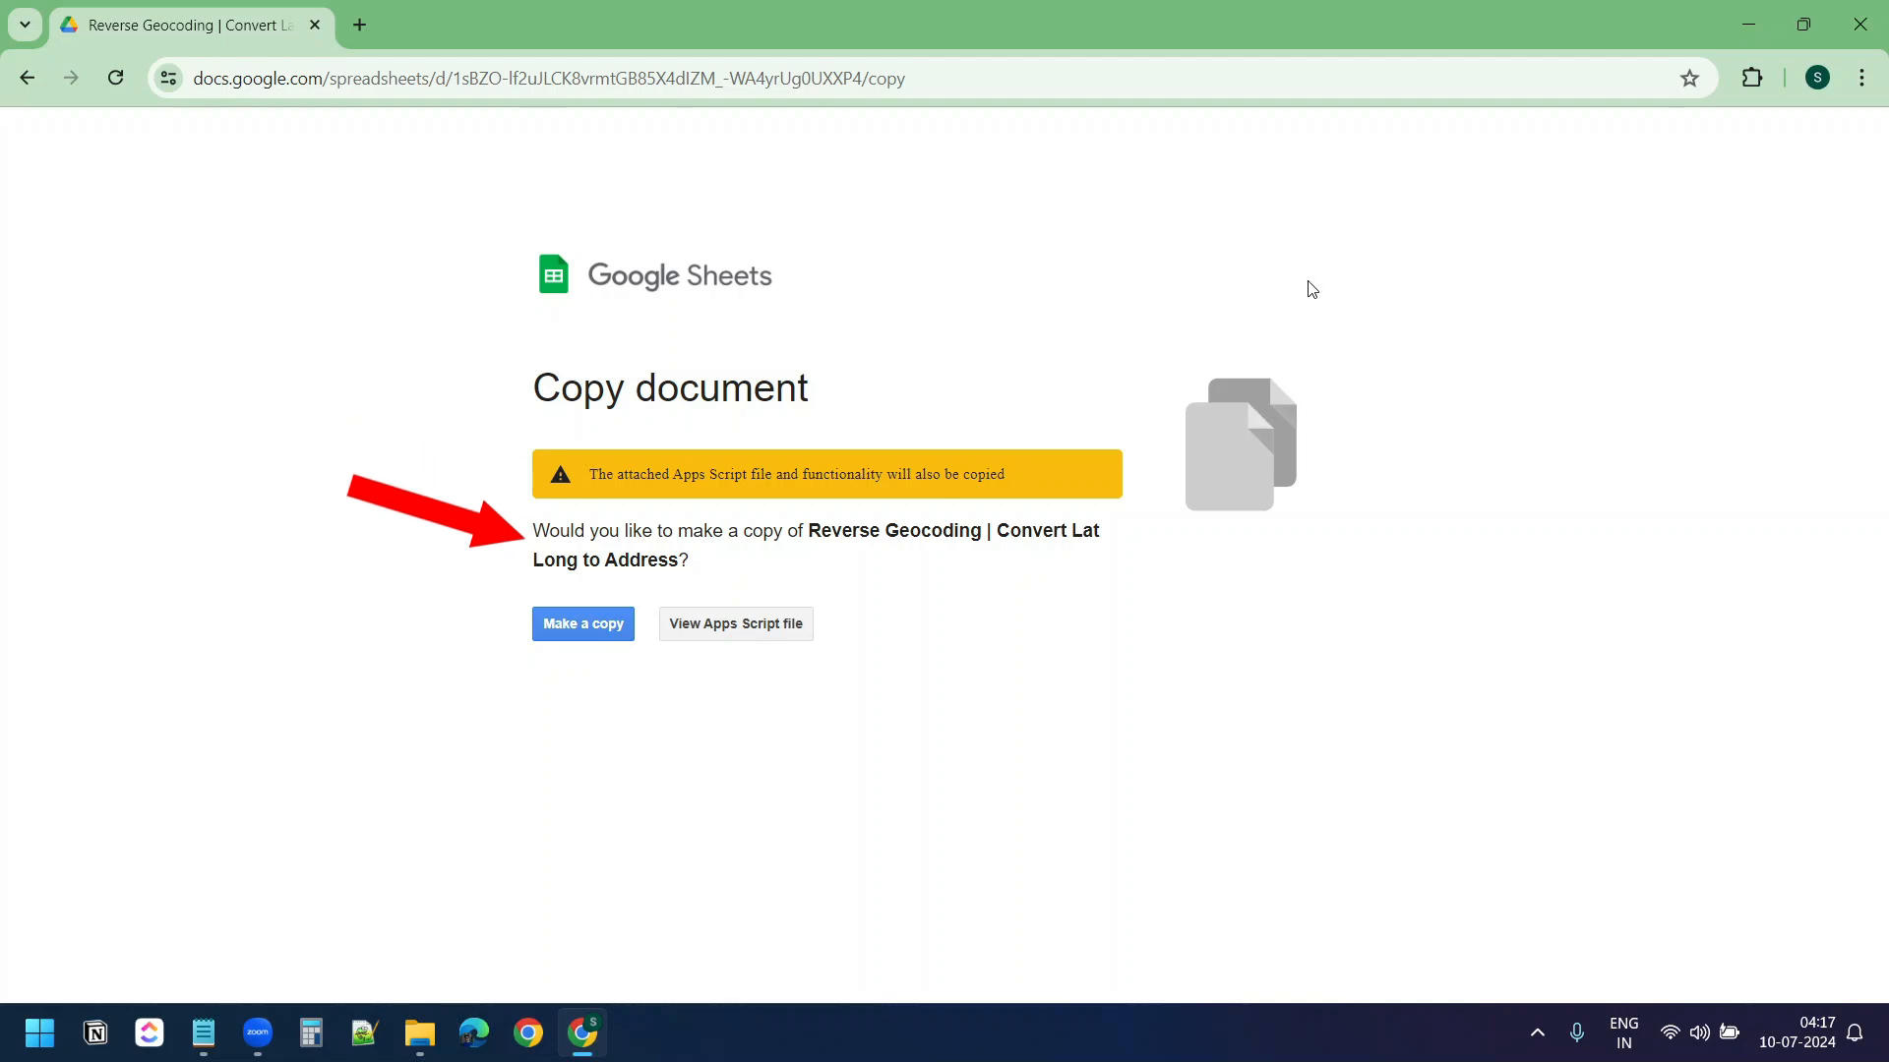
# Make a copy of the Reverse Geocoding spreadsheet with its Apps Script
pyautogui.click(582, 624)
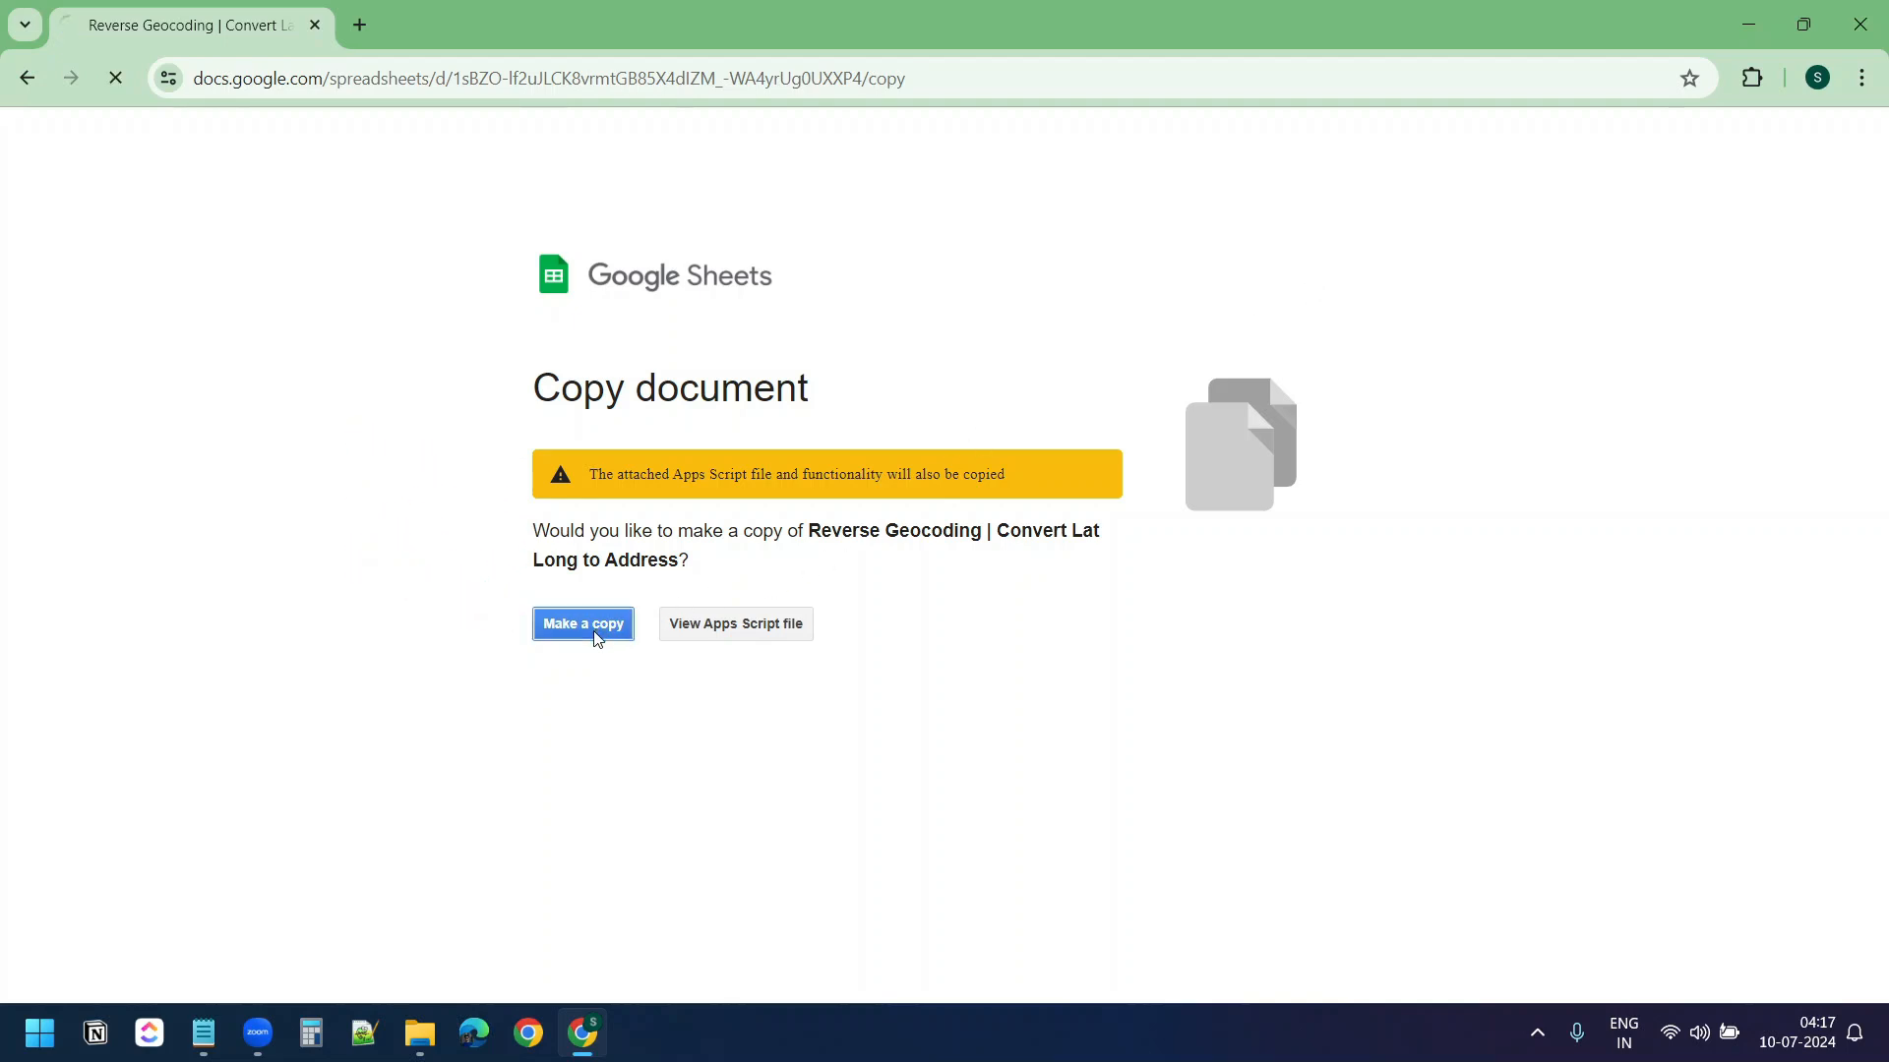
pyautogui.click(582, 623)
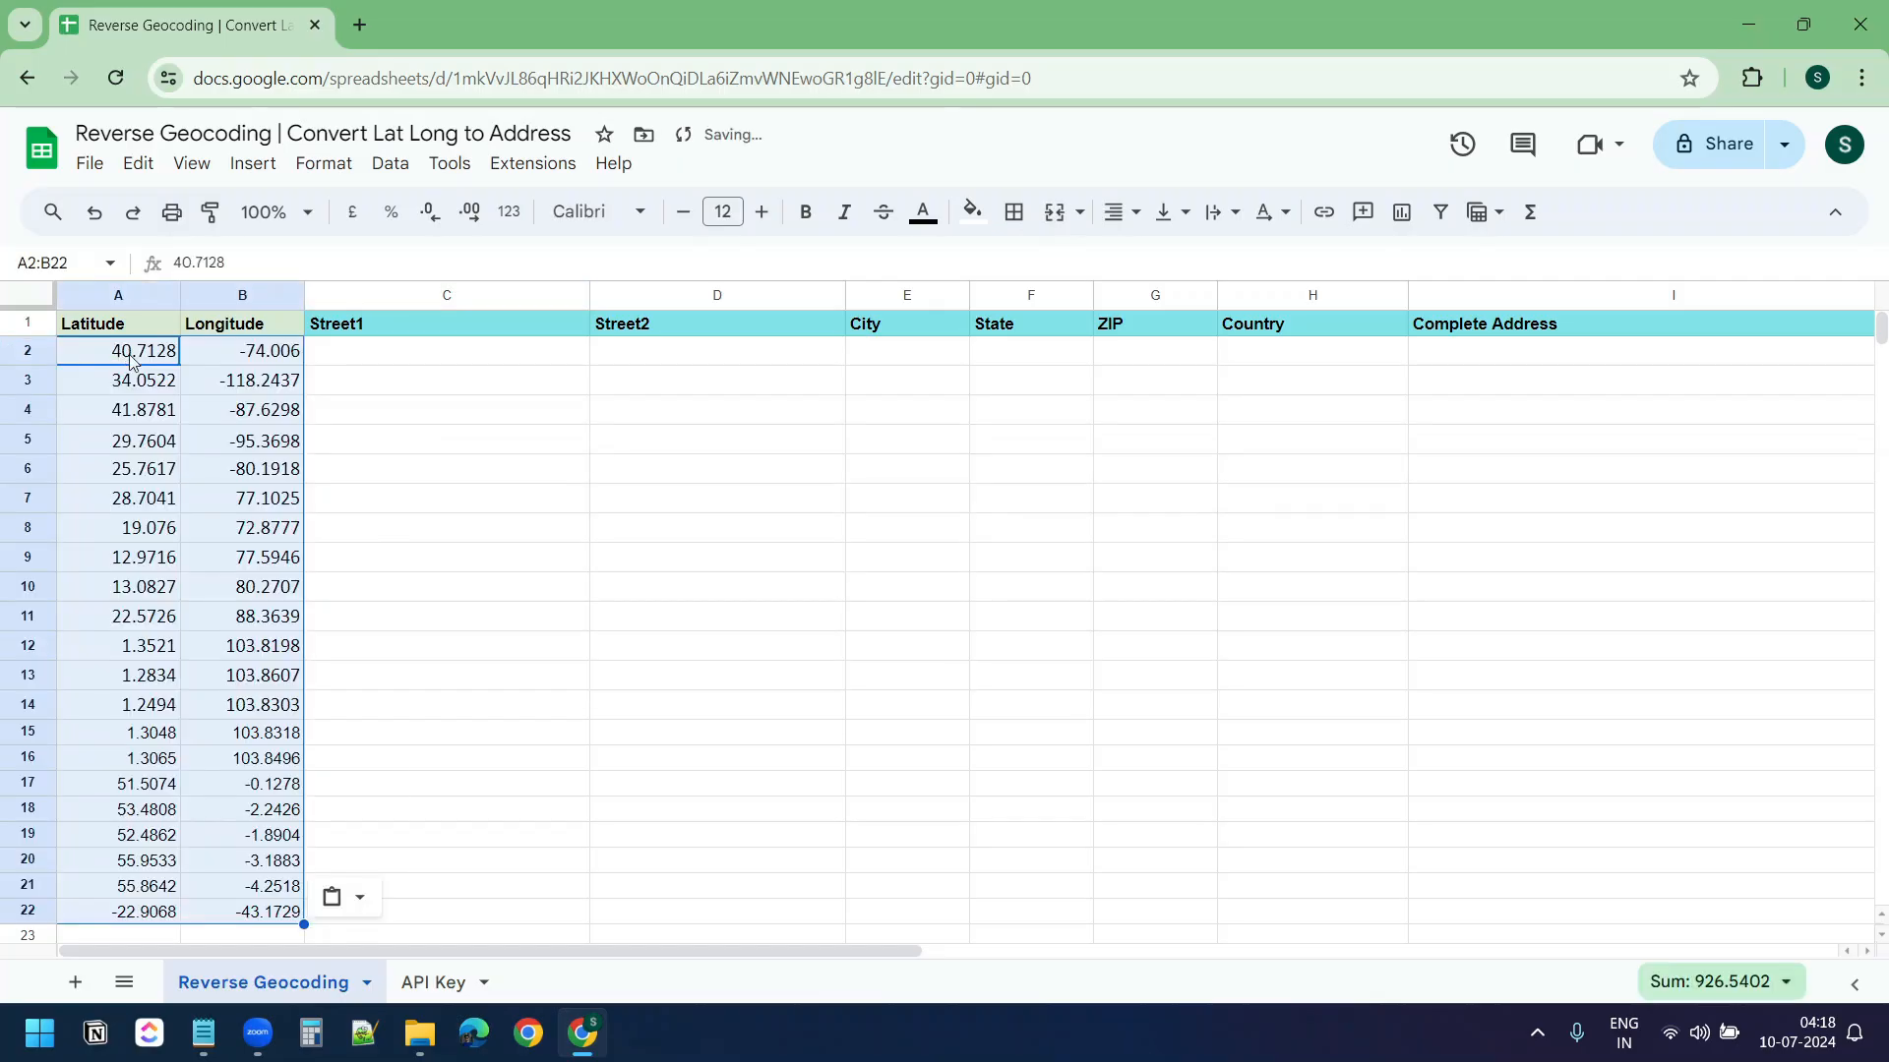
# Switch to the API Key sheet and follow its link to the LocationIQ sign-up page
pyautogui.click(431, 982)
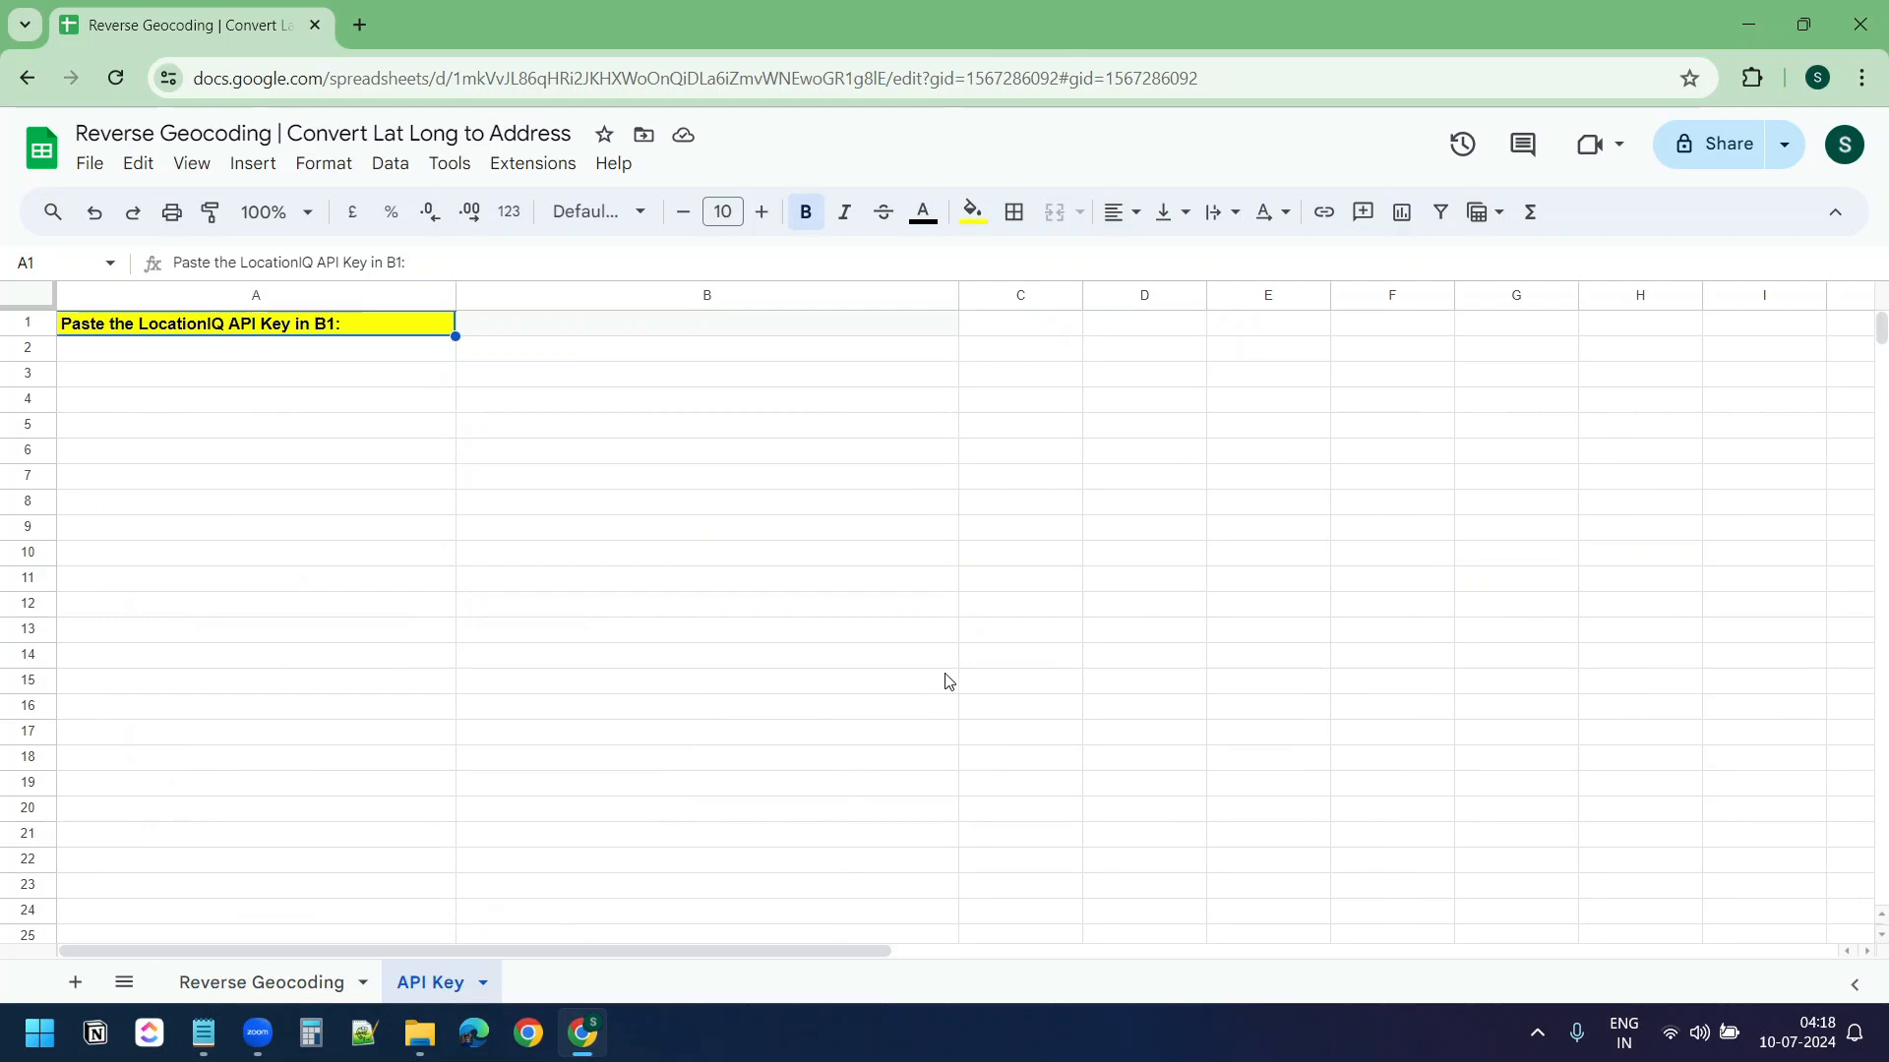
pyautogui.click(706, 323)
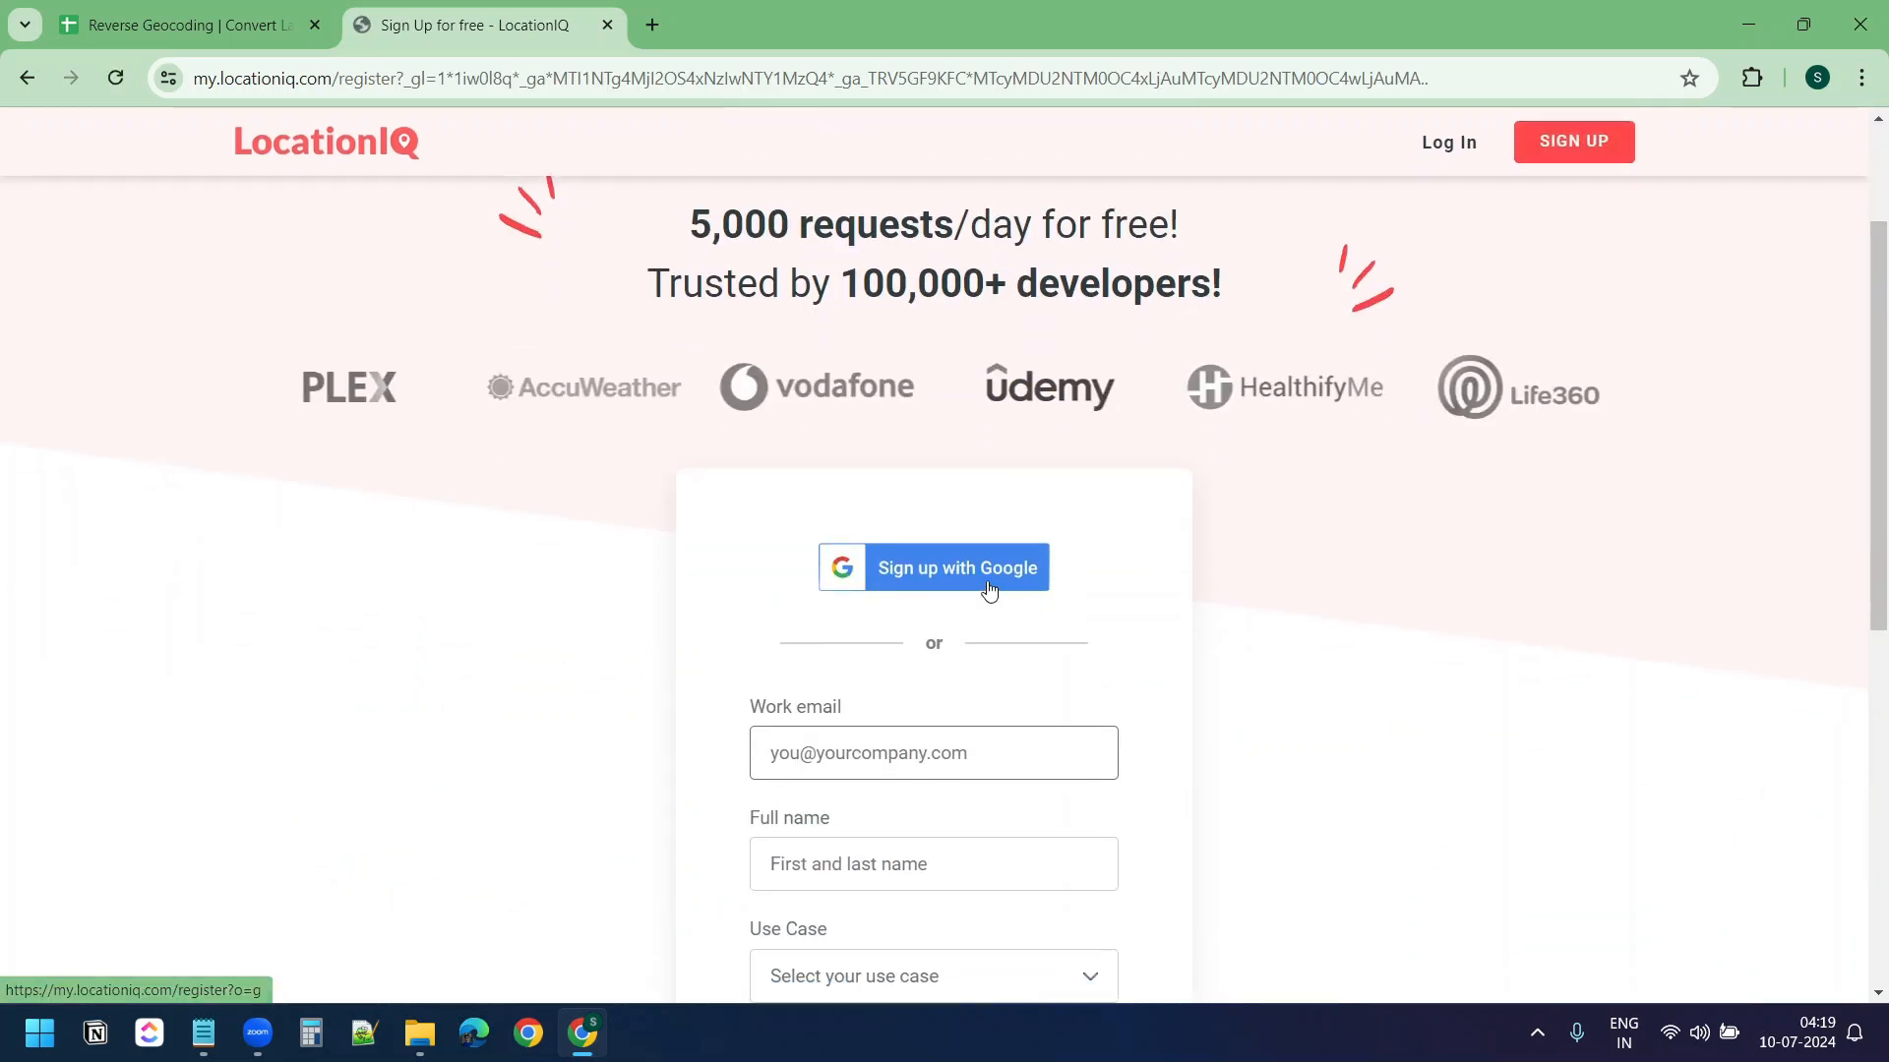
# Sign up for LocationIQ with the Google account
pyautogui.click(956, 567)
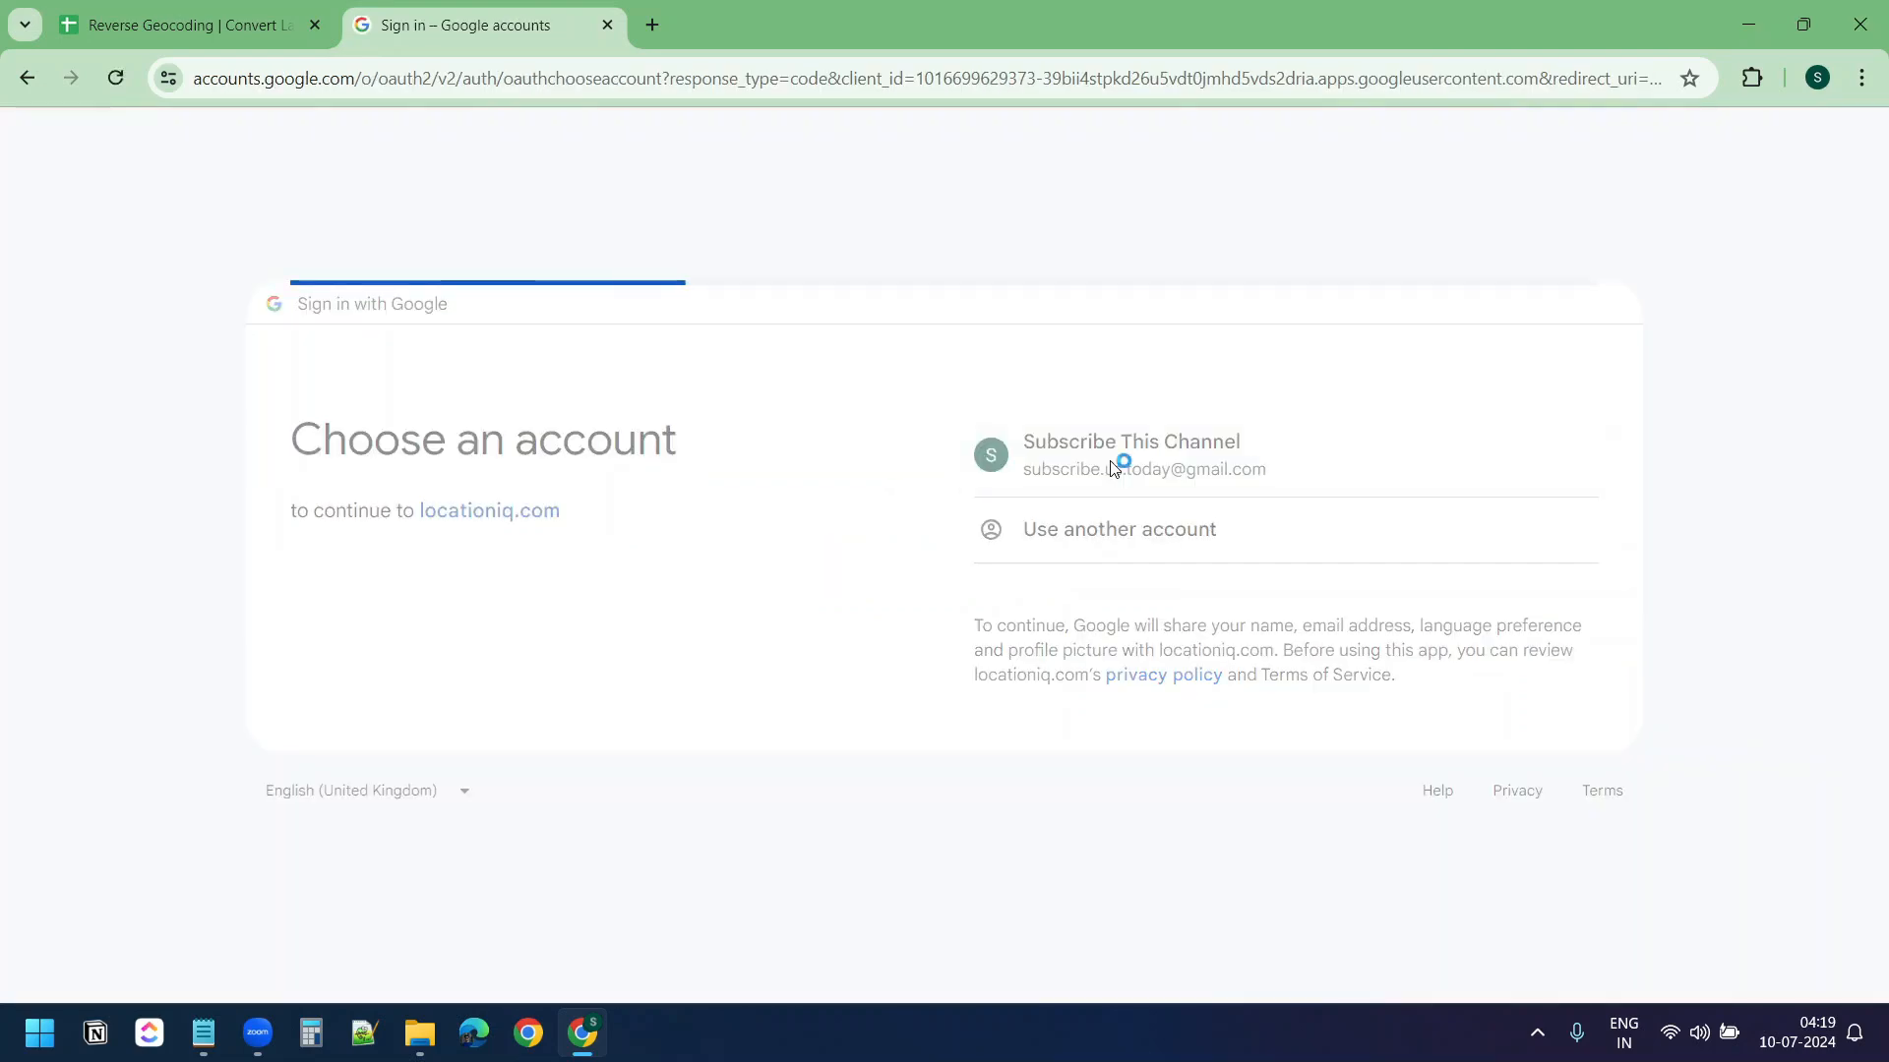
pyautogui.click(1129, 455)
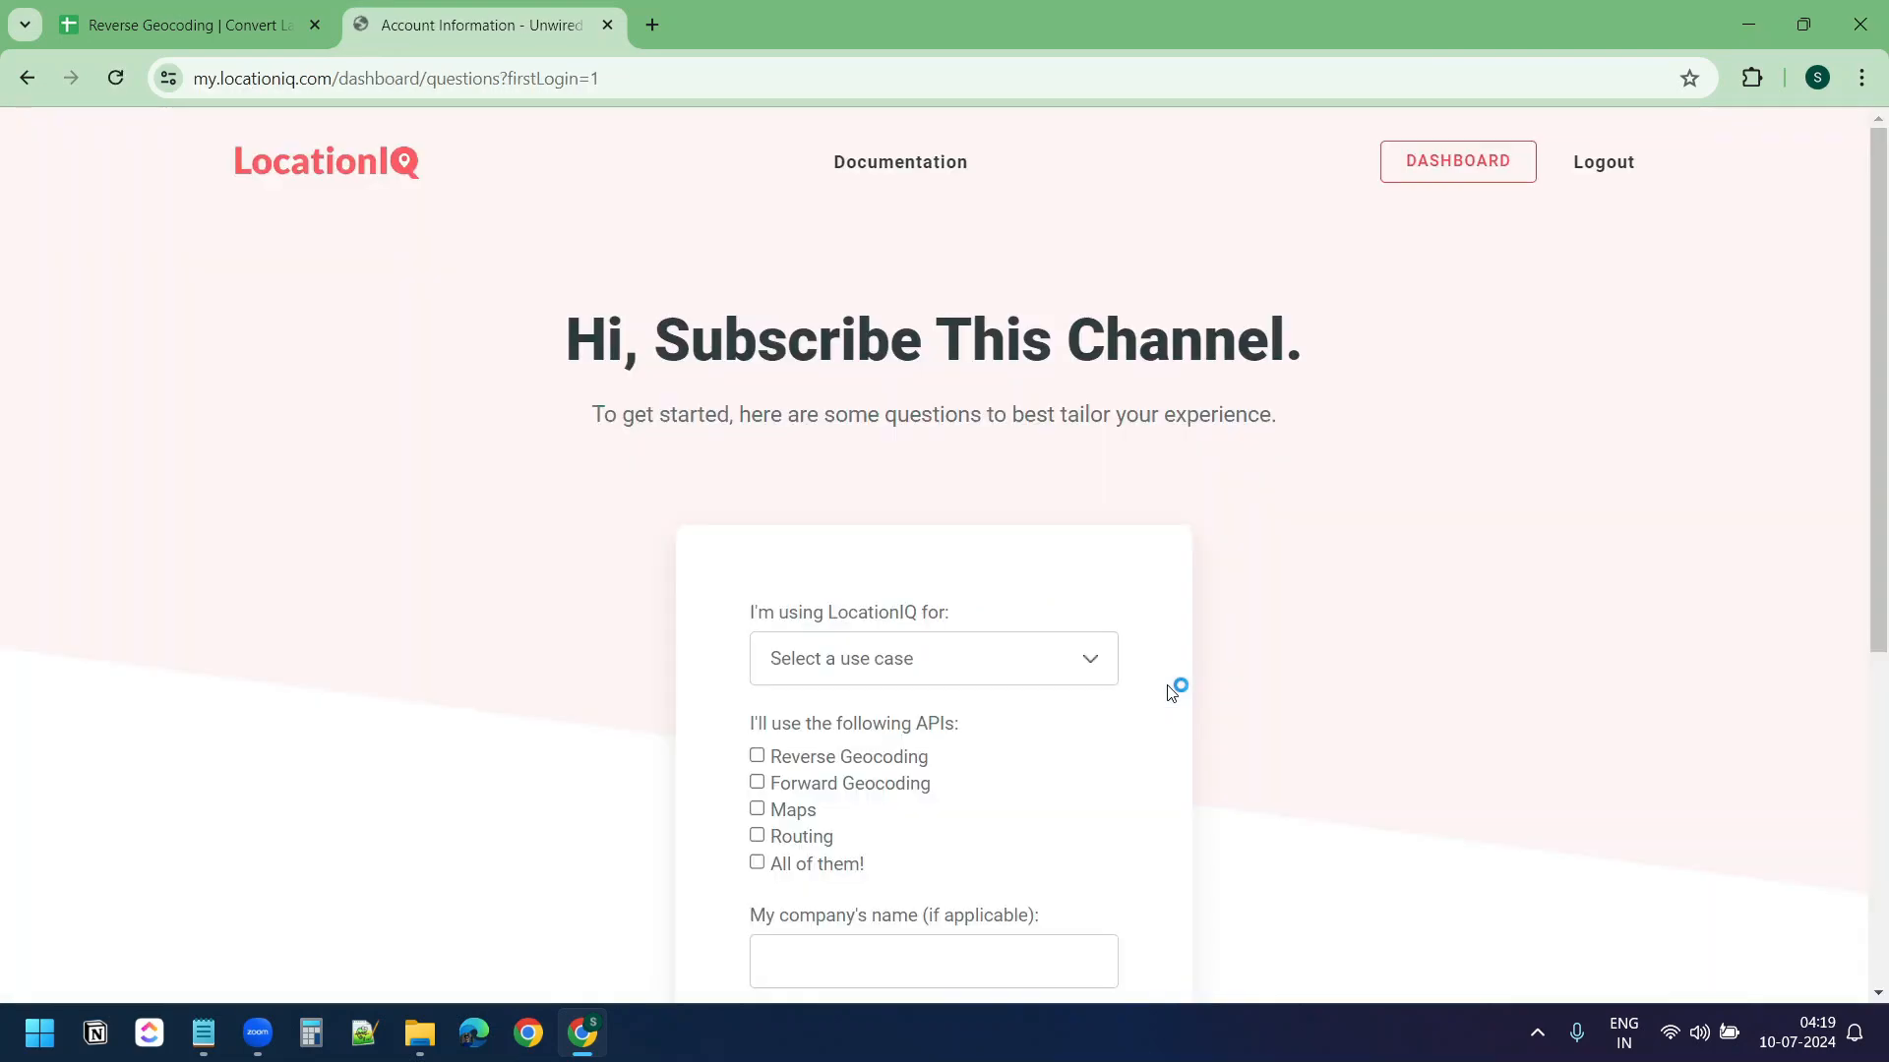
pyautogui.click(1456, 161)
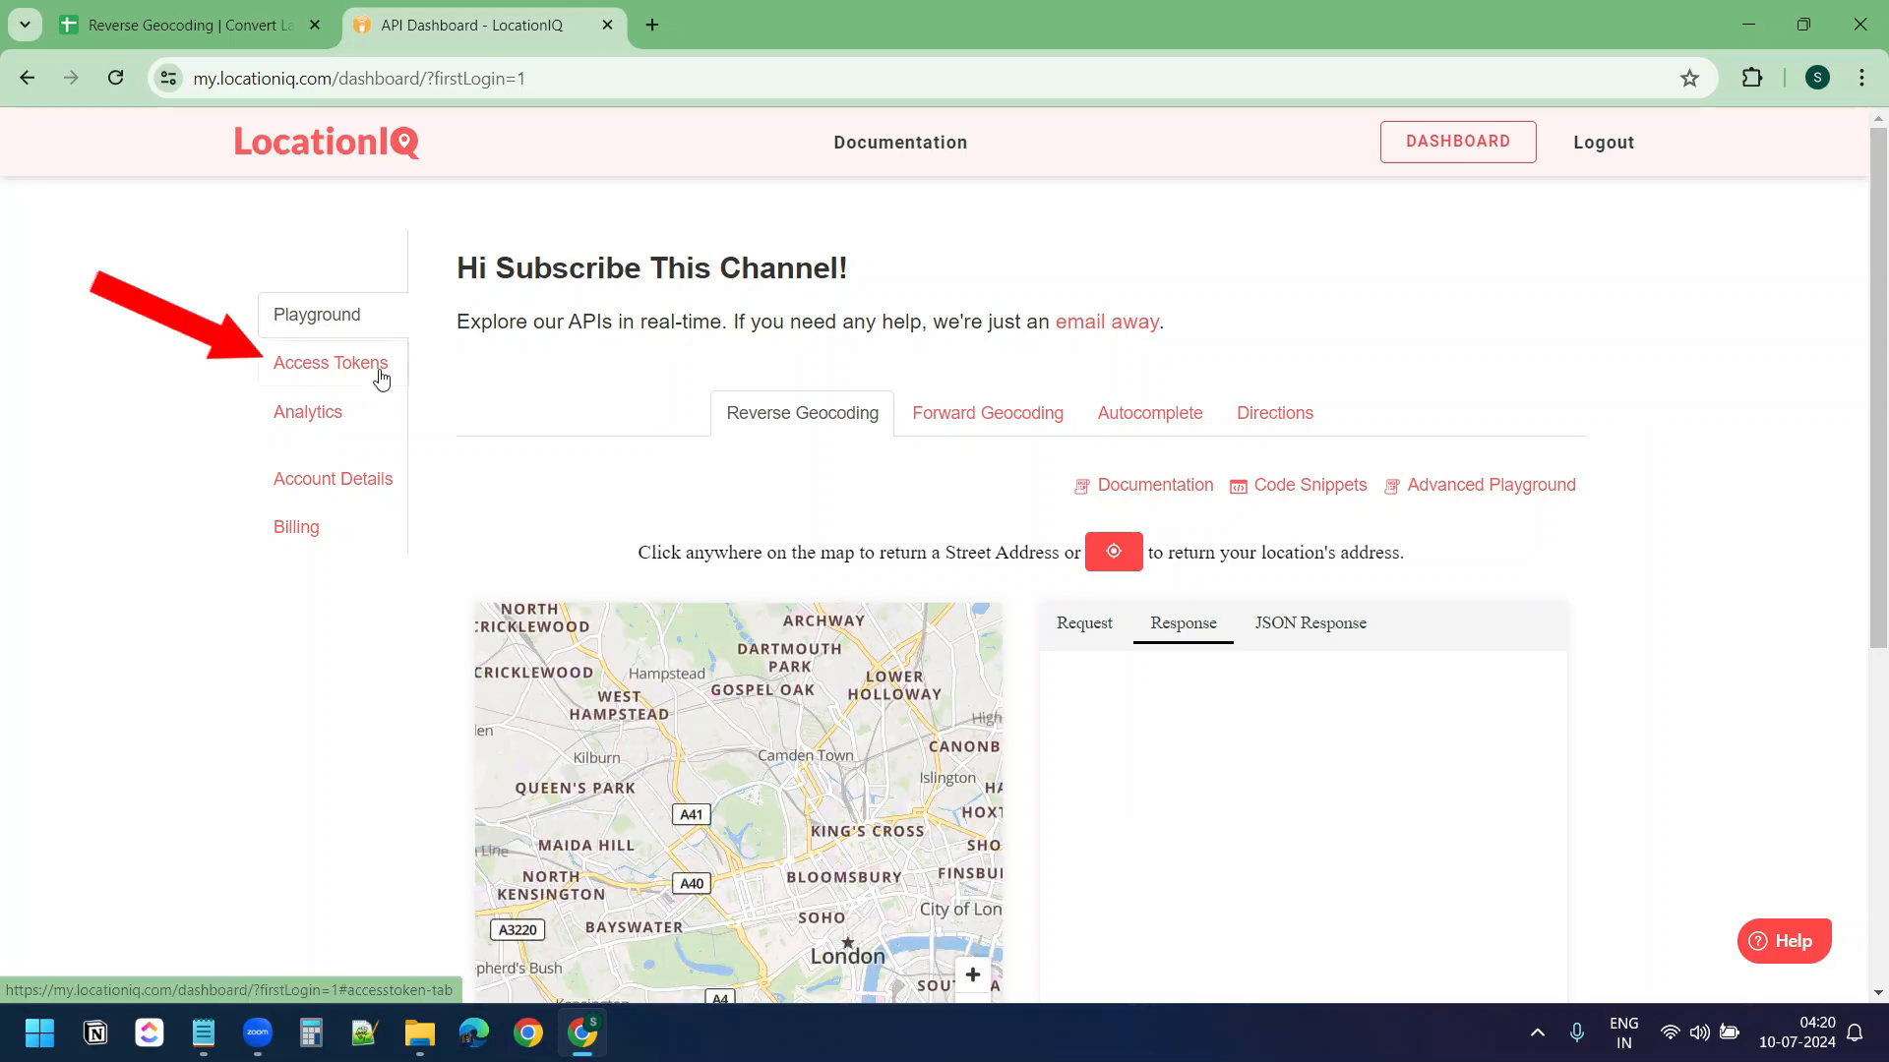
# Reveal the access token on the Access Tokens page and copy it
pyautogui.click(330, 361)
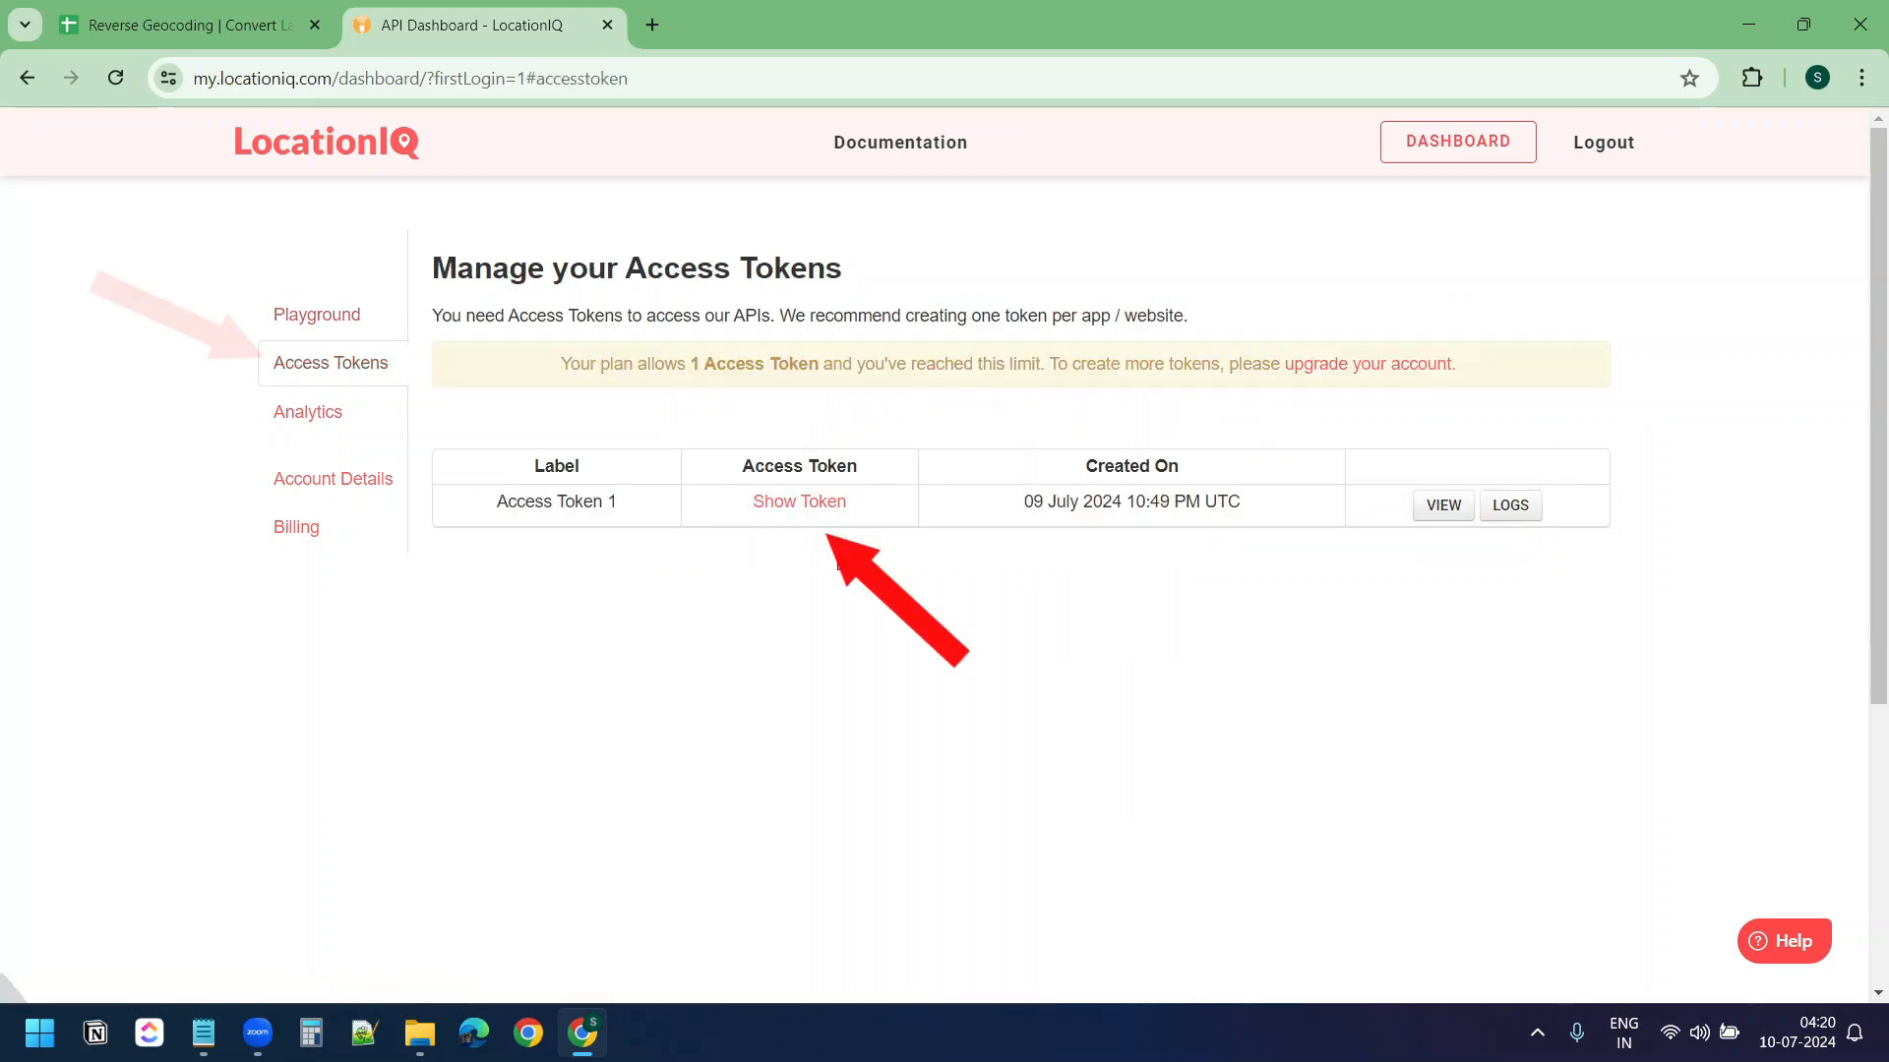
pyautogui.click(798, 502)
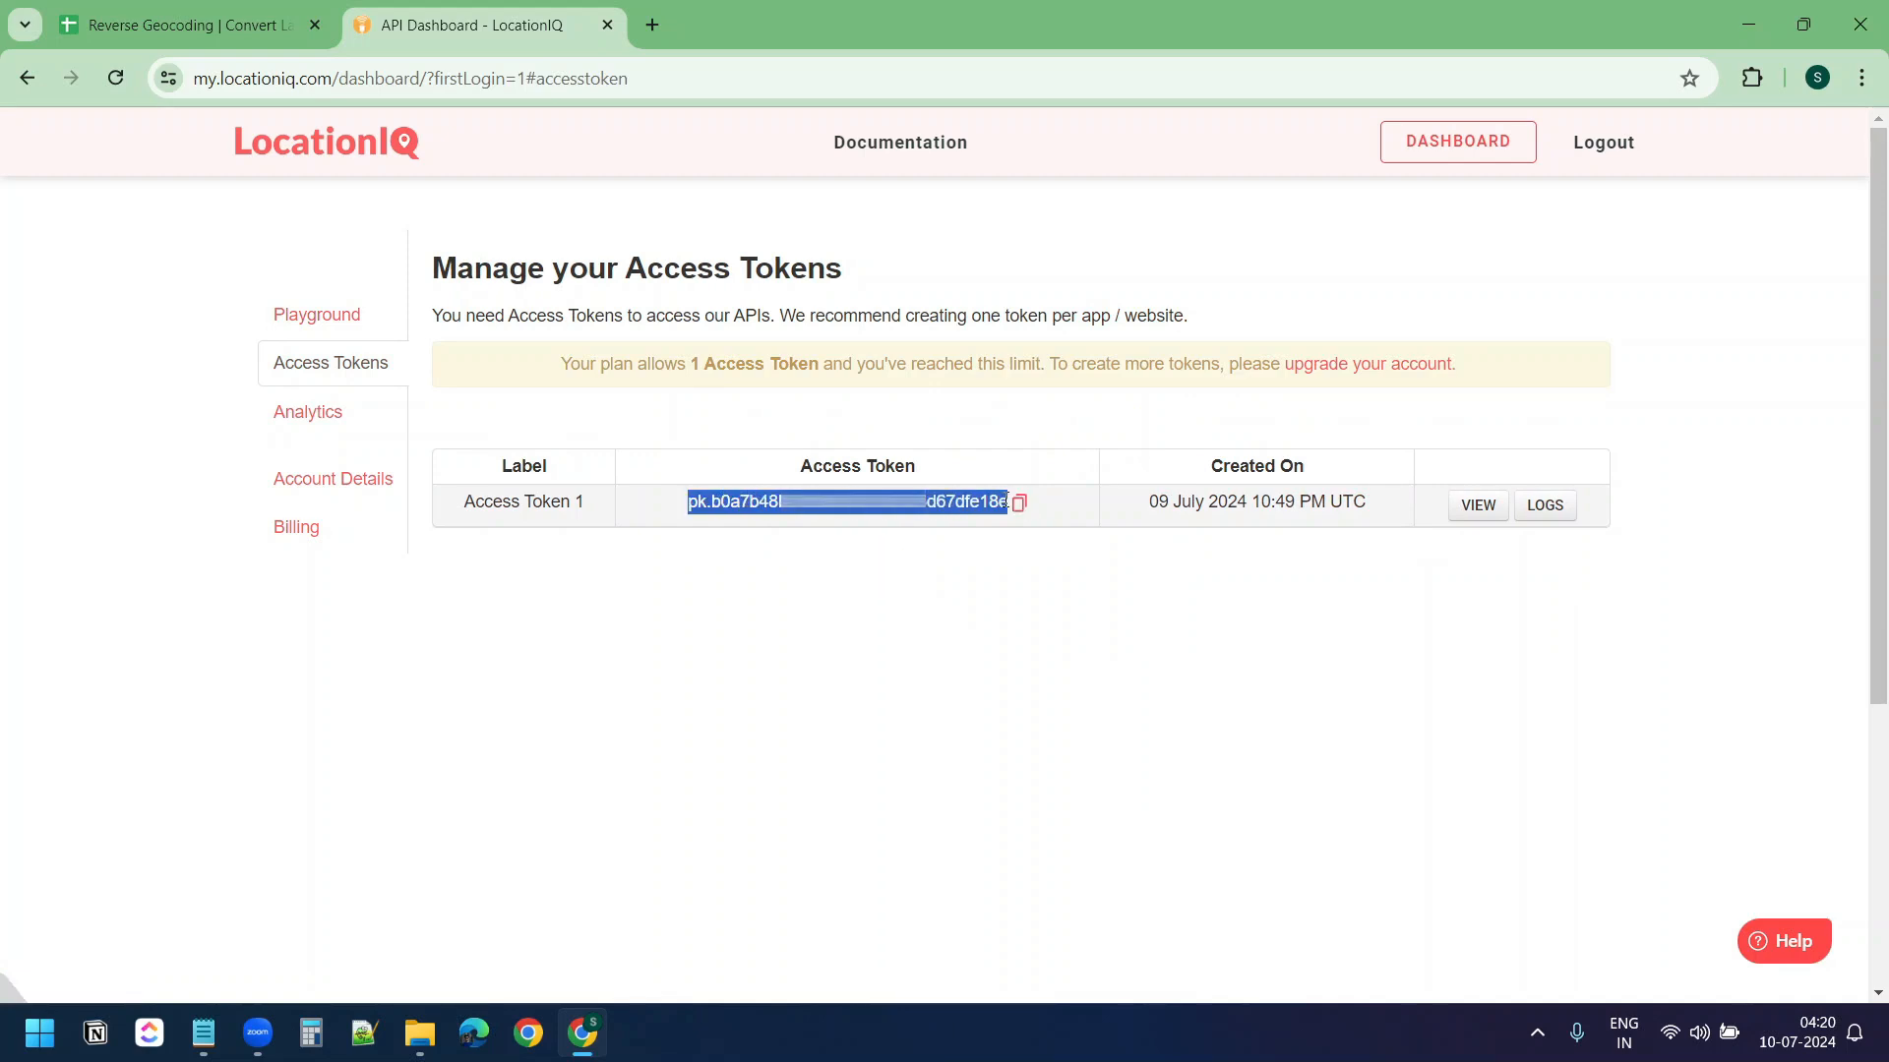
pyautogui.click(187, 23)
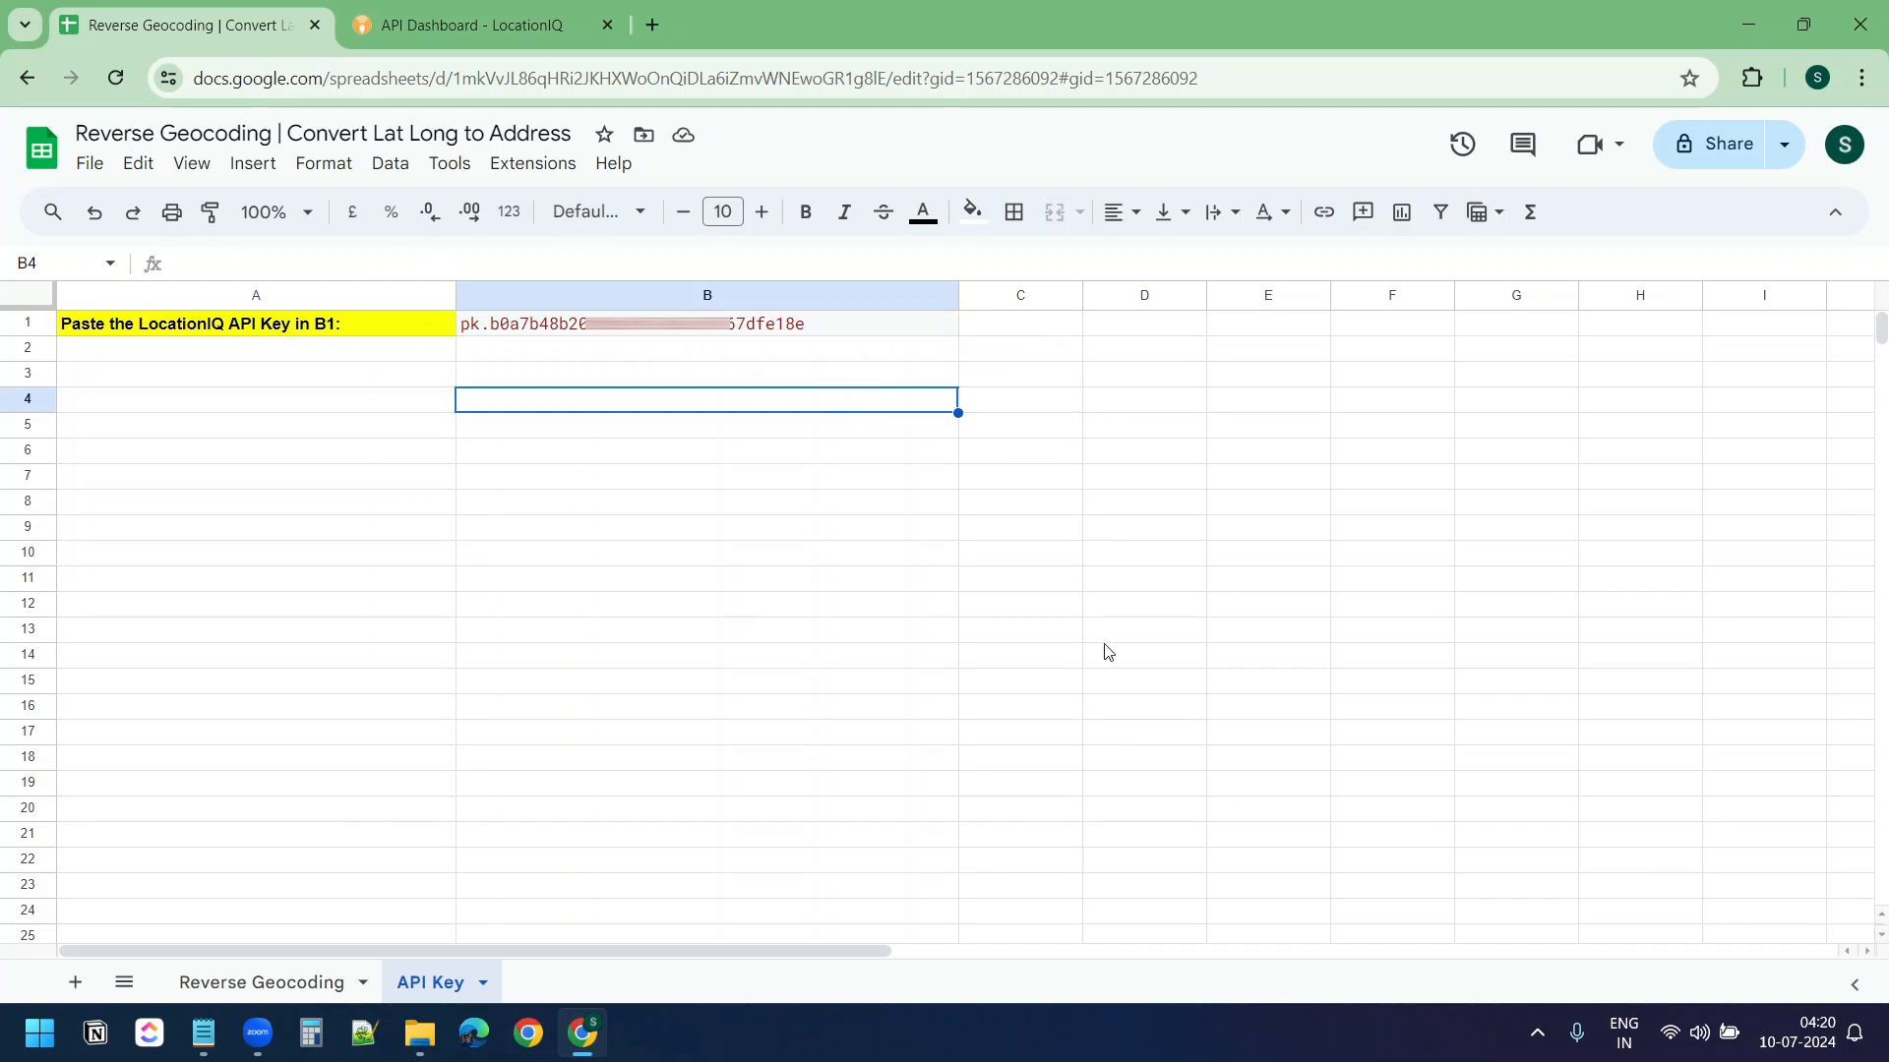
# Import the reverseGeocode function as a macro on the Reverse Geocoding sheet
pyautogui.click(262, 989)
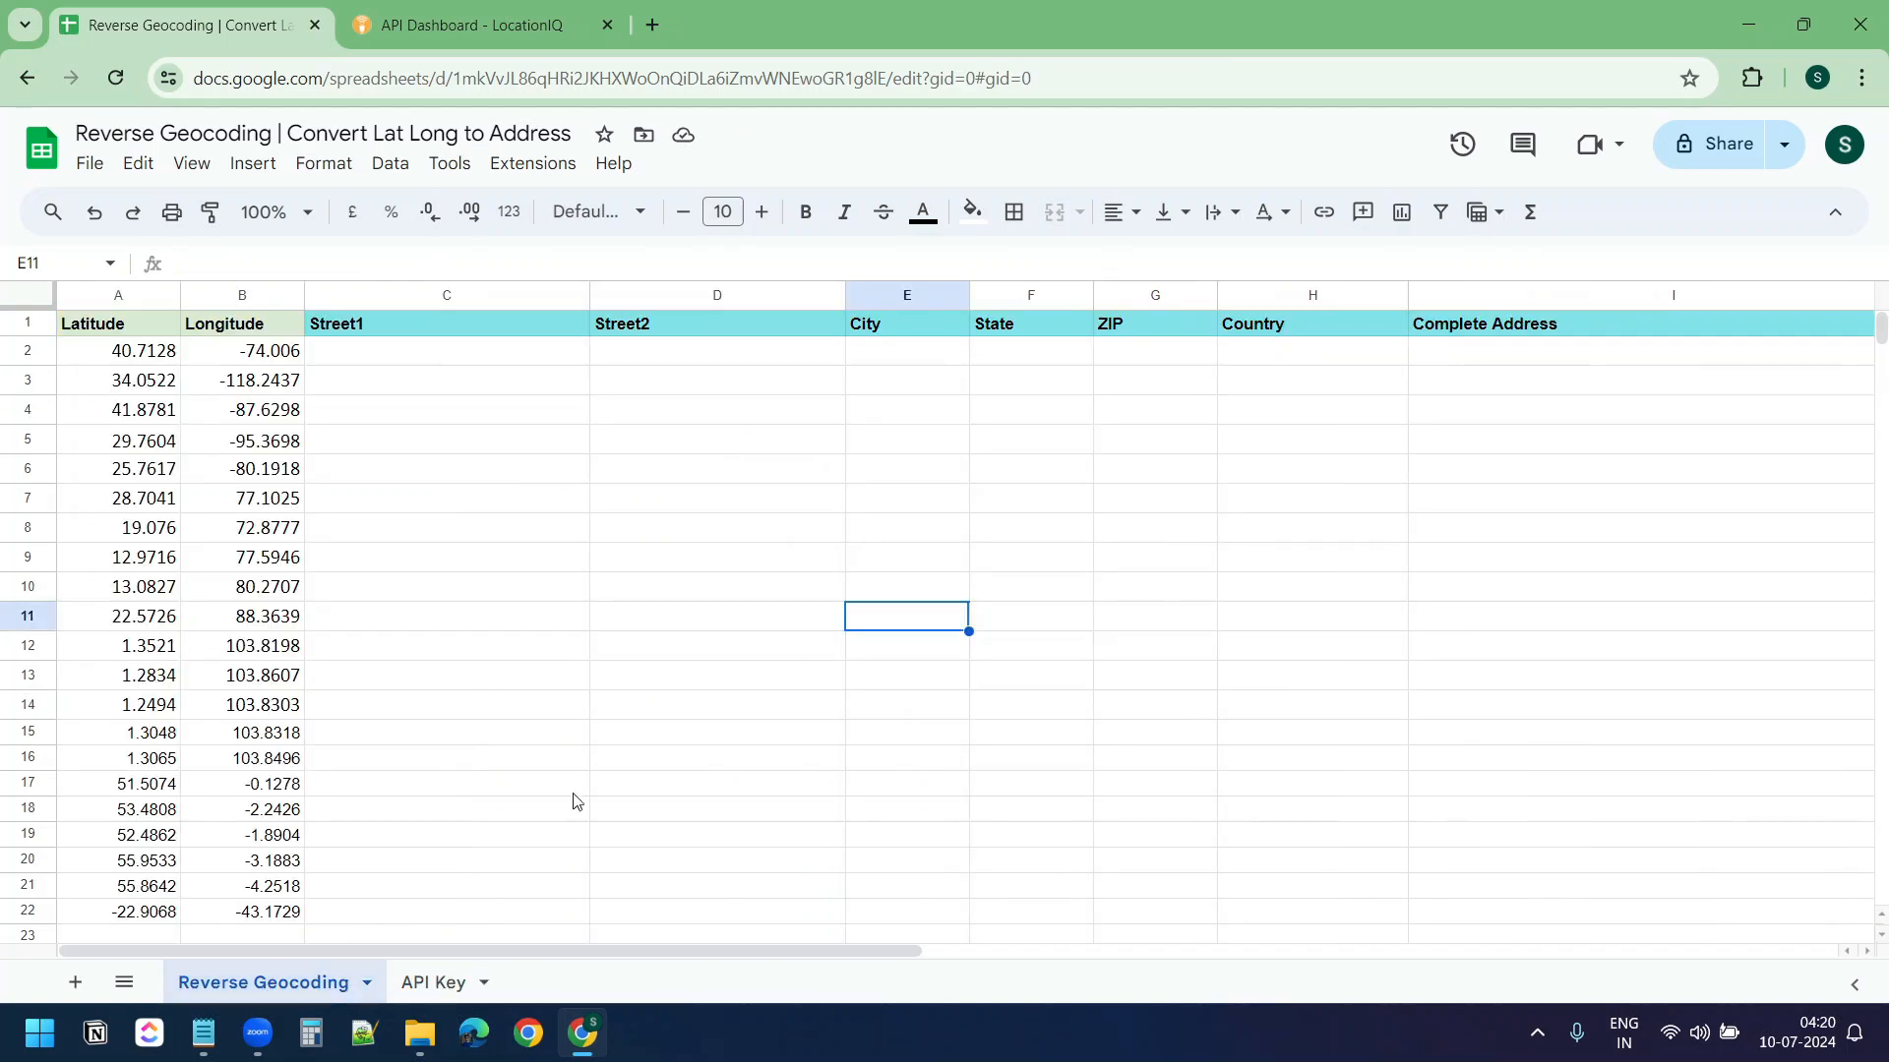
pyautogui.click(531, 163)
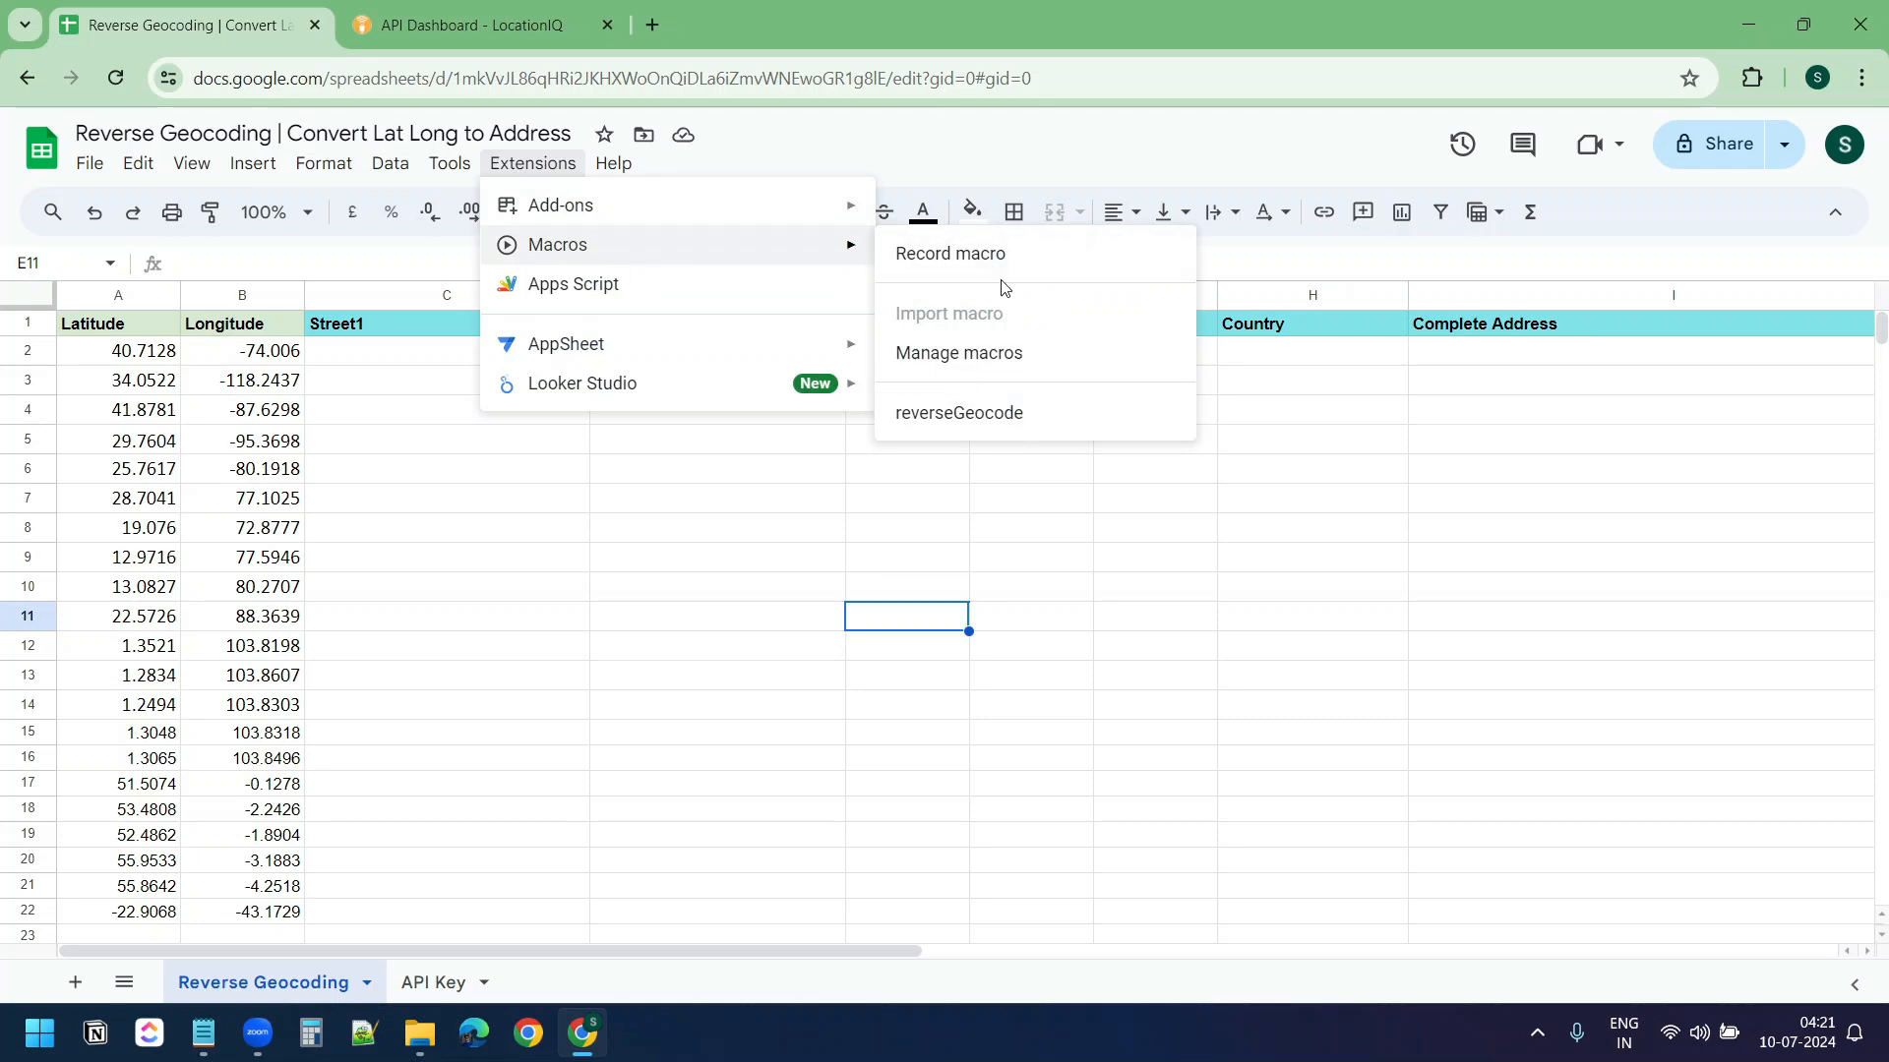
pyautogui.moveTo(1003, 419)
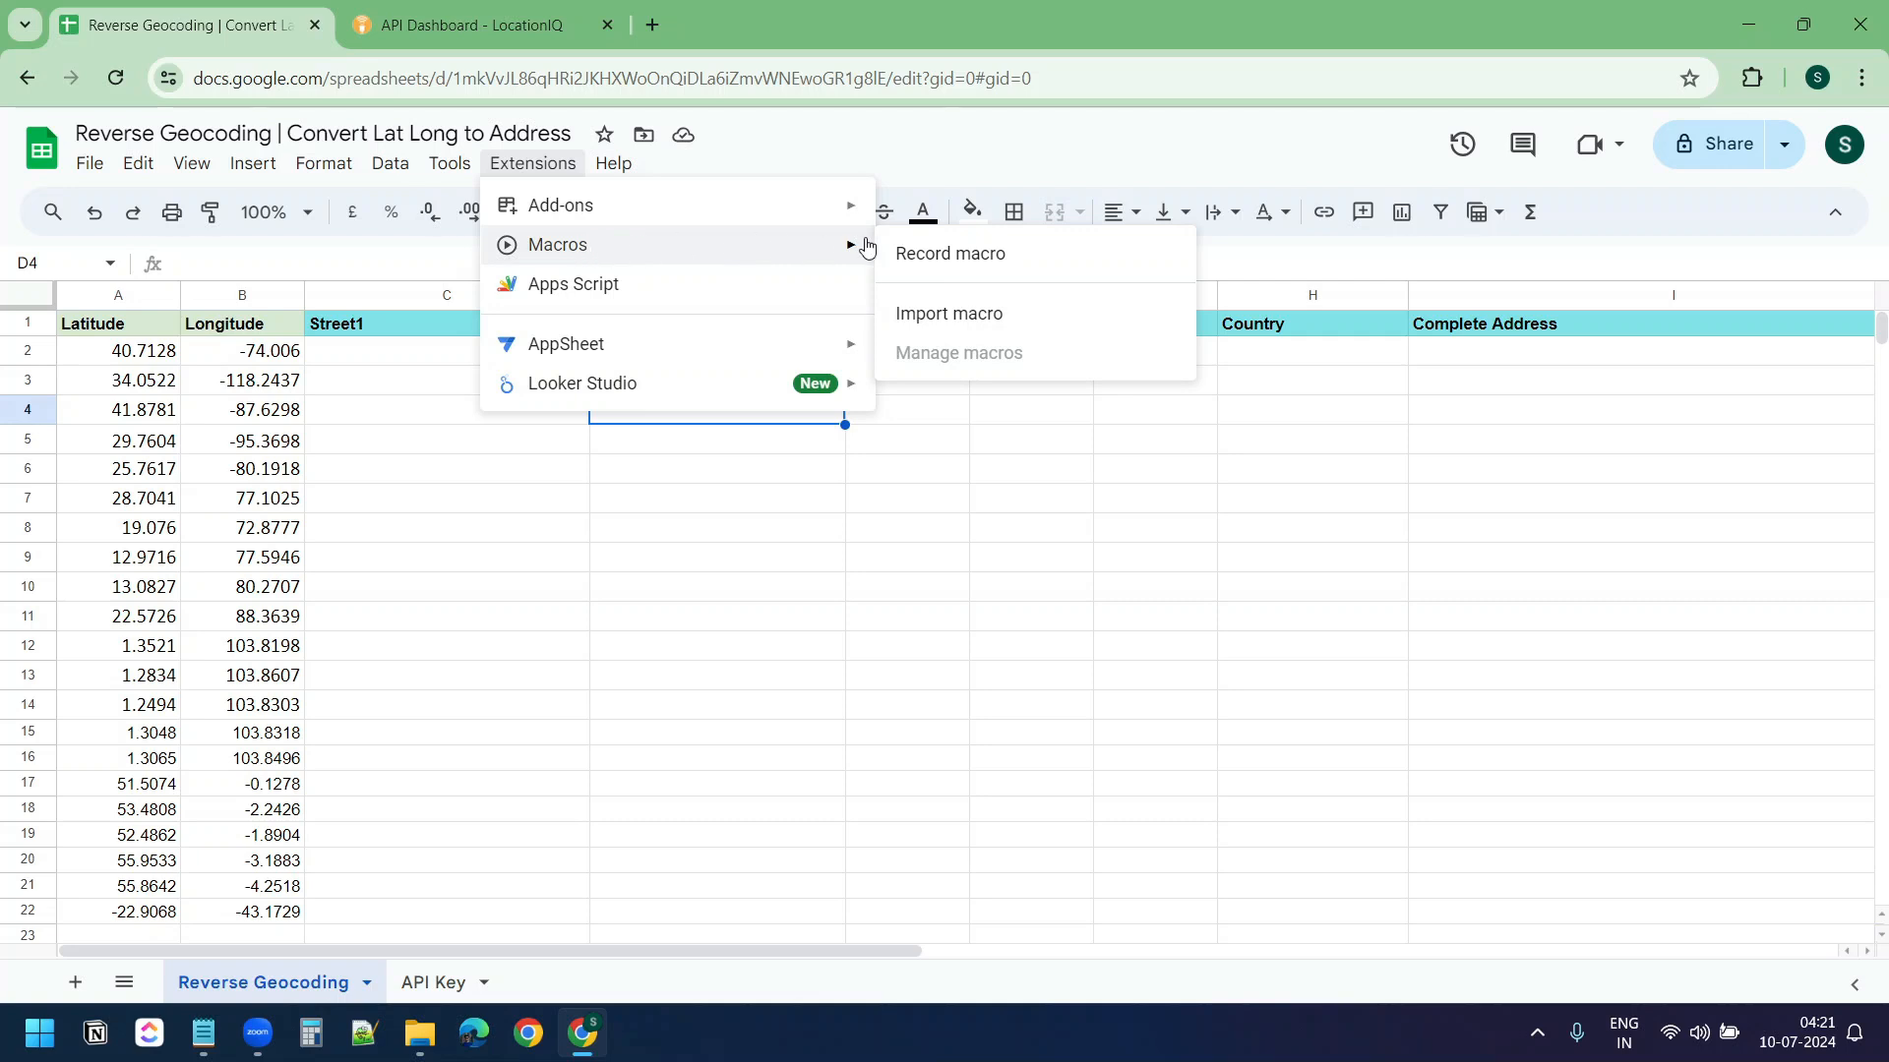
pyautogui.click(948, 313)
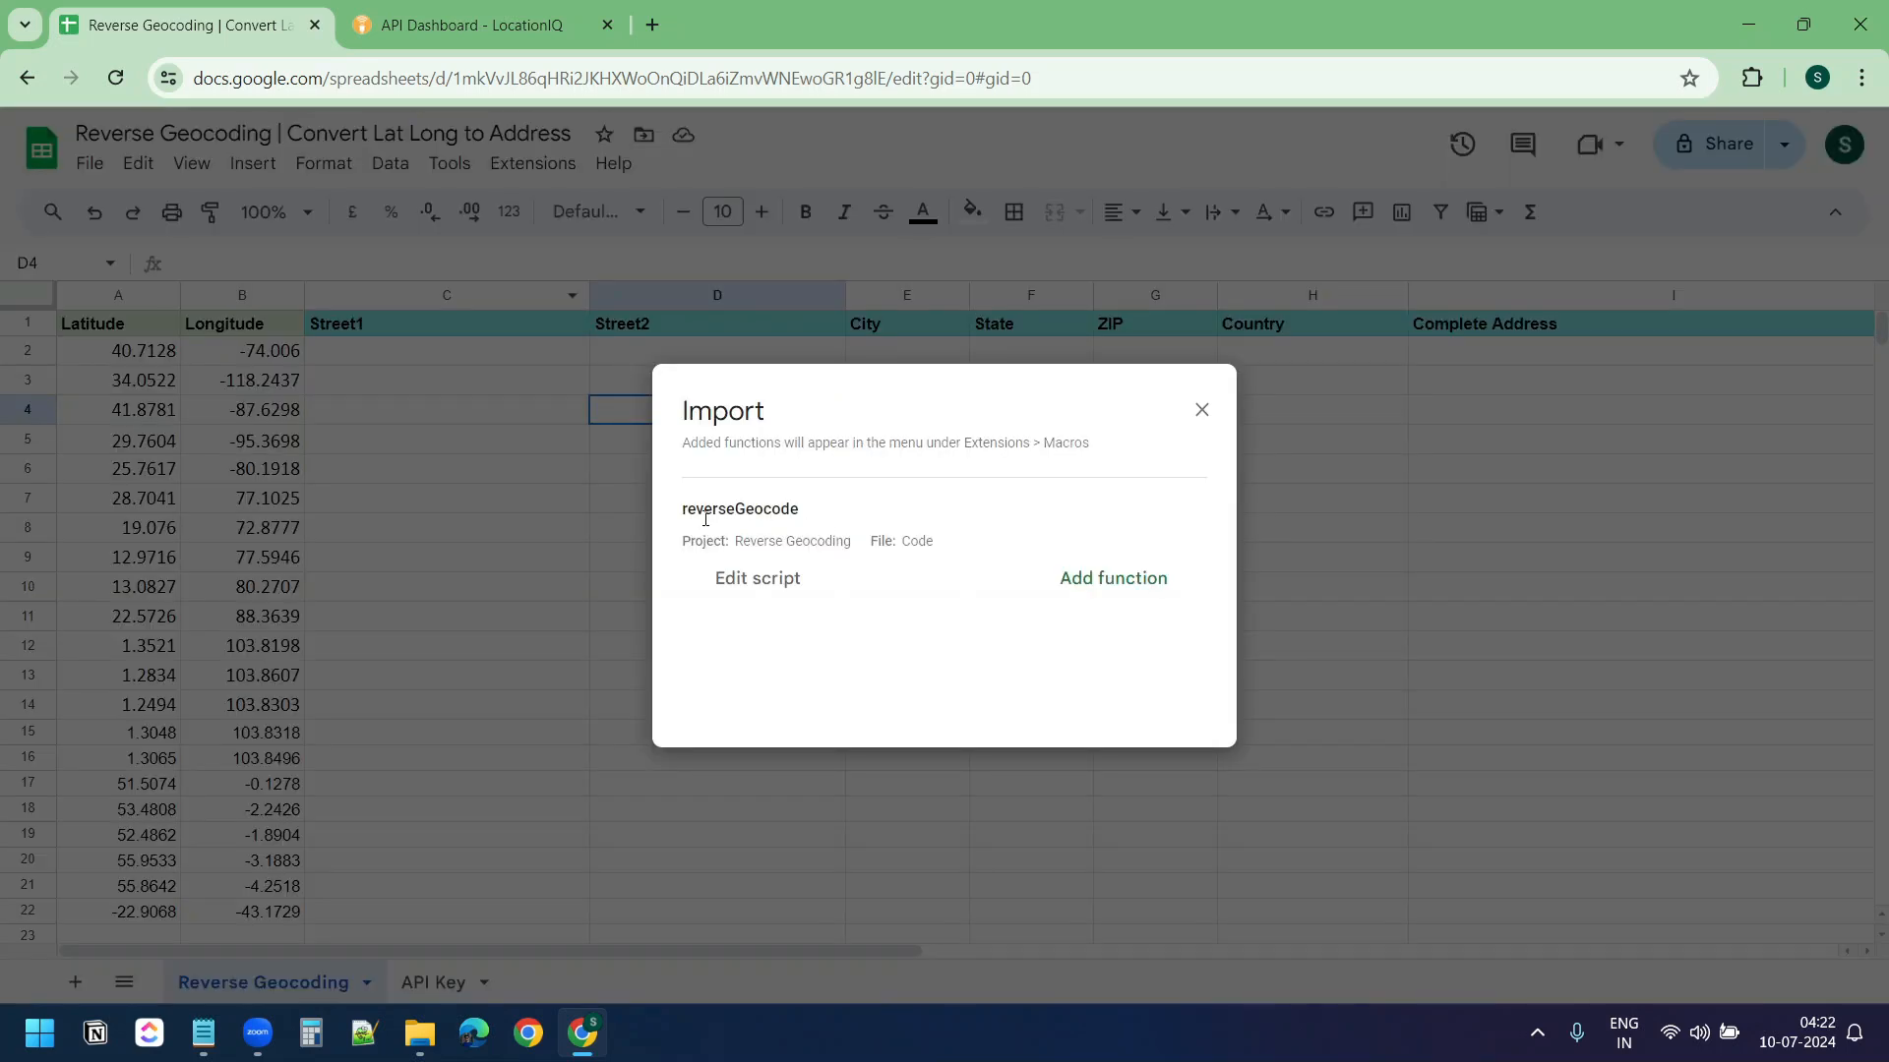
pyautogui.click(1111, 579)
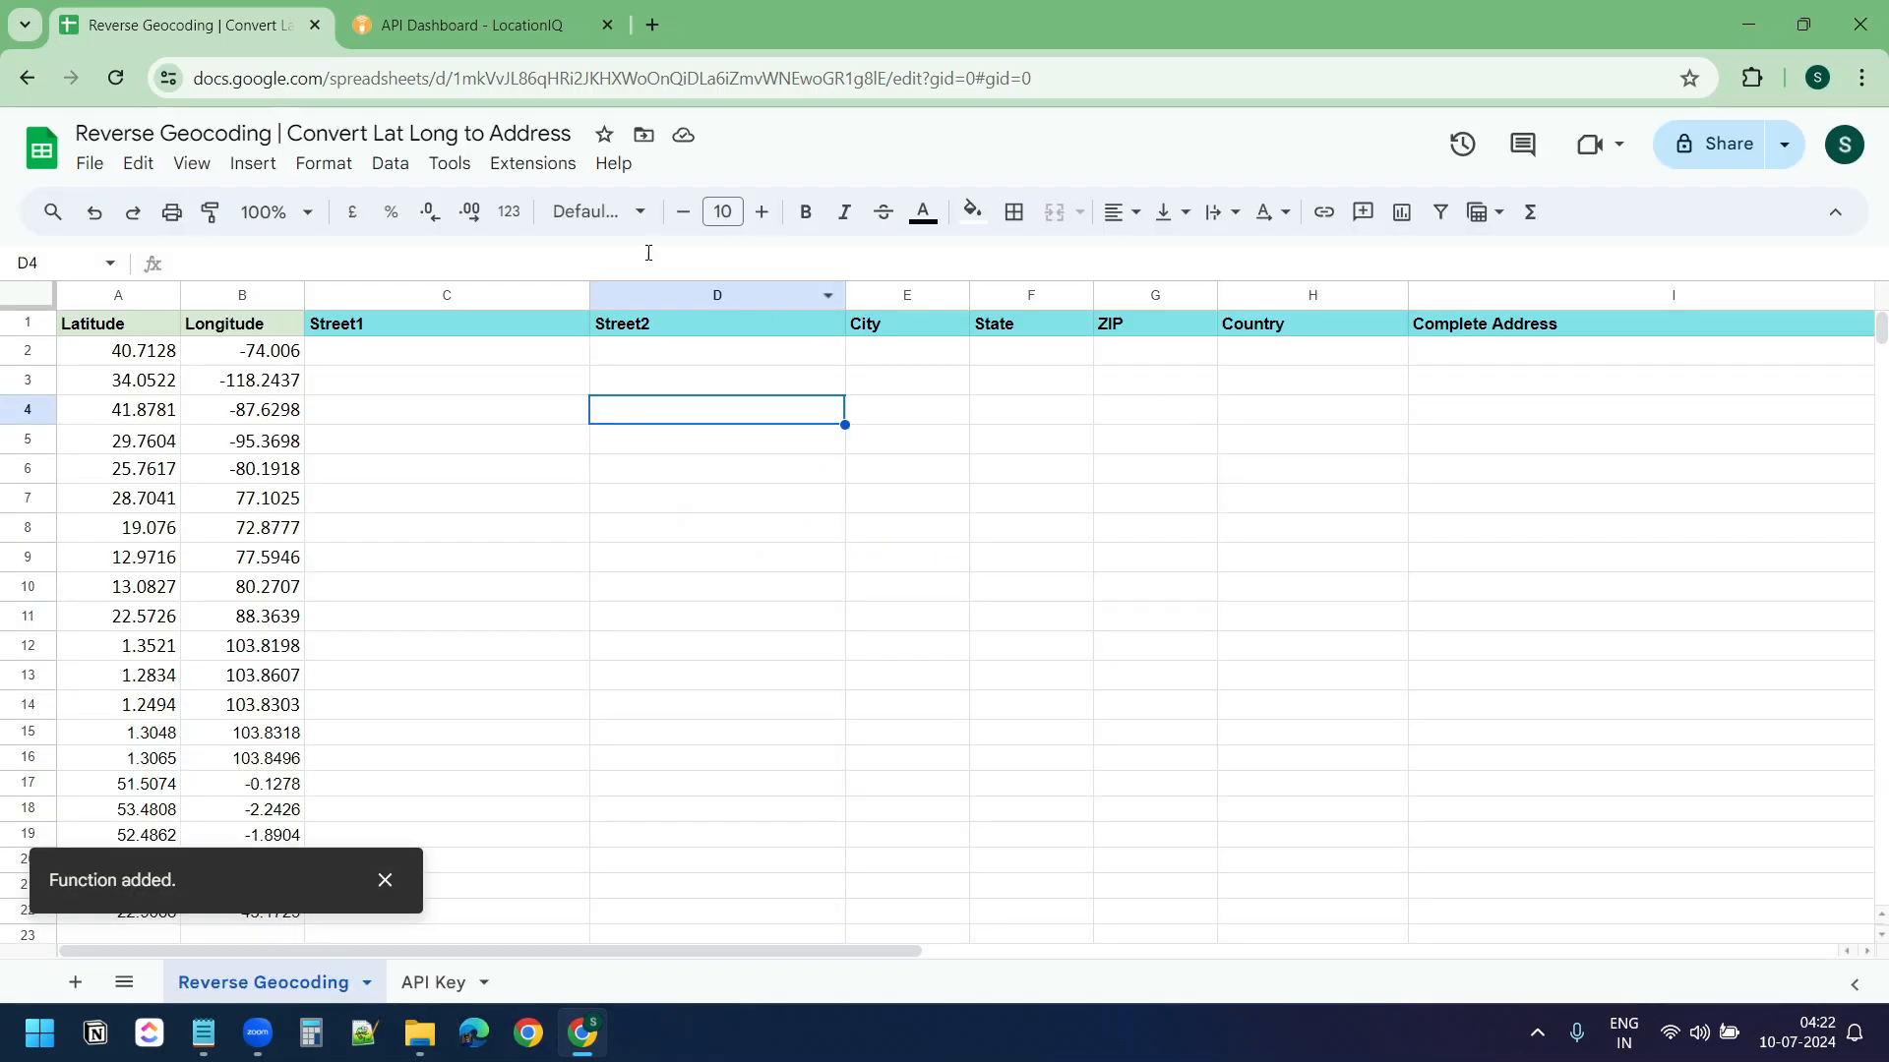
# Run the reverseGeocode macro, which prompts for script authorisation
pyautogui.click(532, 163)
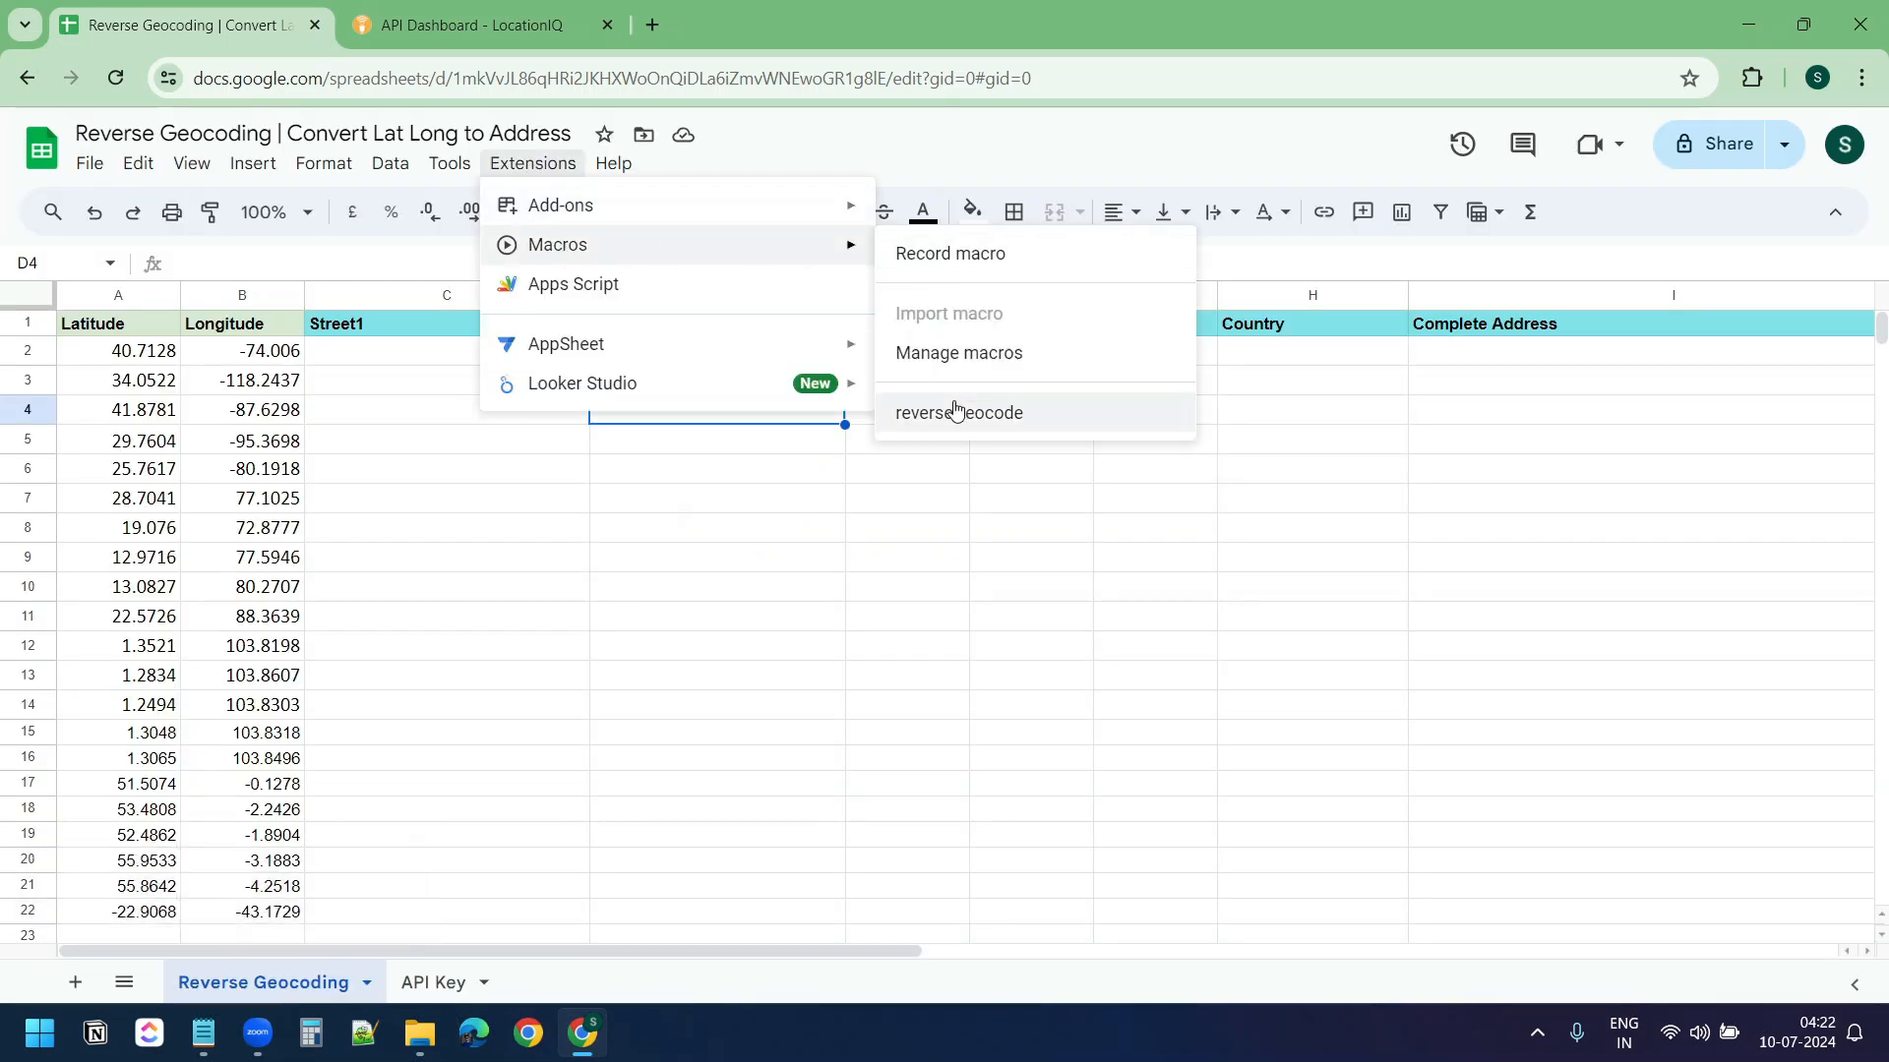
pyautogui.moveTo(1039, 399)
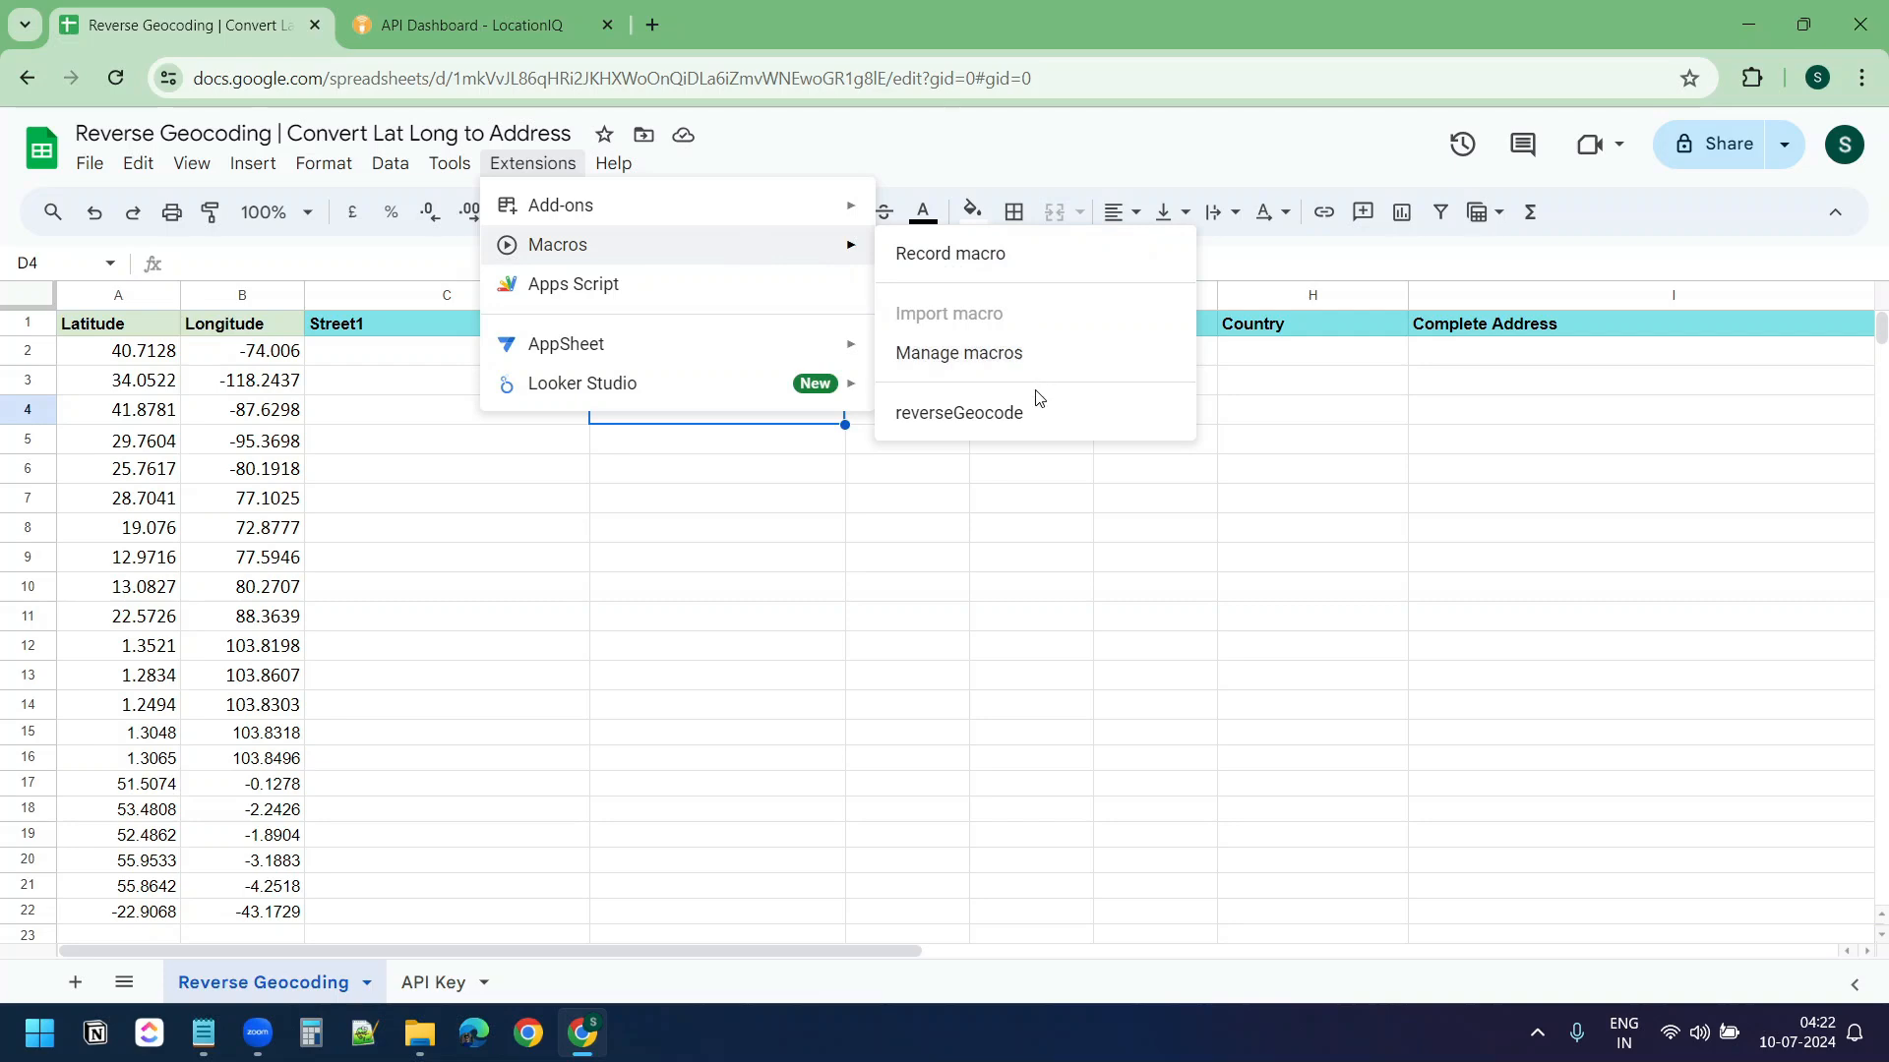
pyautogui.click(956, 411)
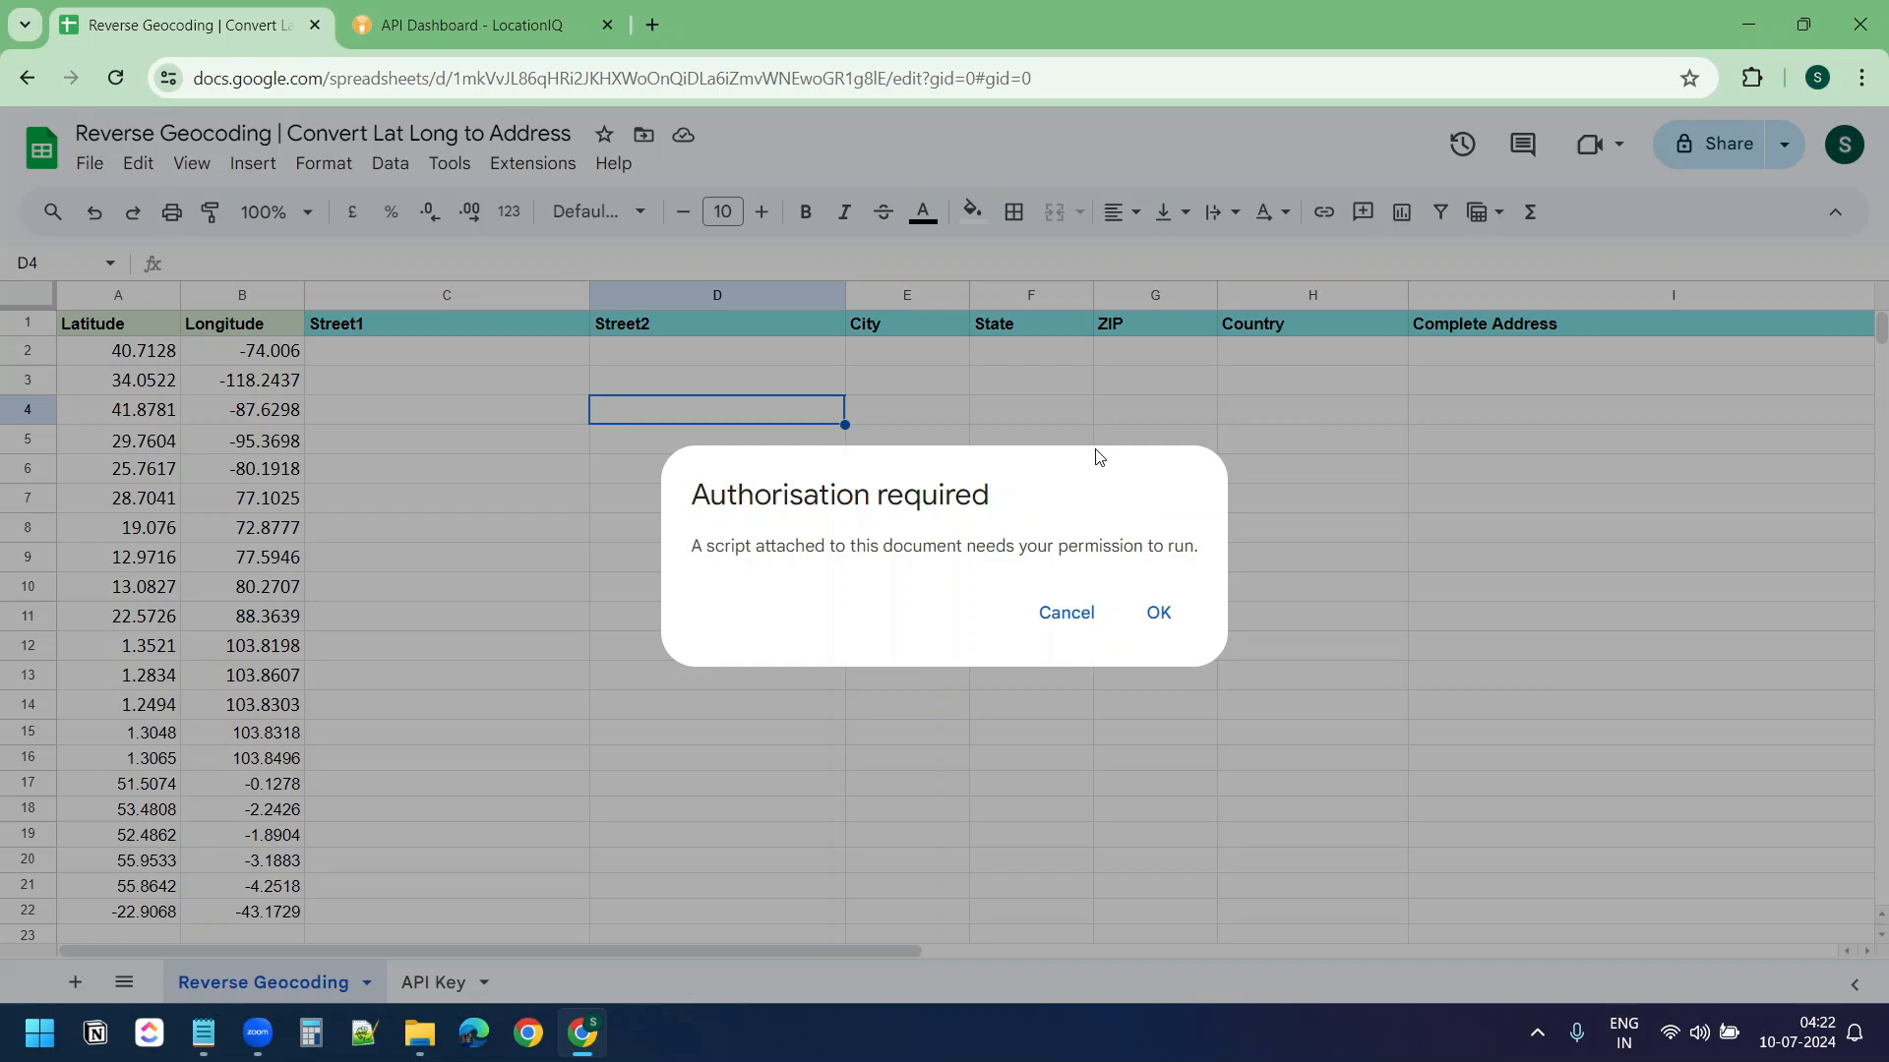
# Authorise the Reverse Geocoding script with the Google account, proceeding past the unsafe warning and allowing access
pyautogui.click(1157, 614)
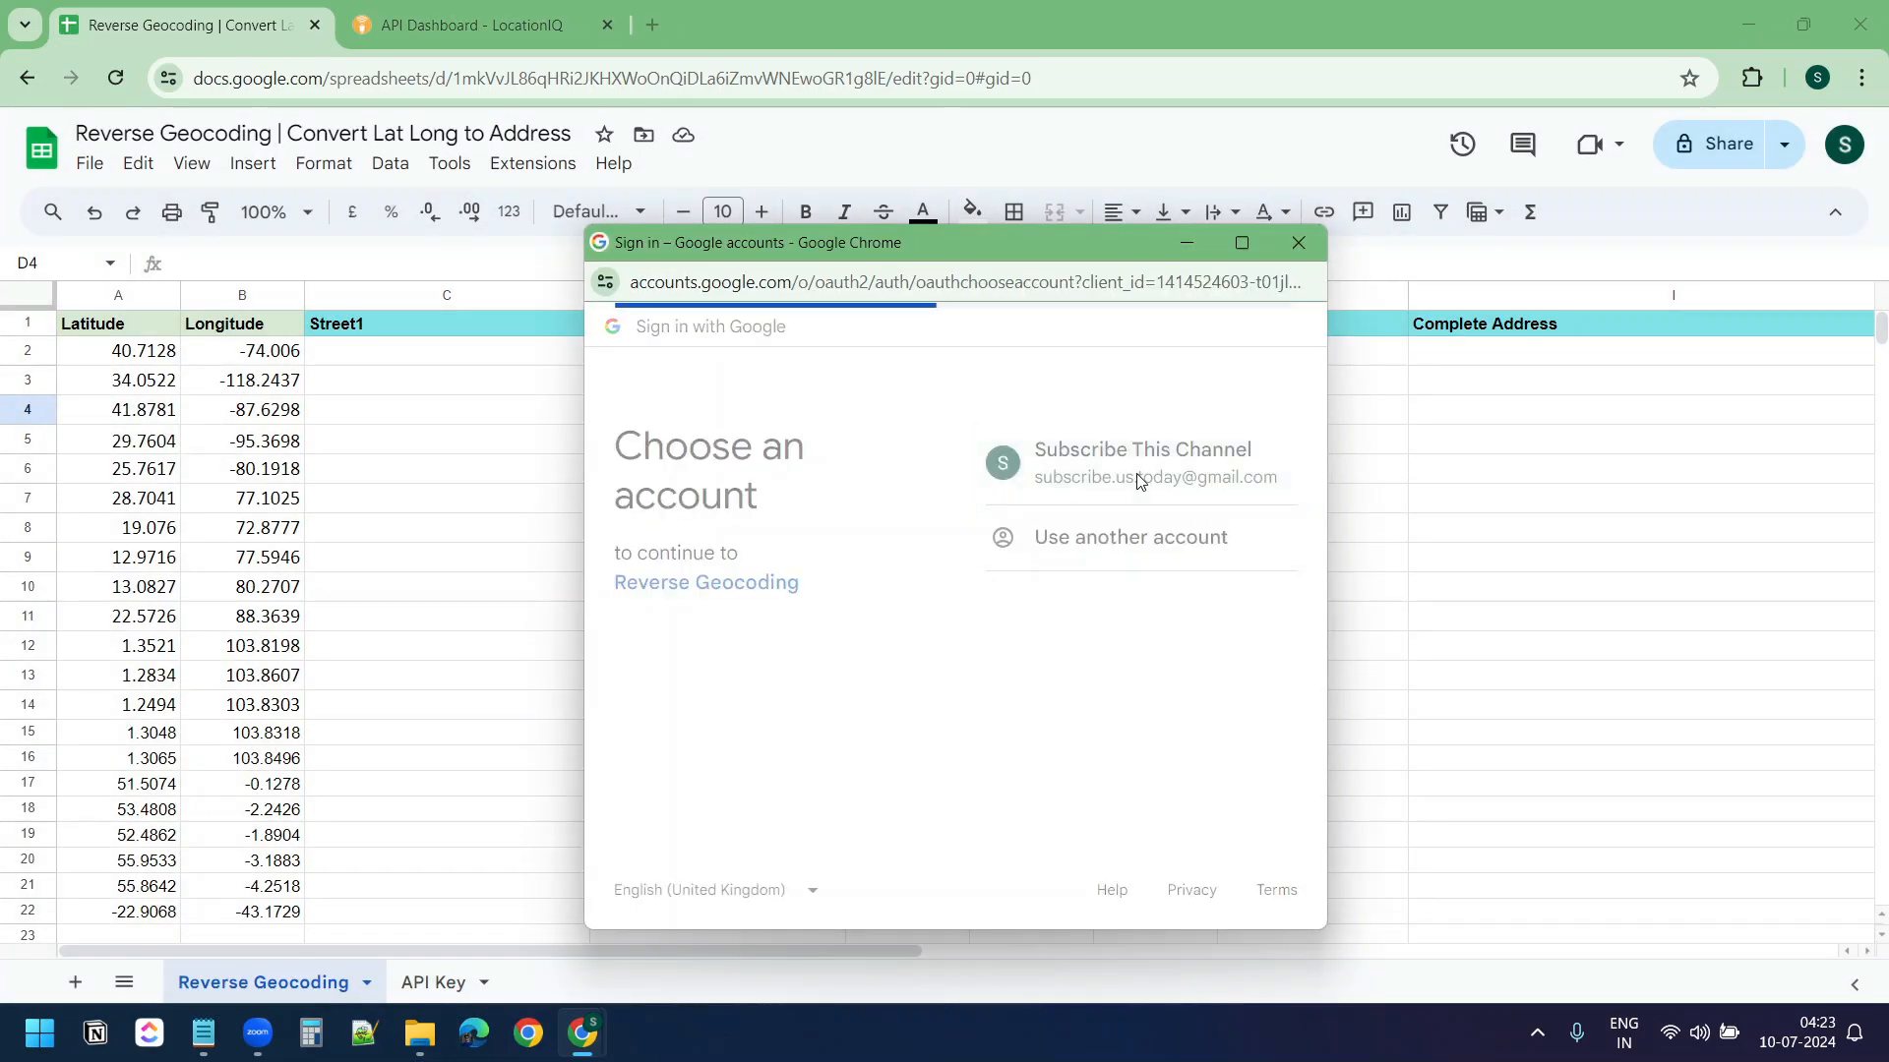
pyautogui.click(1139, 465)
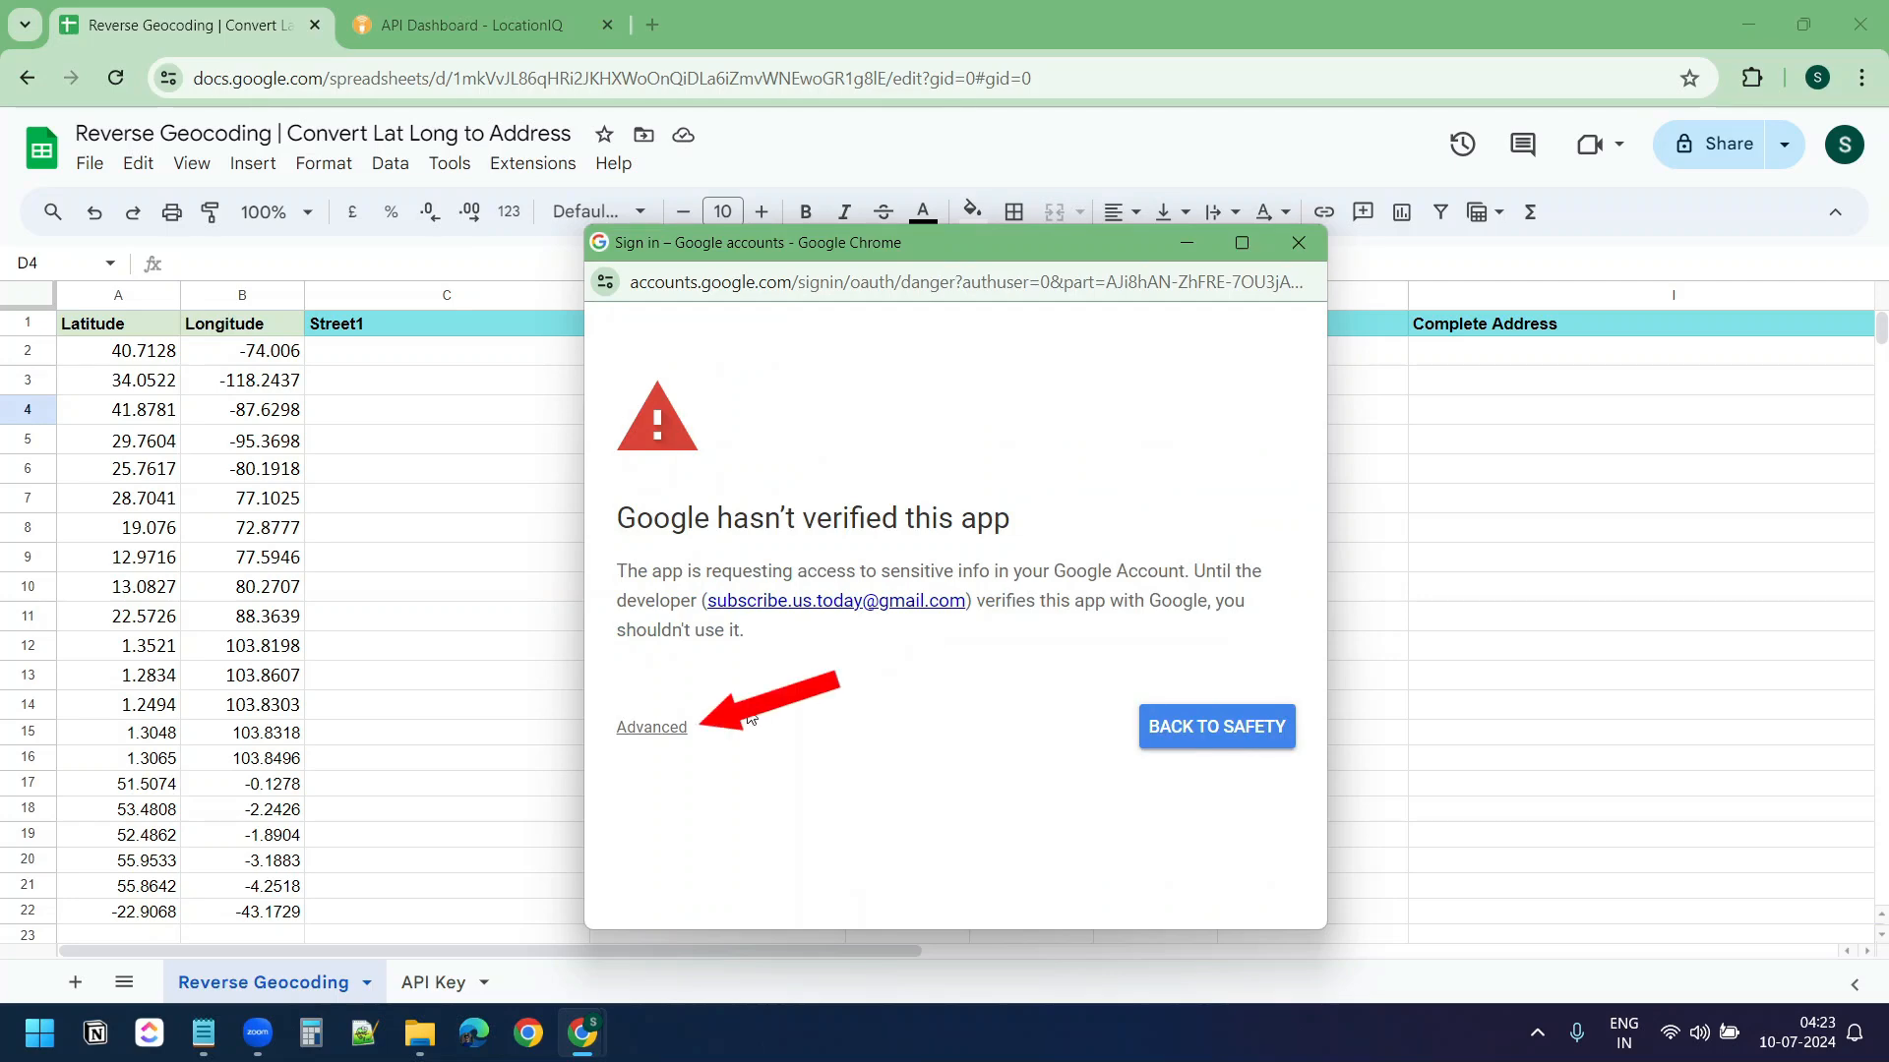
pyautogui.click(651, 726)
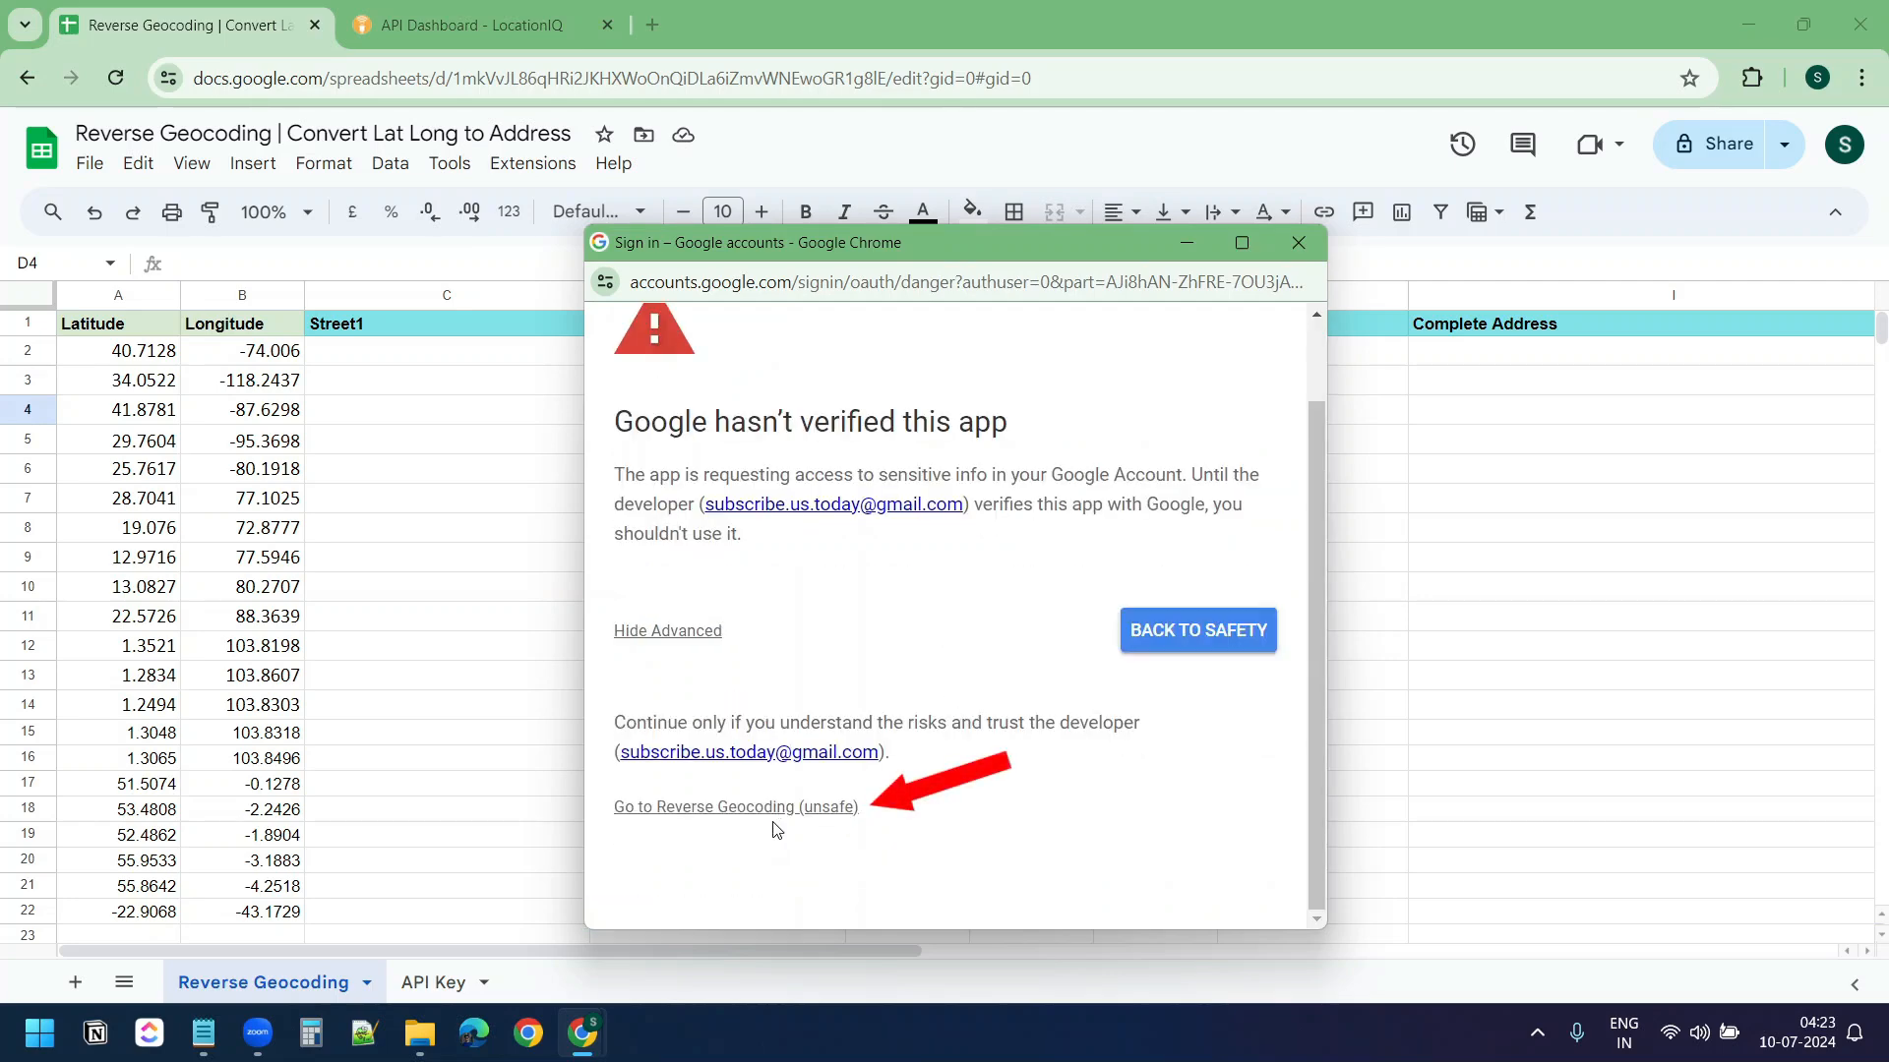
pyautogui.moveTo(736, 806)
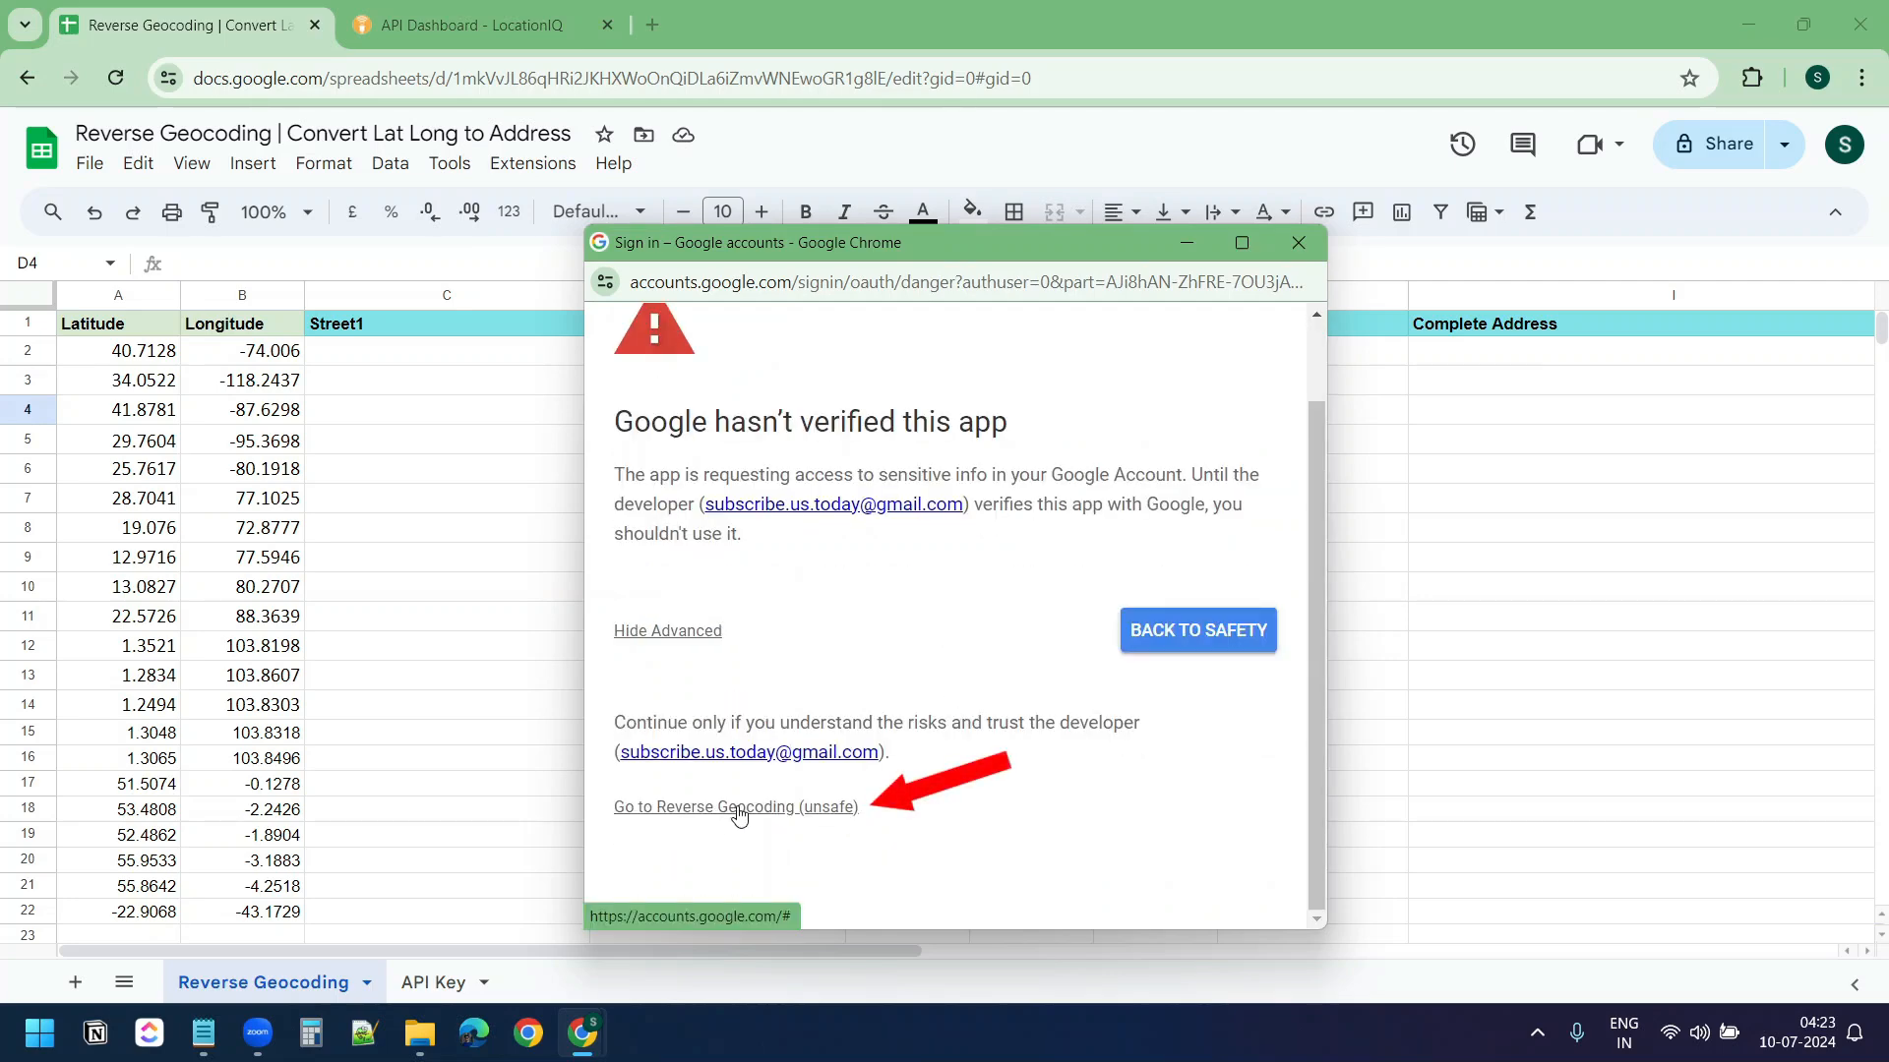
pyautogui.click(734, 806)
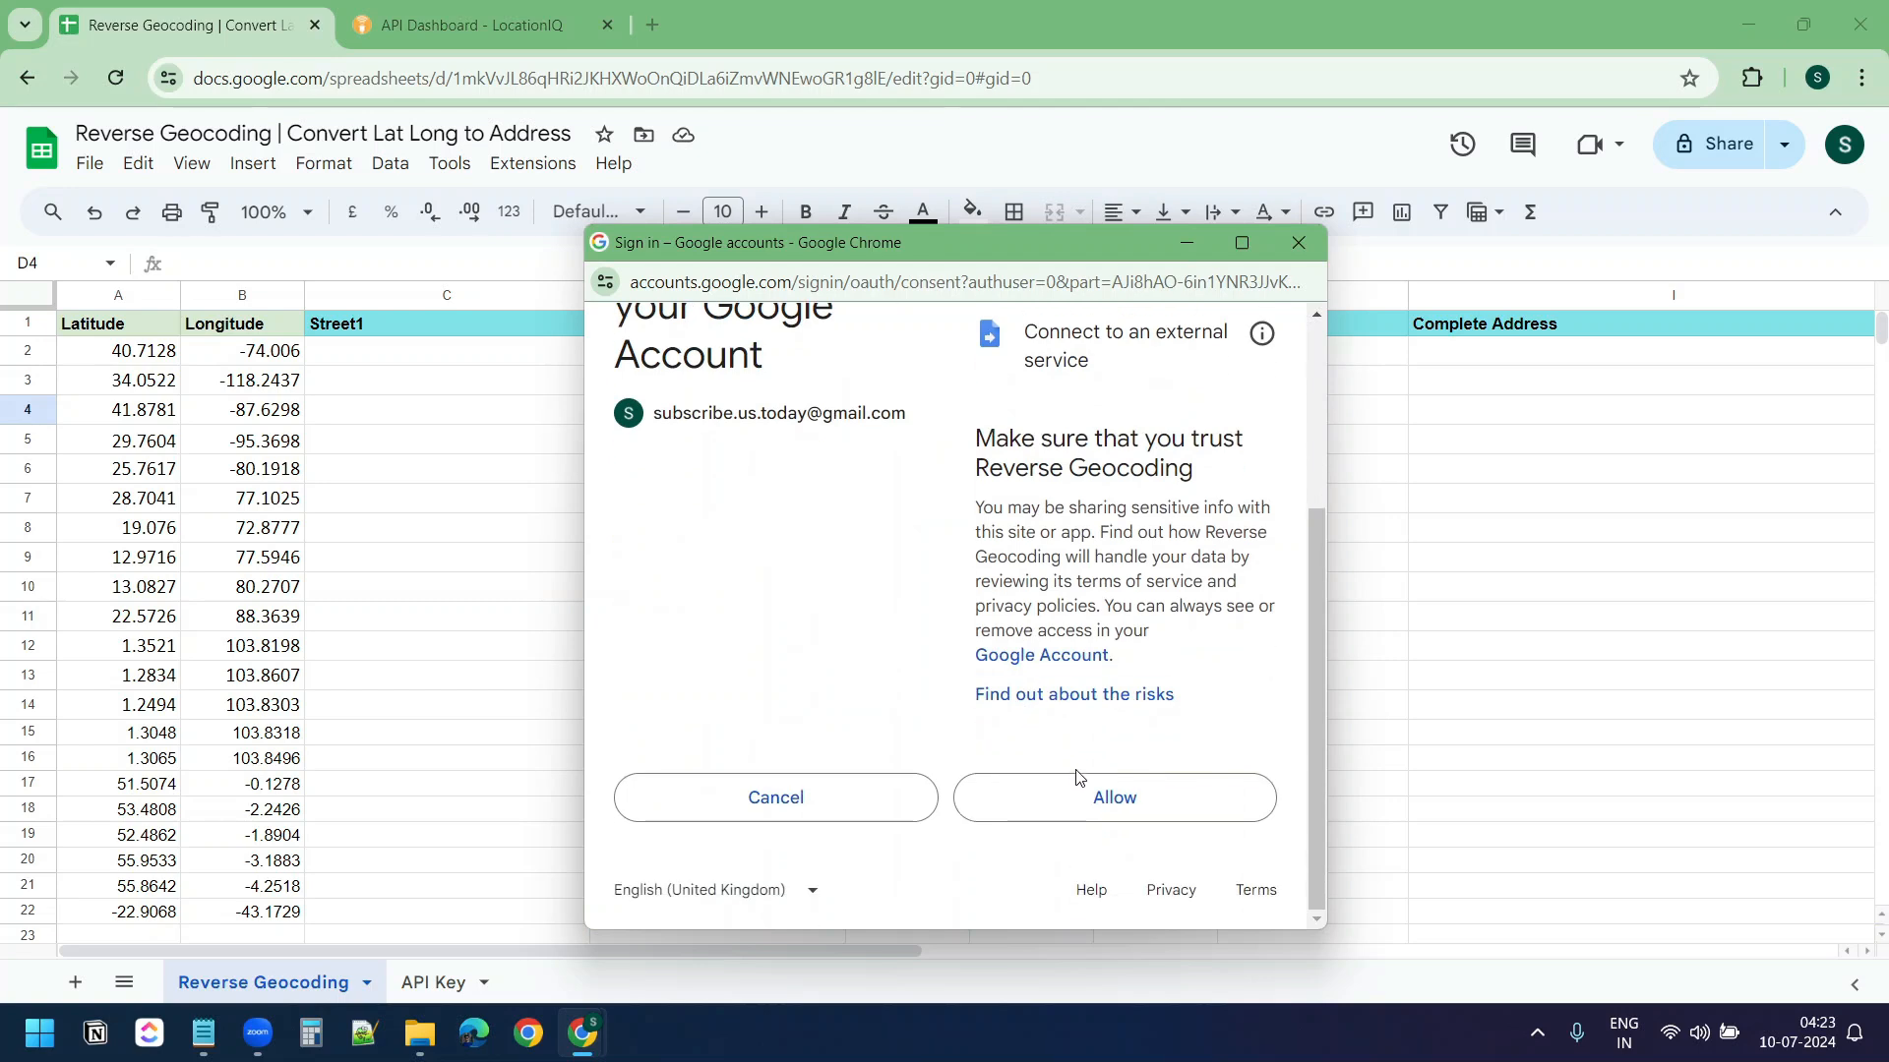
pyautogui.click(1111, 797)
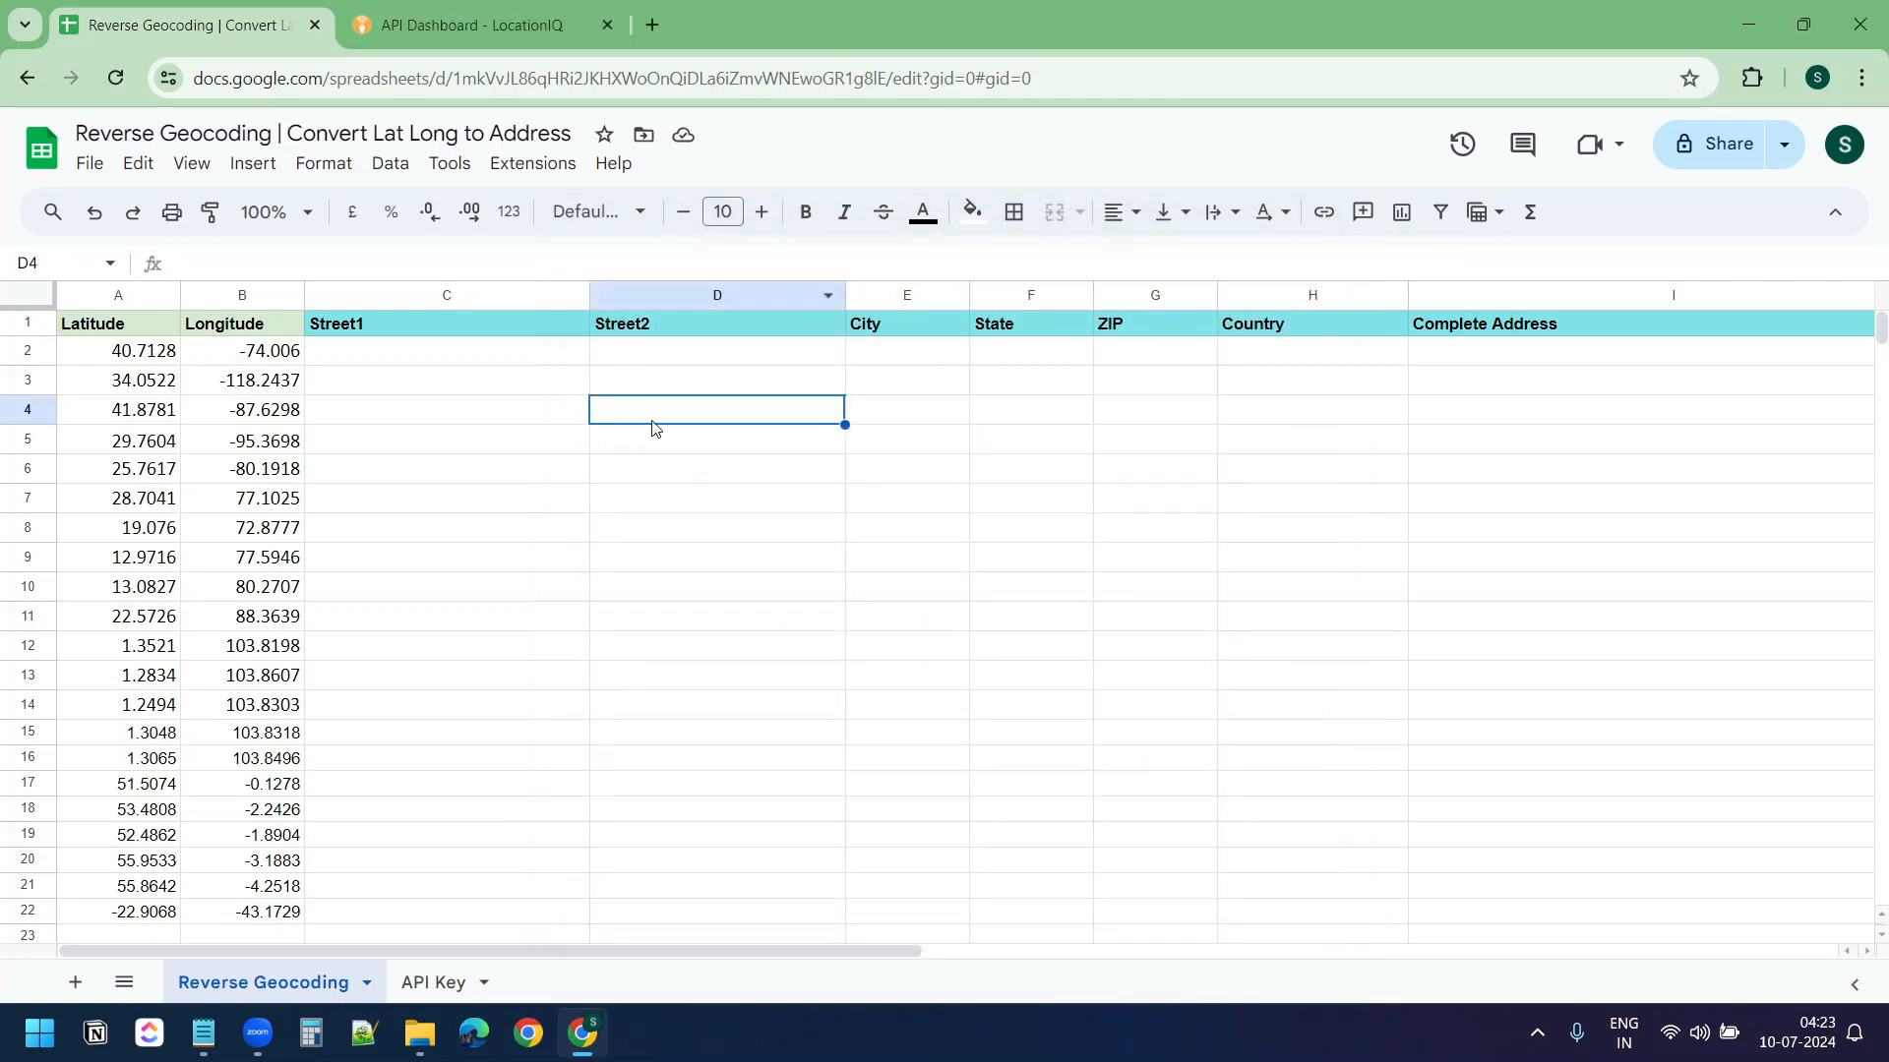
# Run reverseGeocode to fill Street1, Street2, City, State, ZIP, Country and Complete Address for every row
pyautogui.click(534, 164)
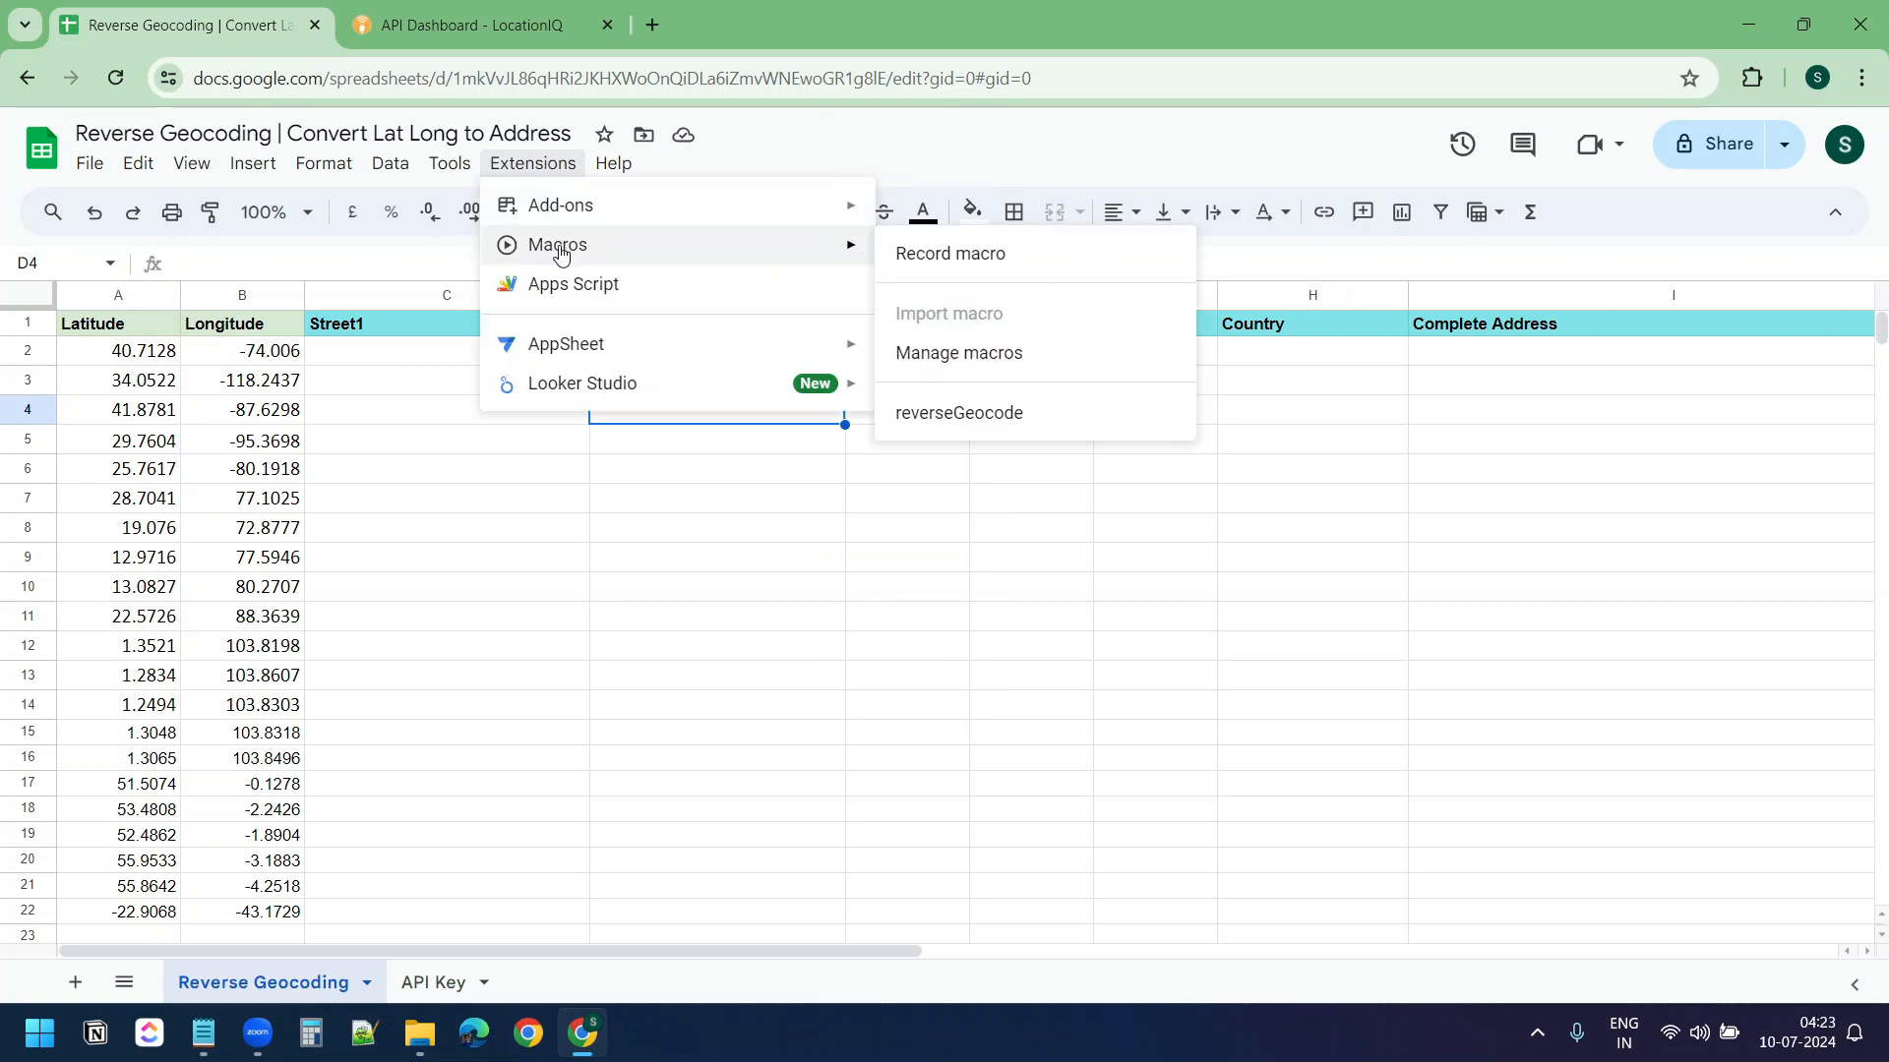
pyautogui.moveTo(1007, 388)
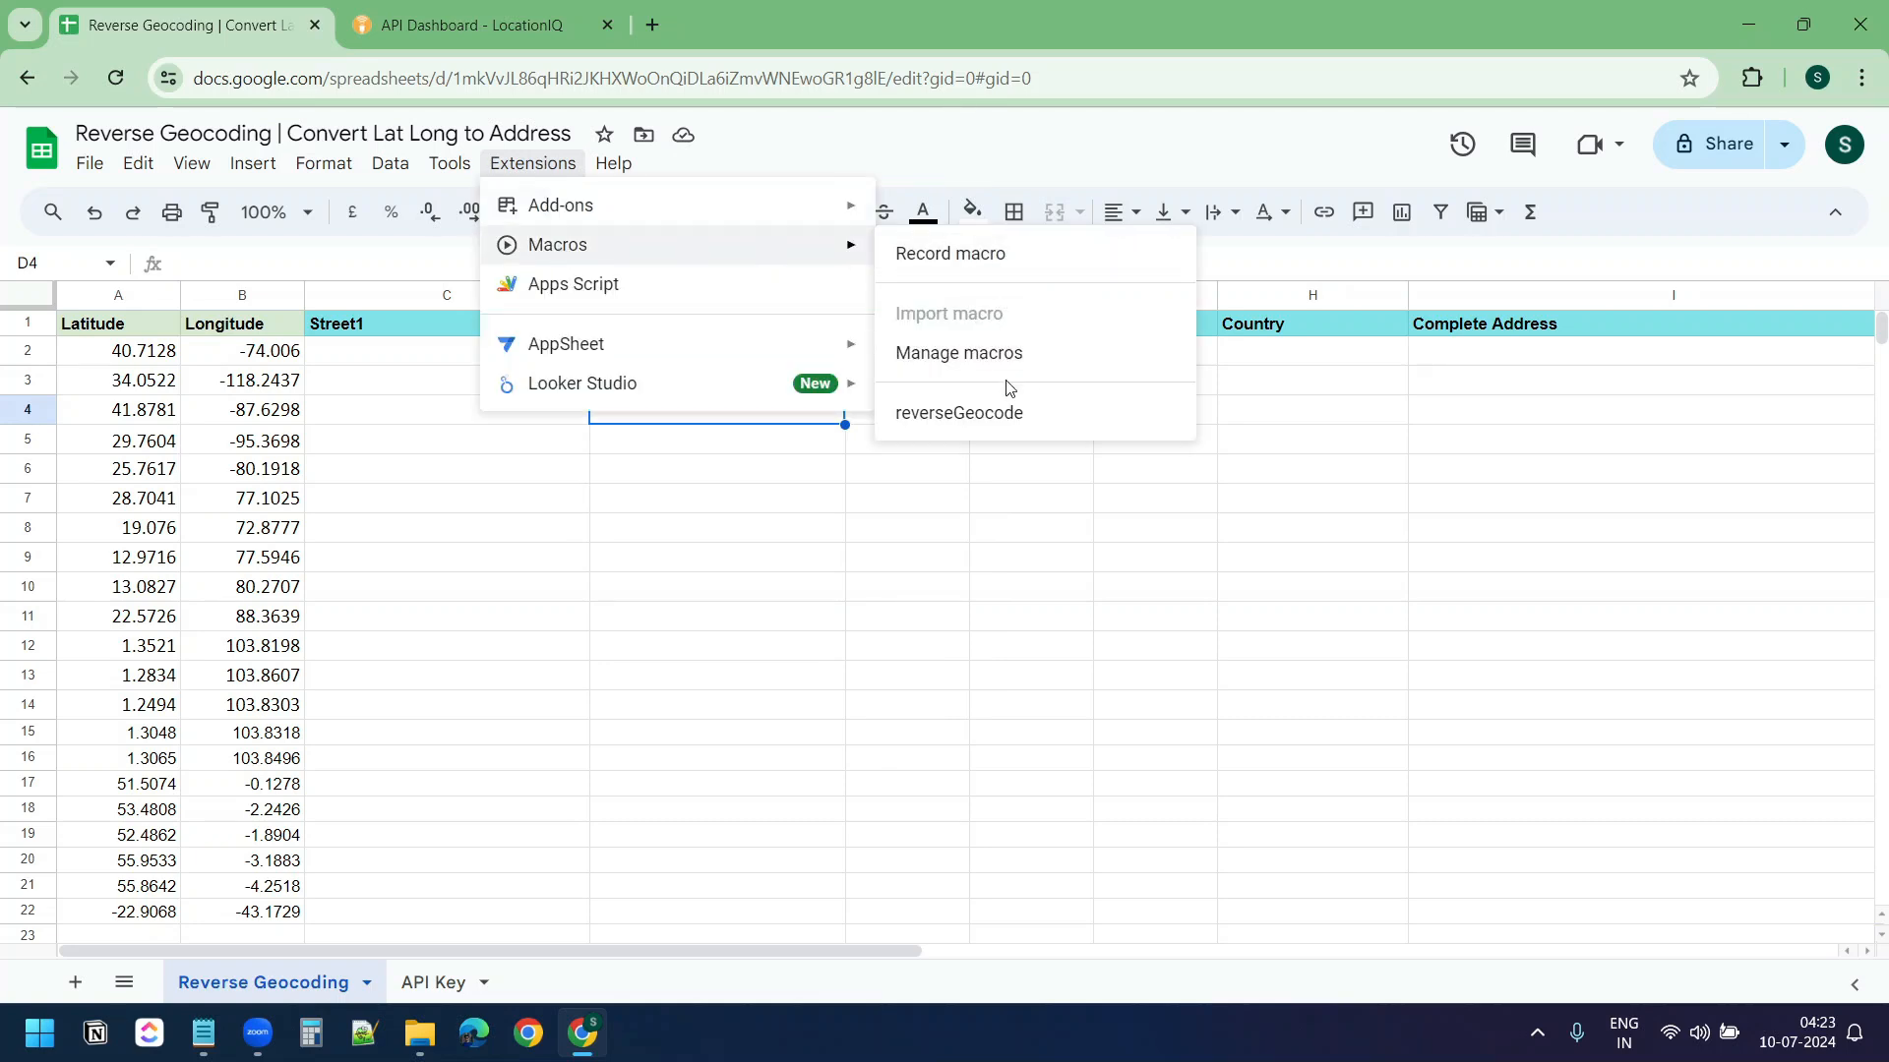
pyautogui.click(958, 411)
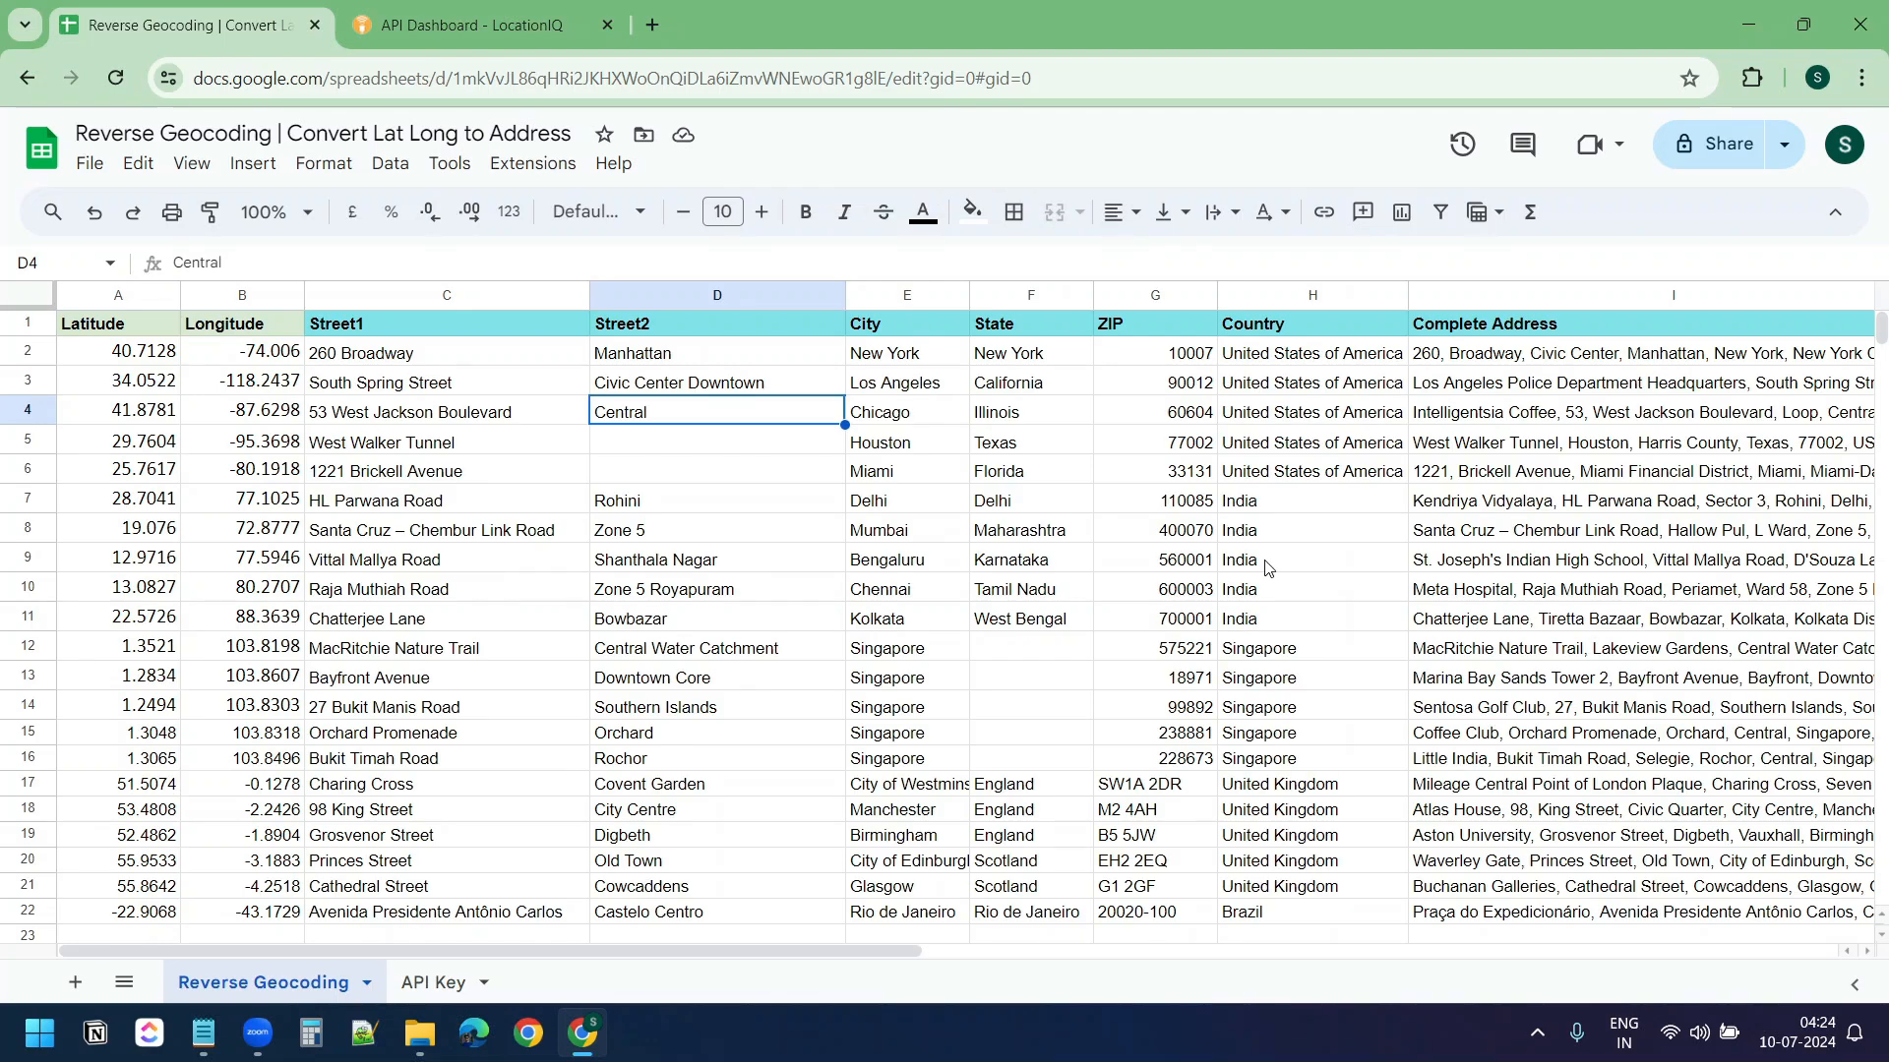
pyautogui.moveTo(1182, 559)
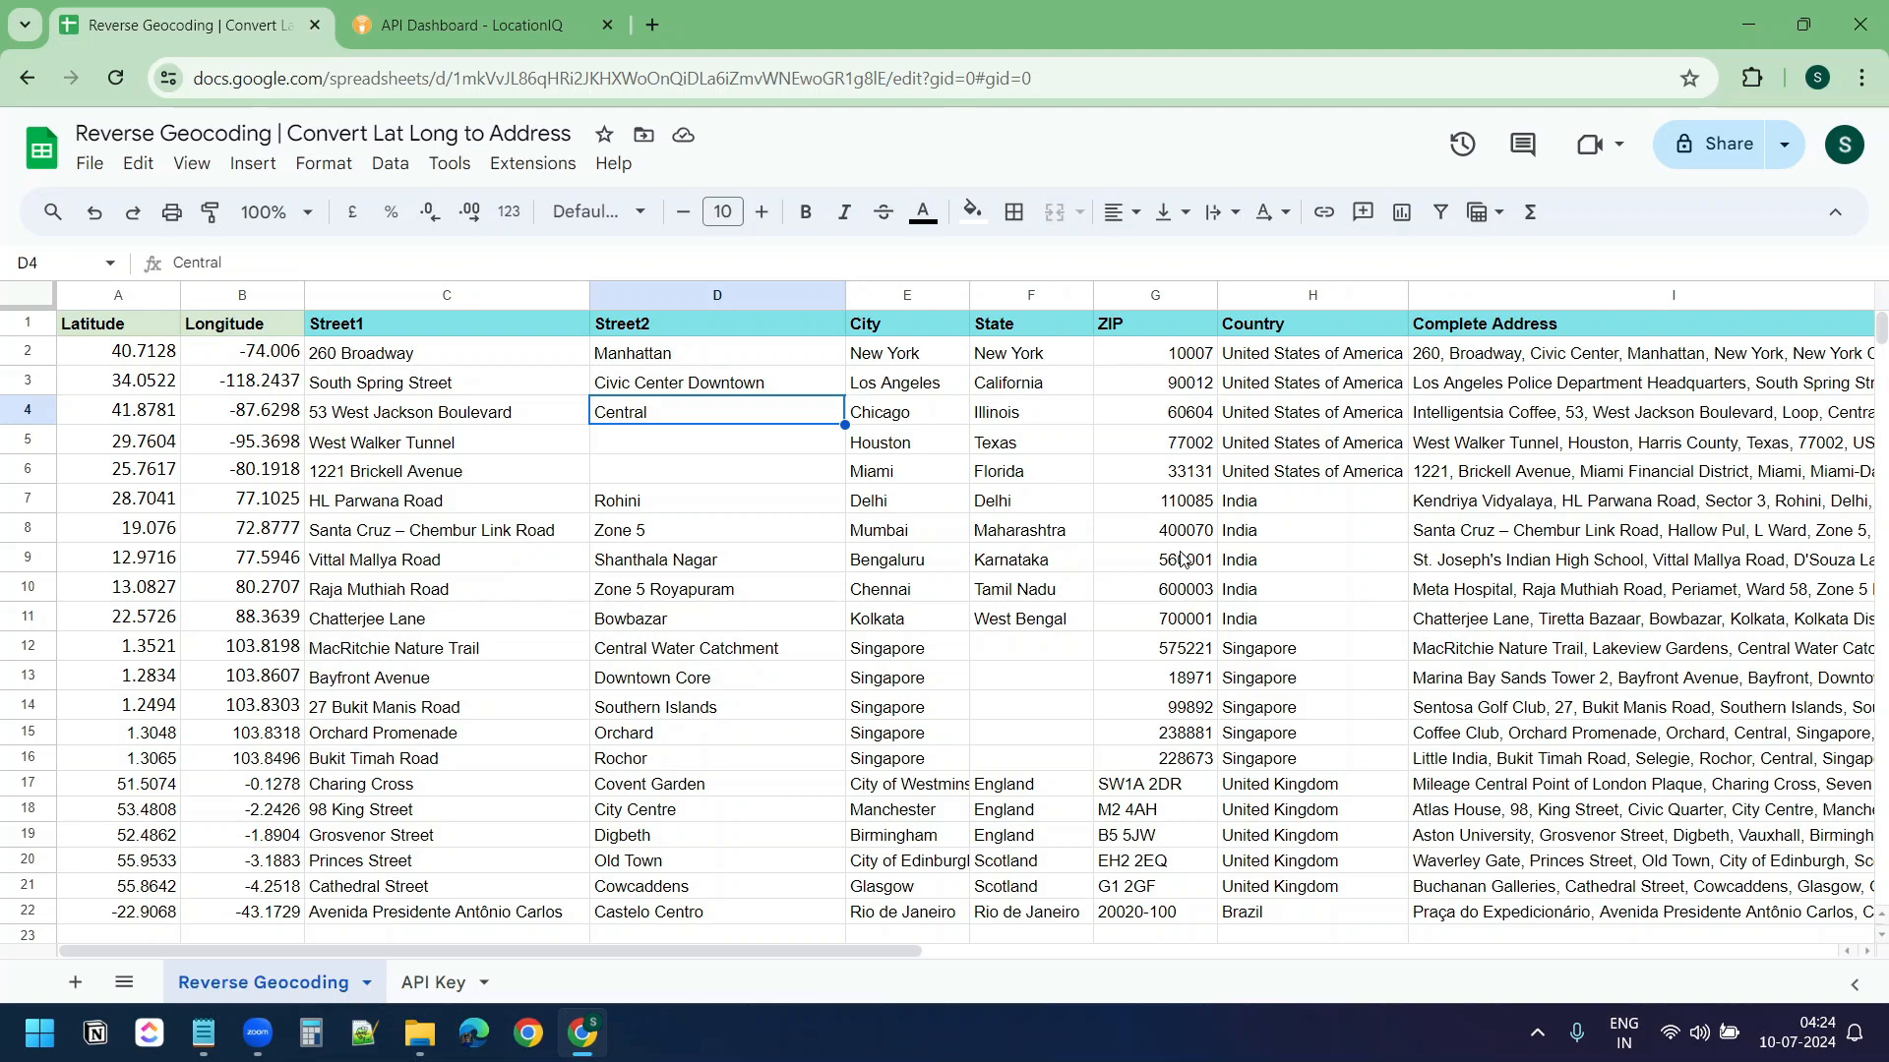
pyautogui.moveTo(907, 167)
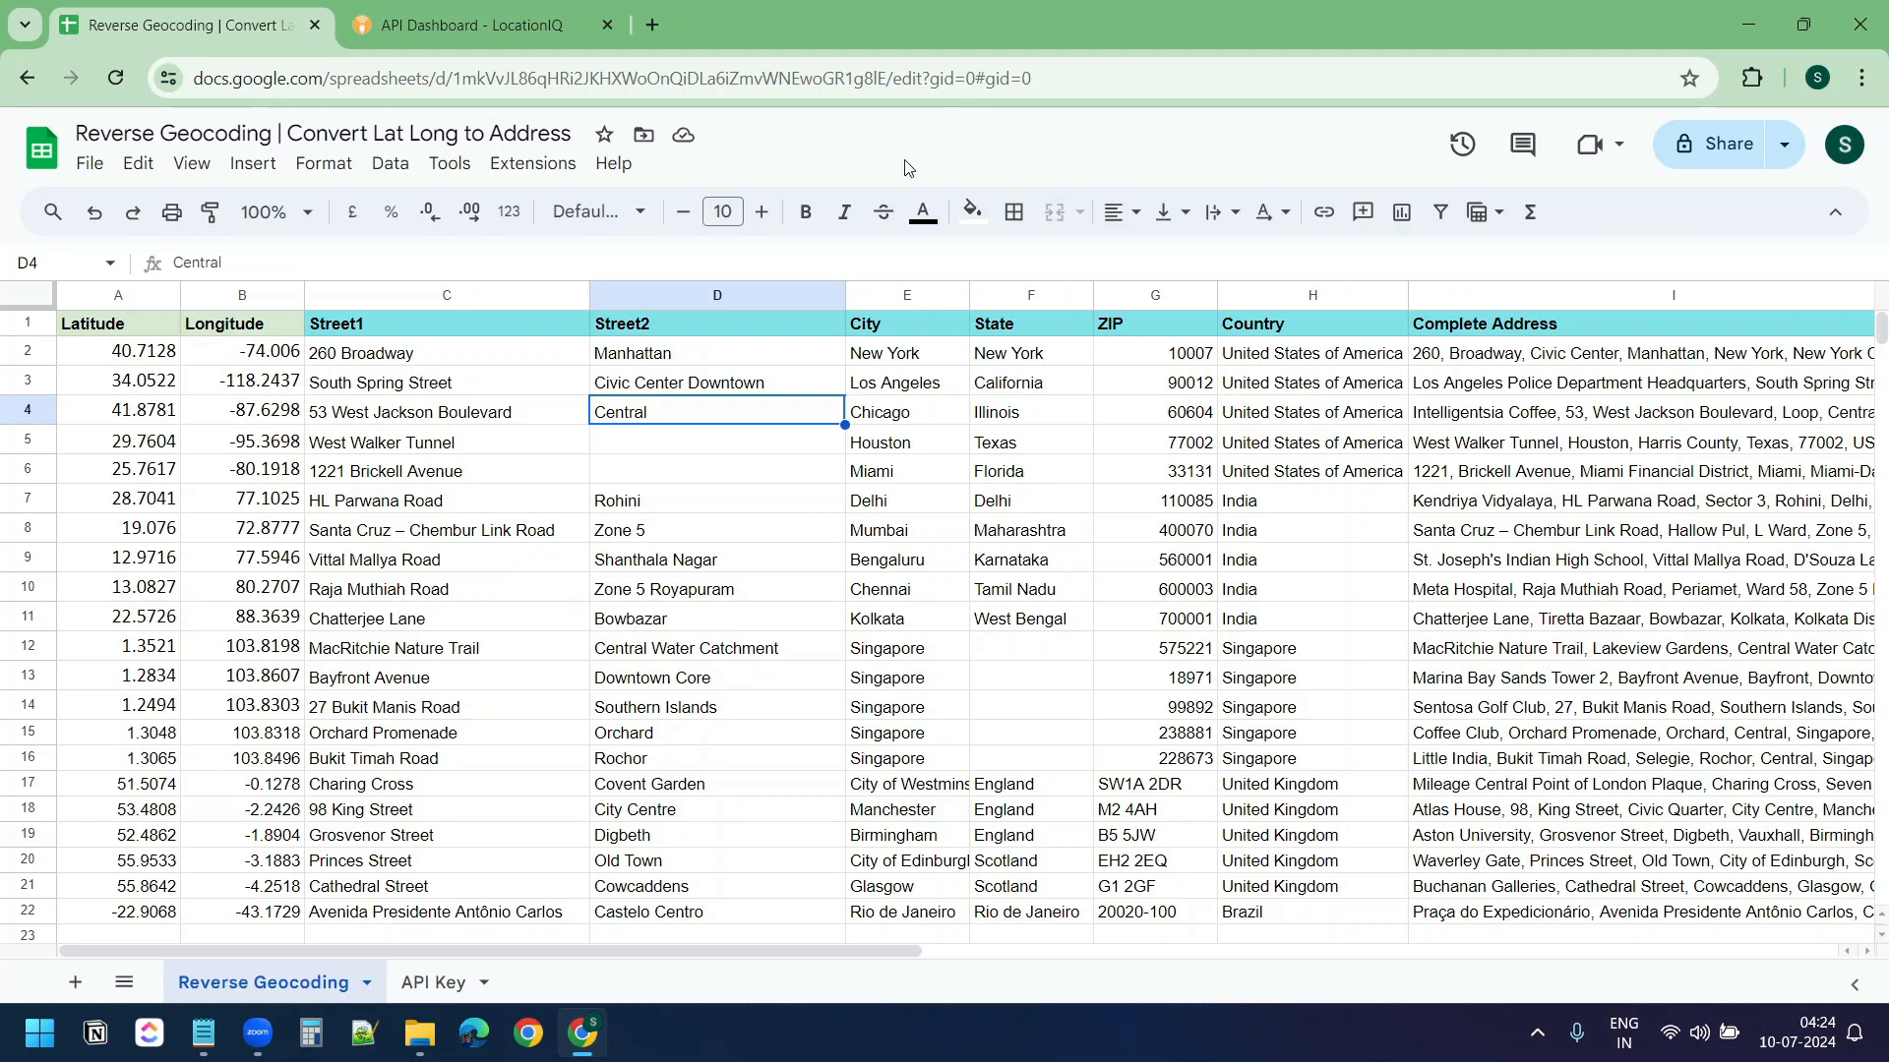
# View the project's Code.gs in Apps Script, then return to the spreadsheet's API Key sheet
pyautogui.click(529, 164)
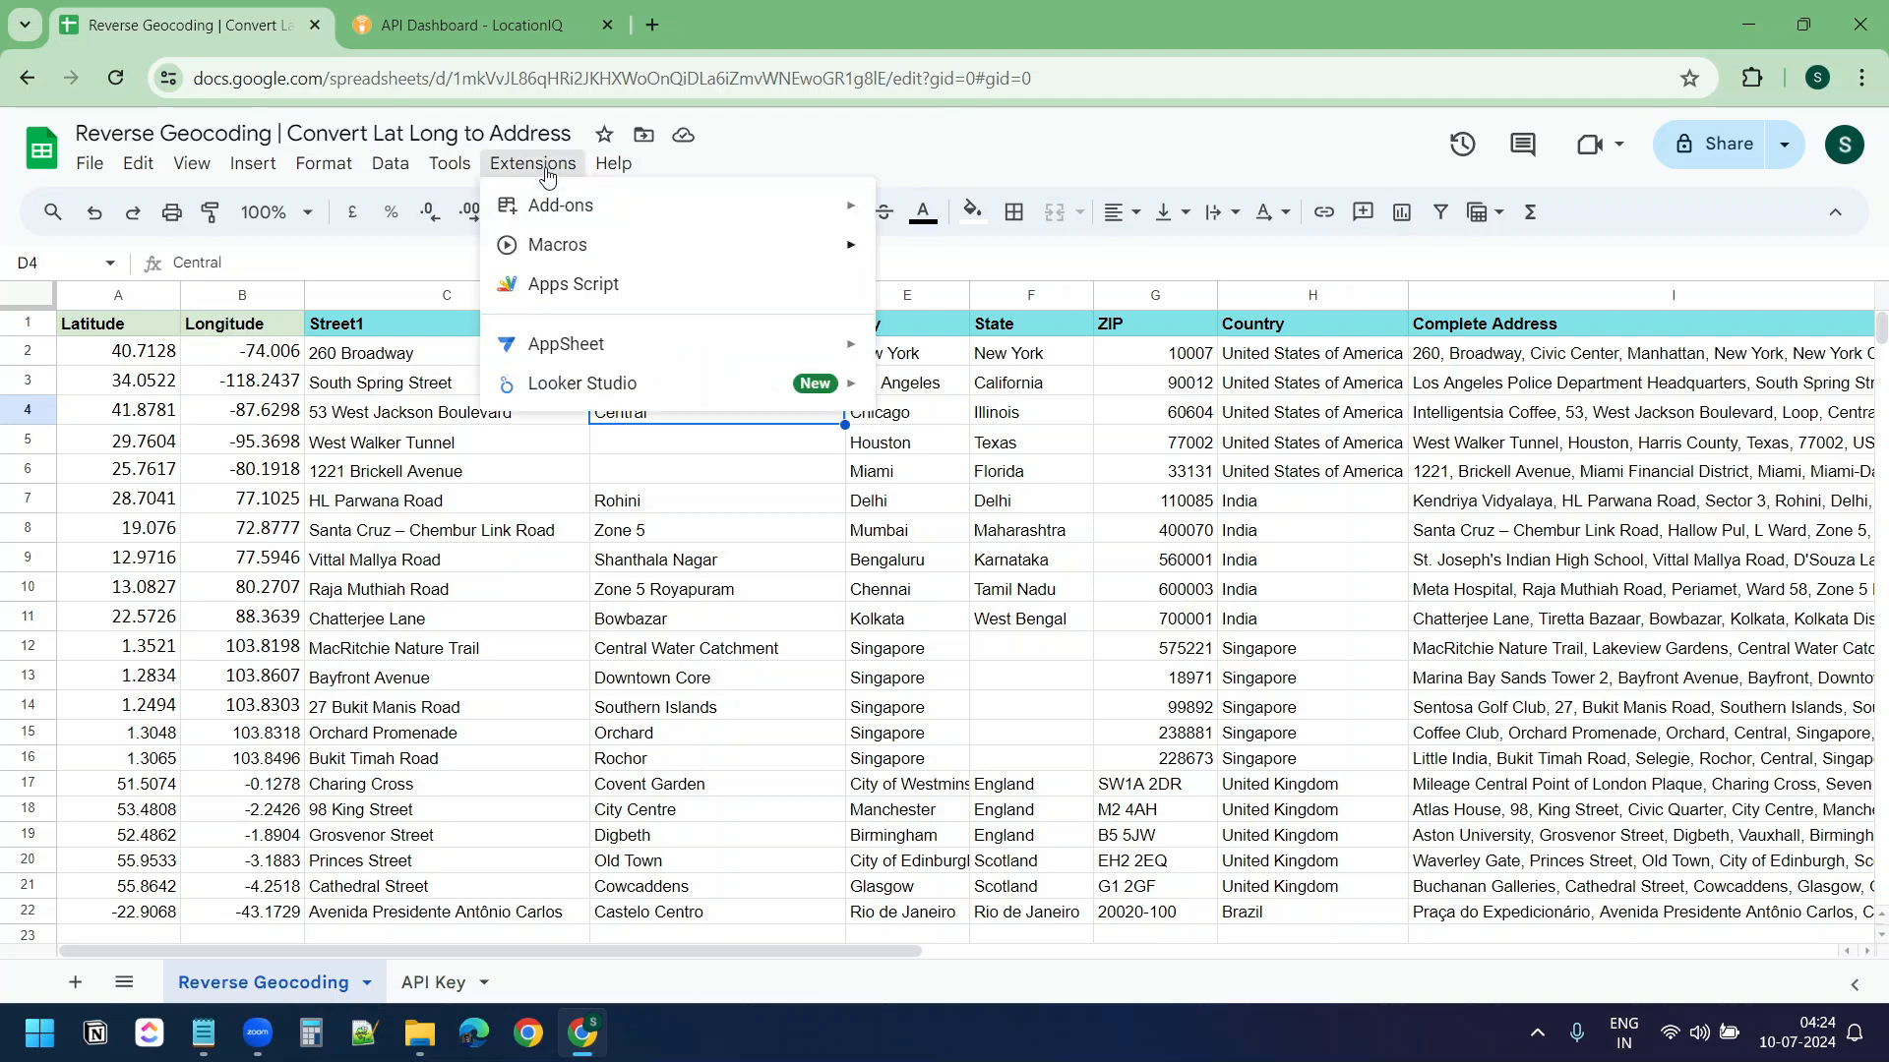
pyautogui.click(570, 283)
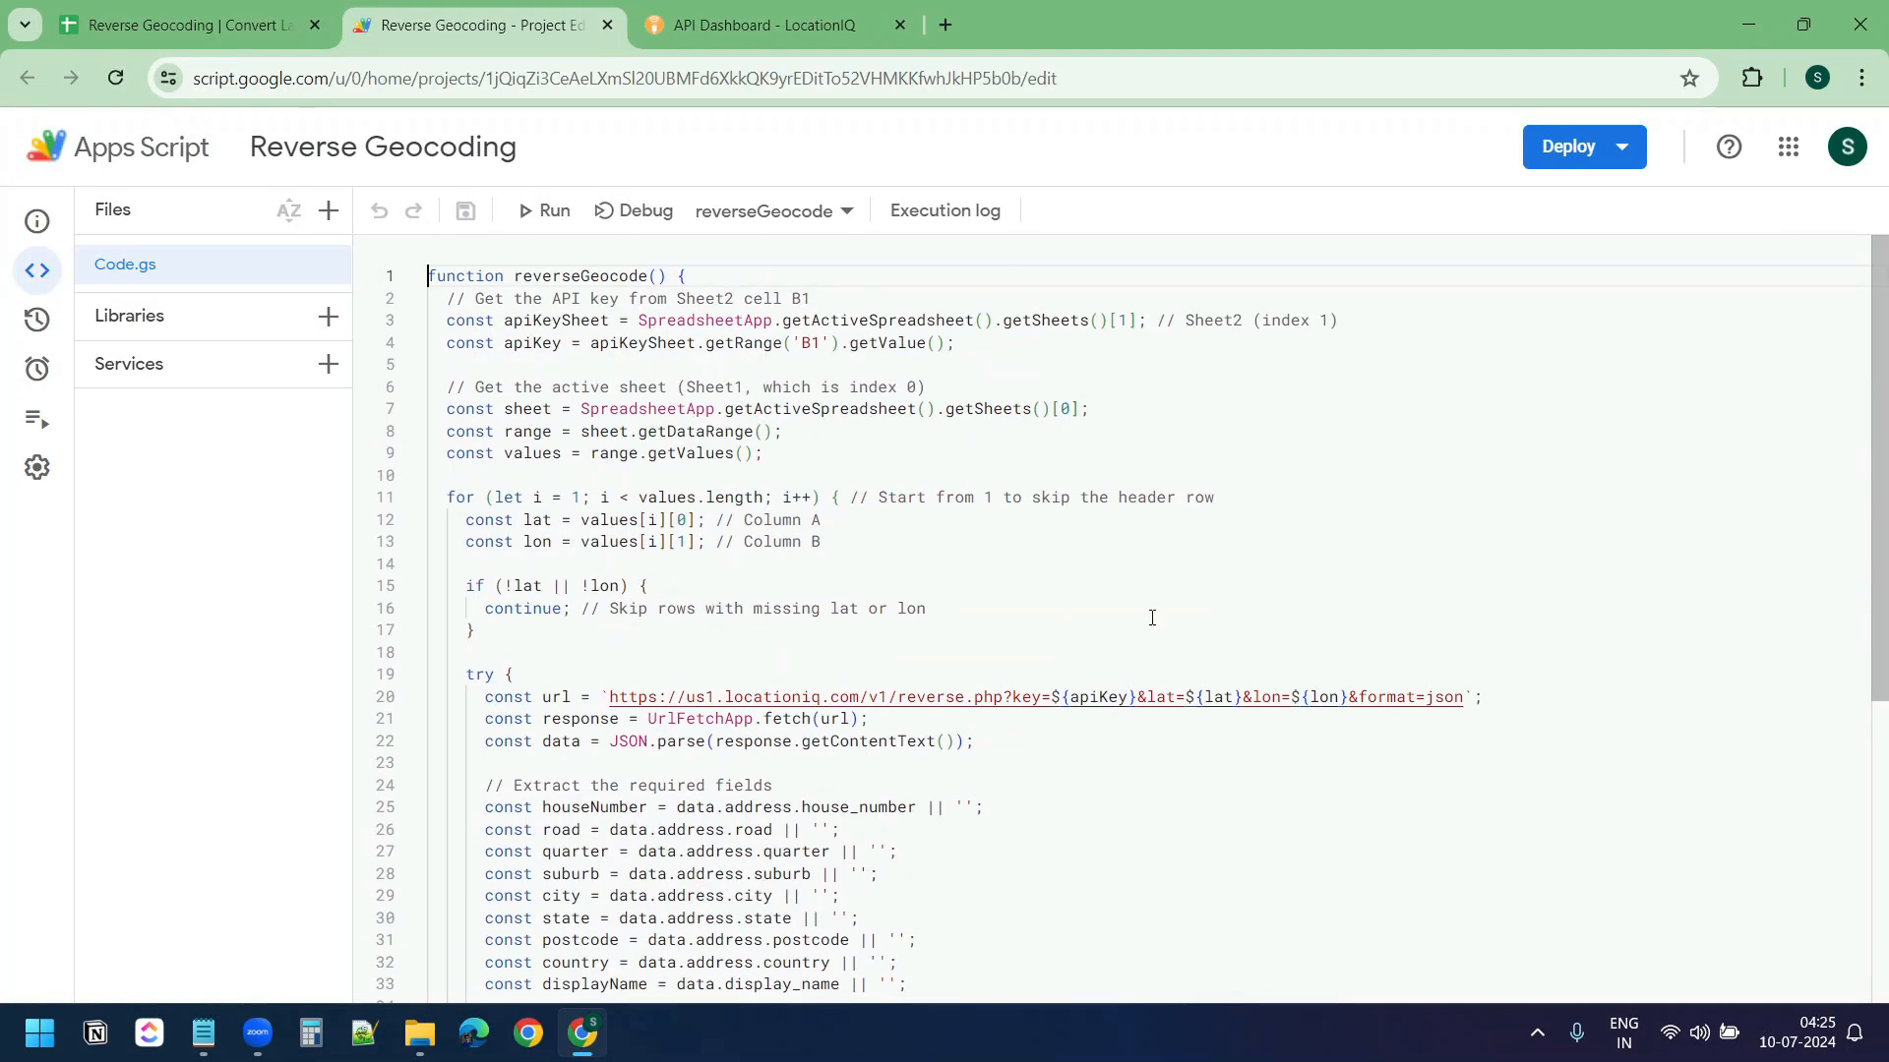
pyautogui.click(181, 24)
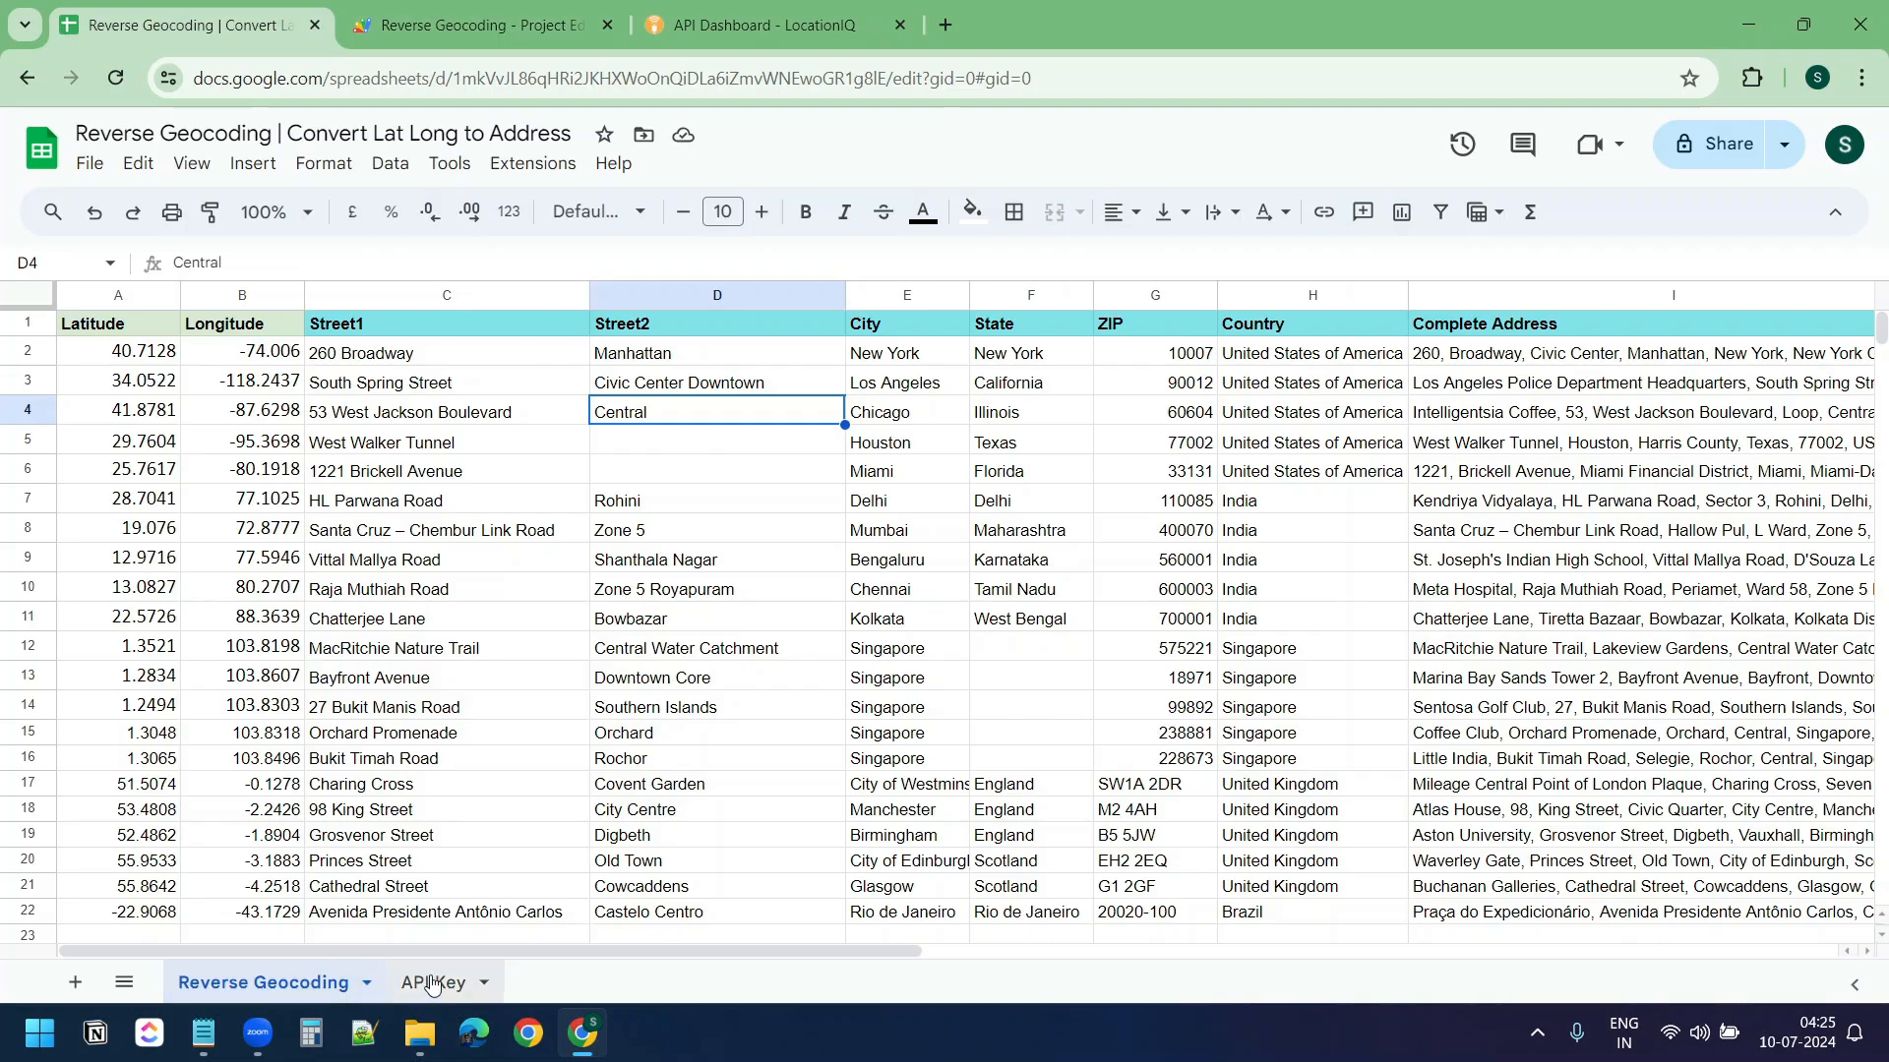
pyautogui.click(477, 24)
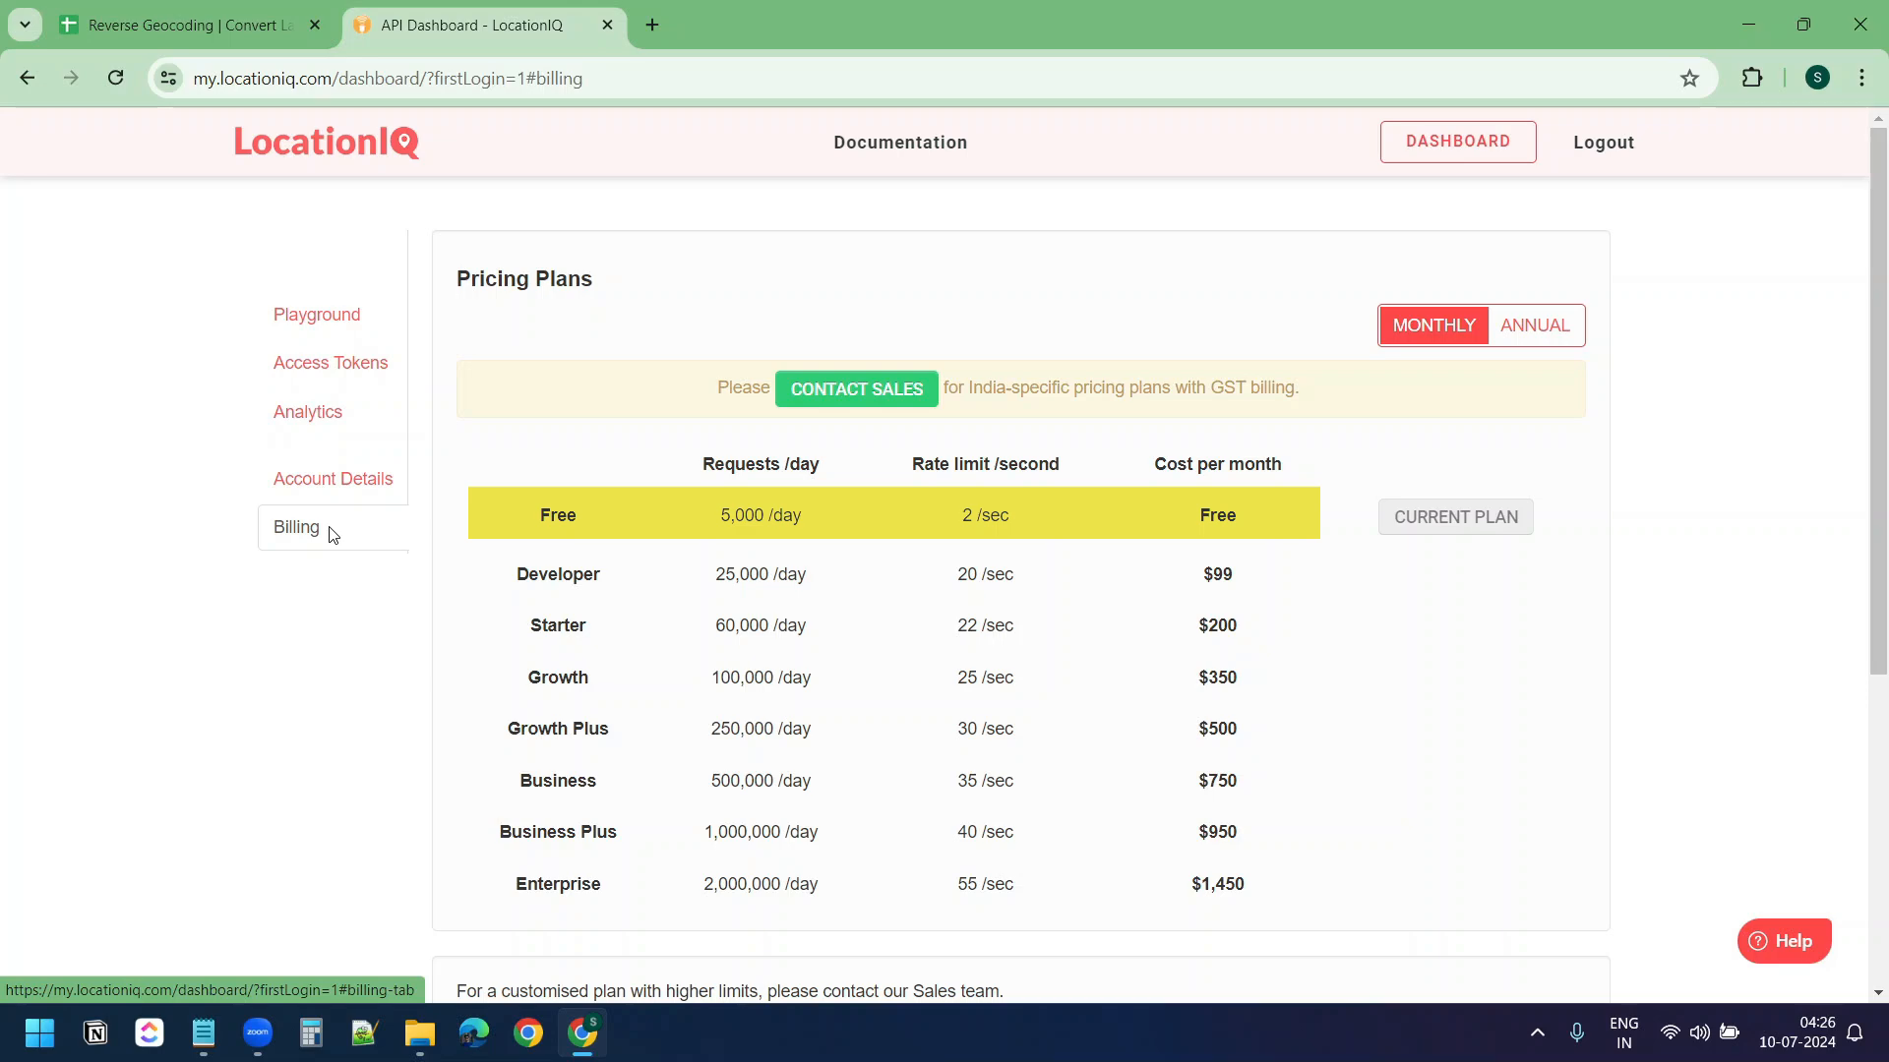
# Return from LocationIQ pricing to the spreadsheet with the geocoded addresses
pyautogui.click(181, 23)
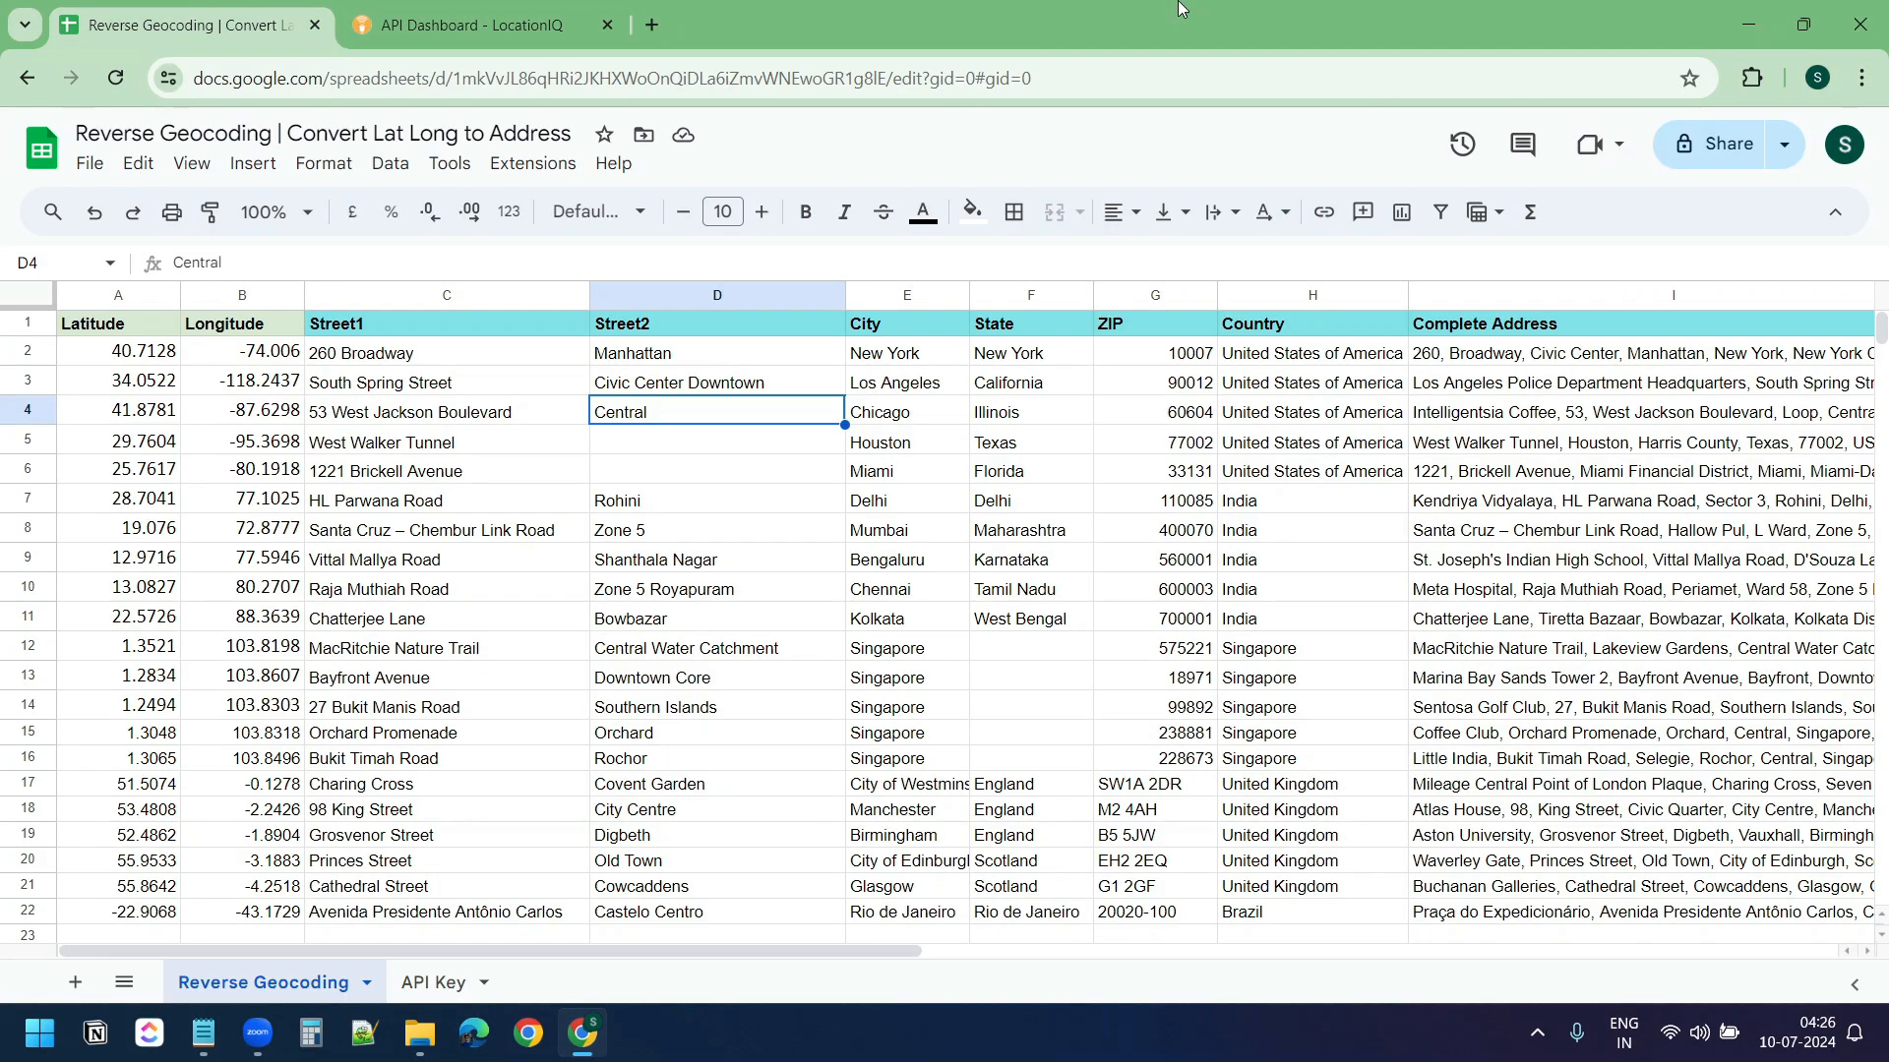